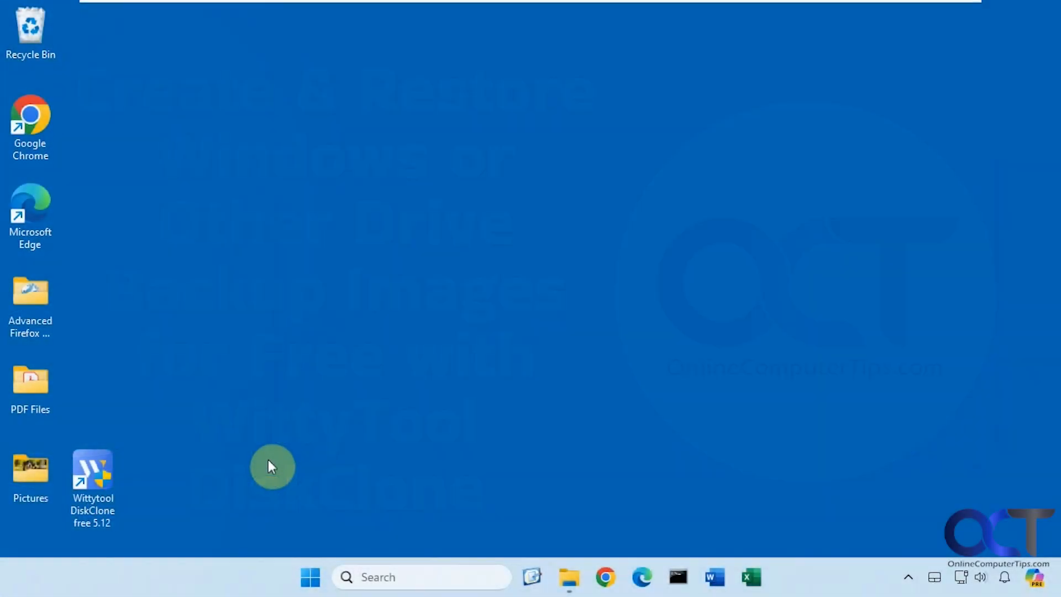
{"action": "mouse_move", "coordinate": [303, 427]}
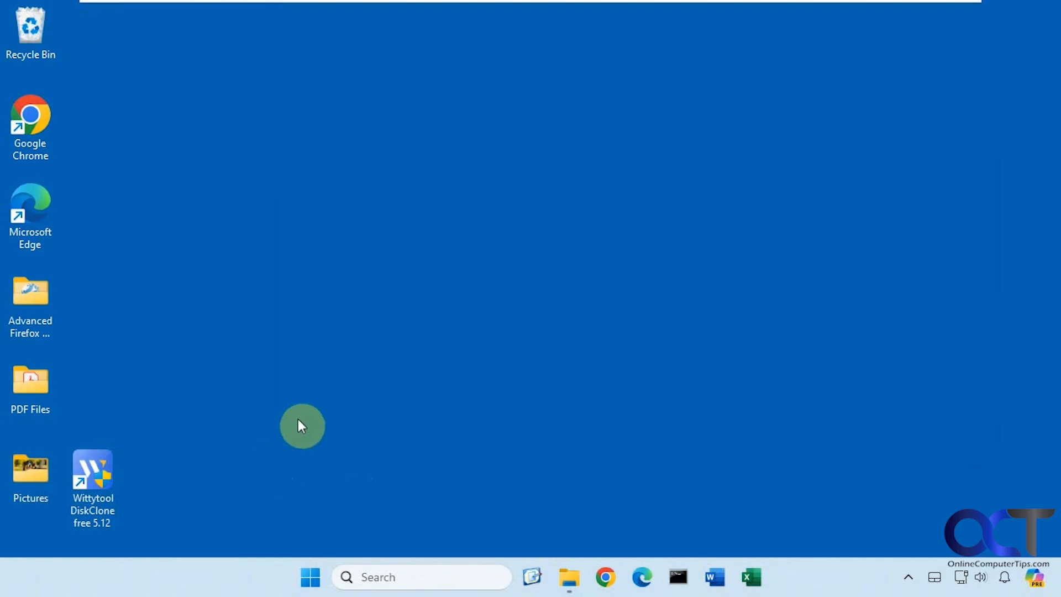
{"action": "mouse_move", "coordinate": [251, 358]}
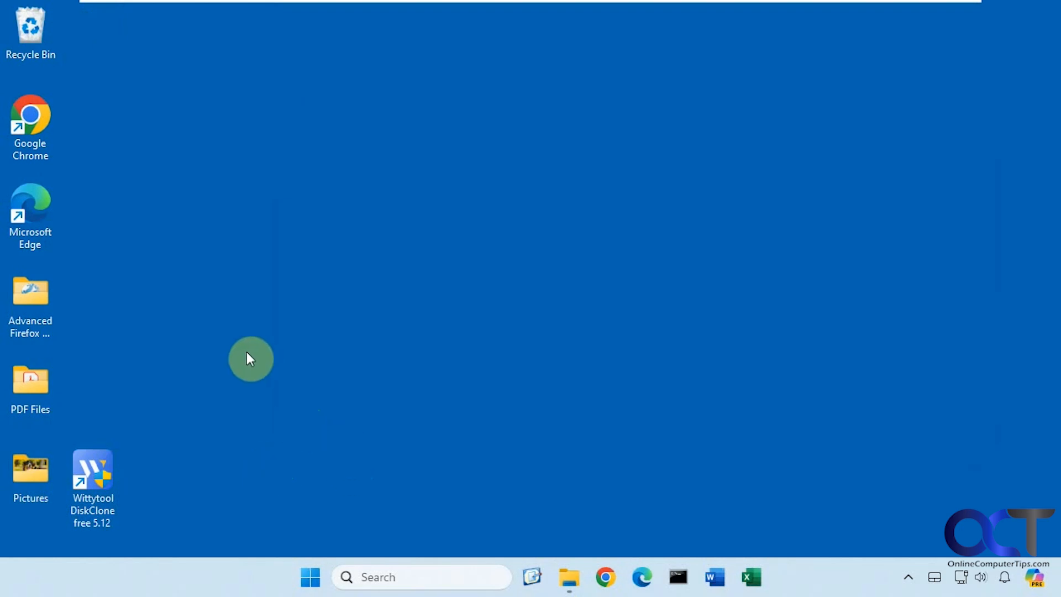
{"action": "mouse_move", "coordinate": [246, 357]}
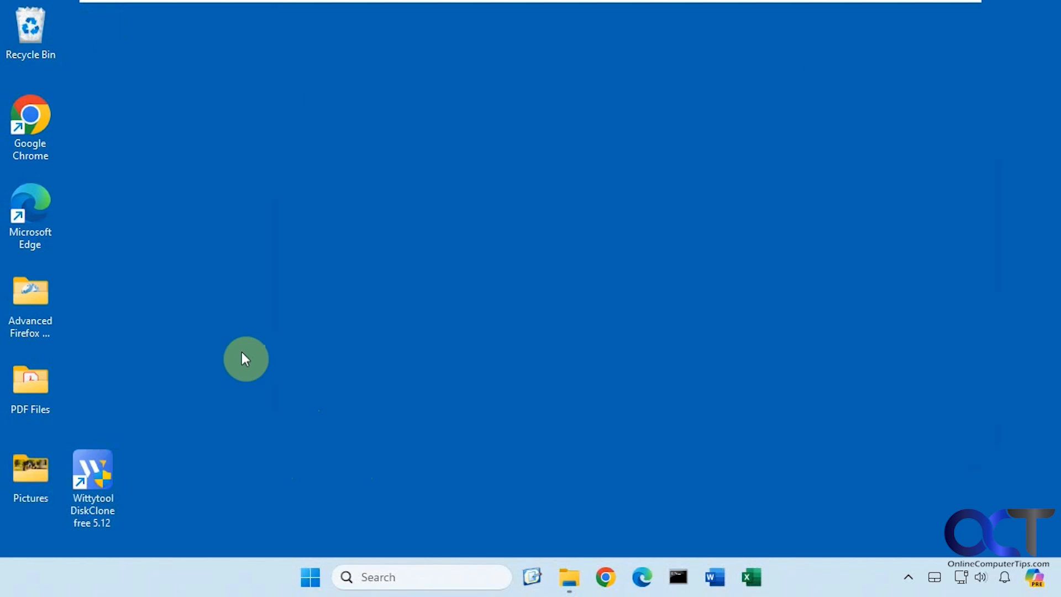
{"action": "mouse_move", "coordinate": [498, 386]}
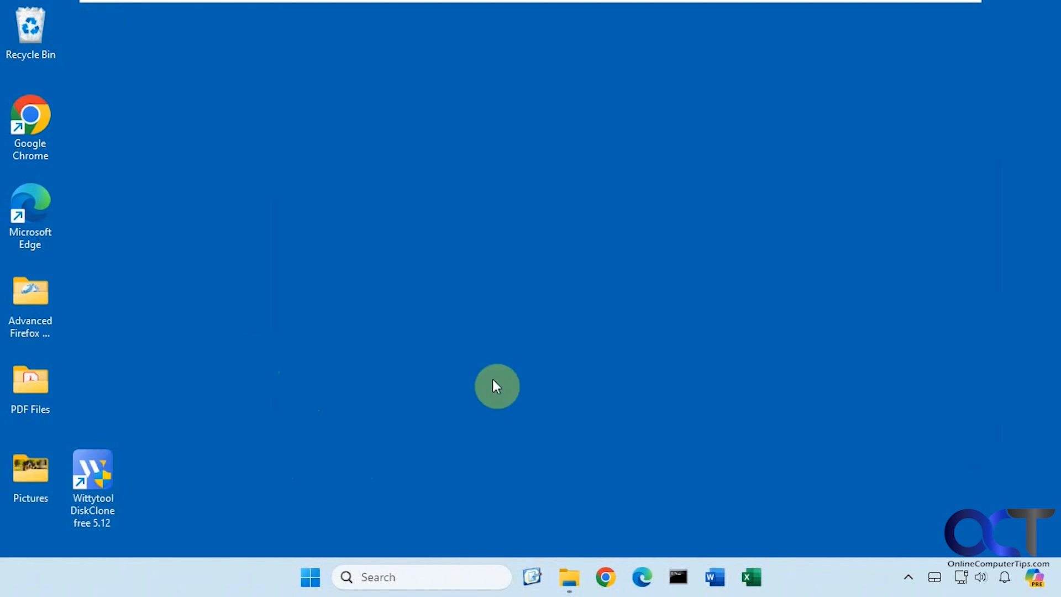
{"action": "mouse_move", "coordinate": [517, 268]}
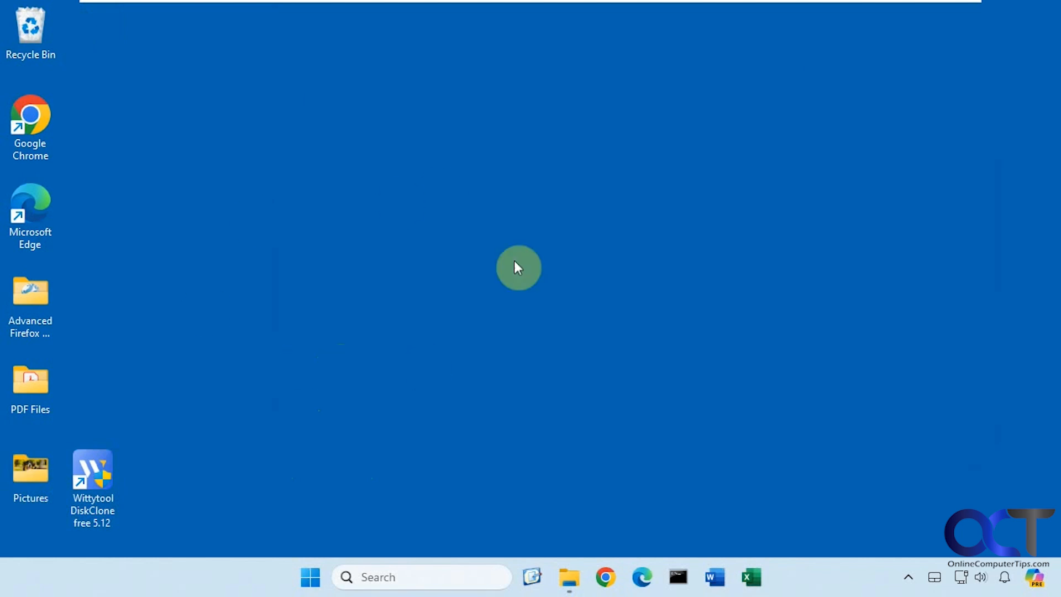
{"action": "mouse_move", "coordinate": [514, 355]}
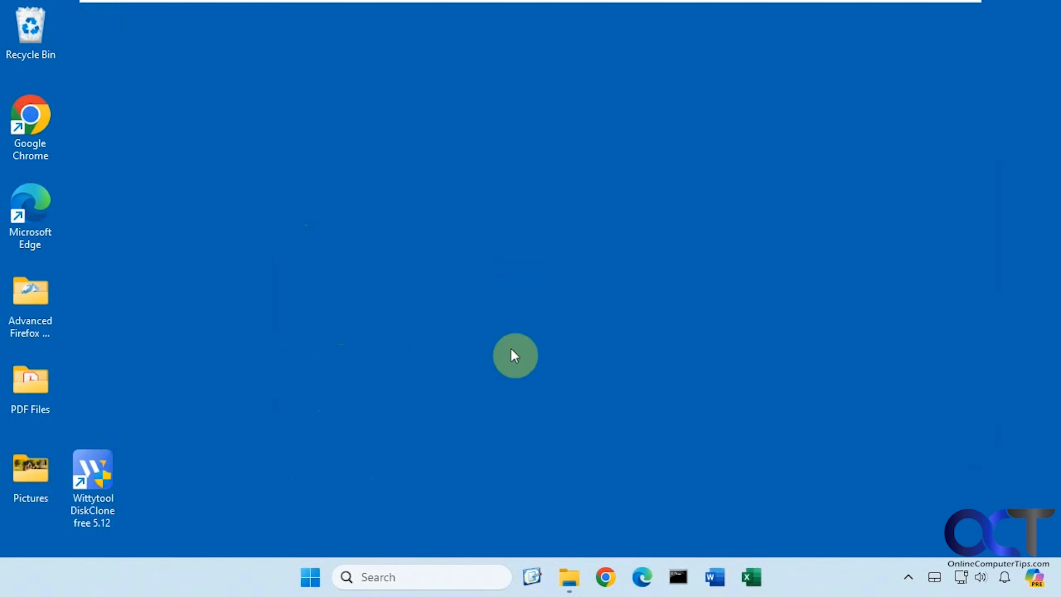
{"action": "mouse_move", "coordinate": [520, 341]}
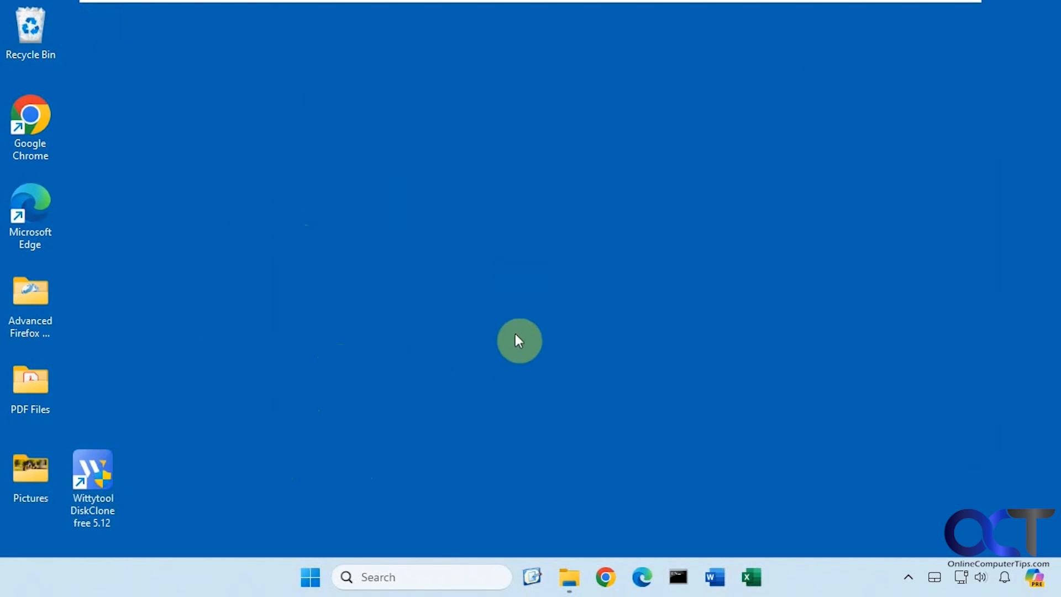
{"action": "mouse_move", "coordinate": [415, 298]}
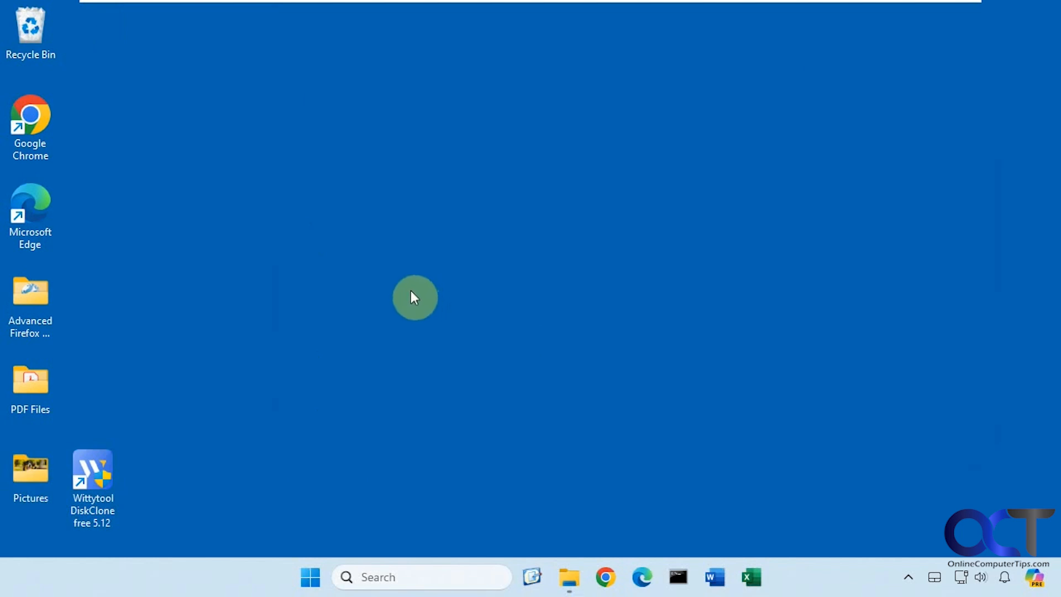
{"action": "mouse_move", "coordinate": [491, 354]}
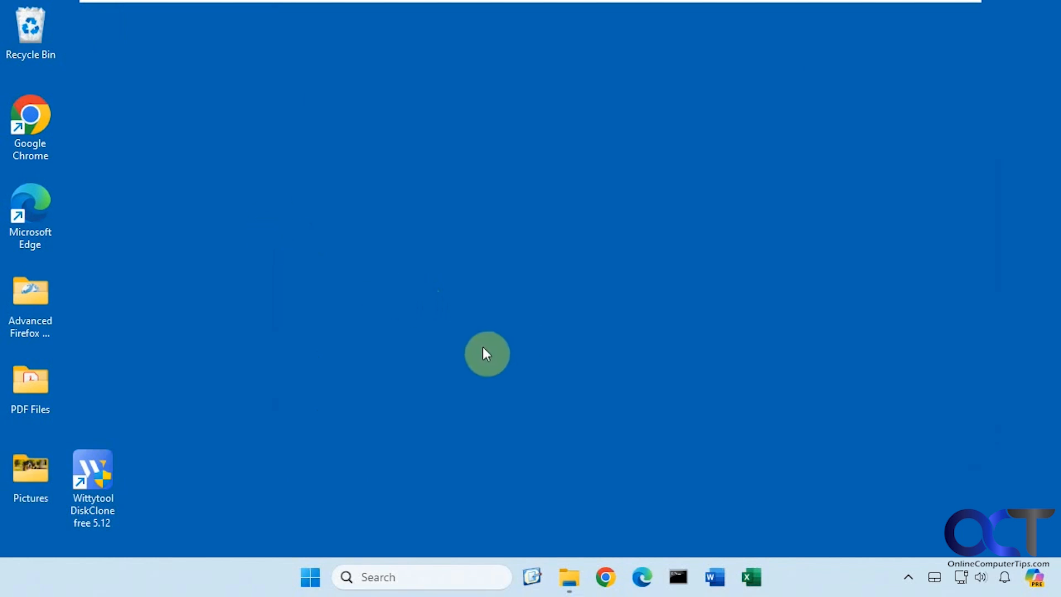
{"action": "mouse_move", "coordinate": [422, 279]}
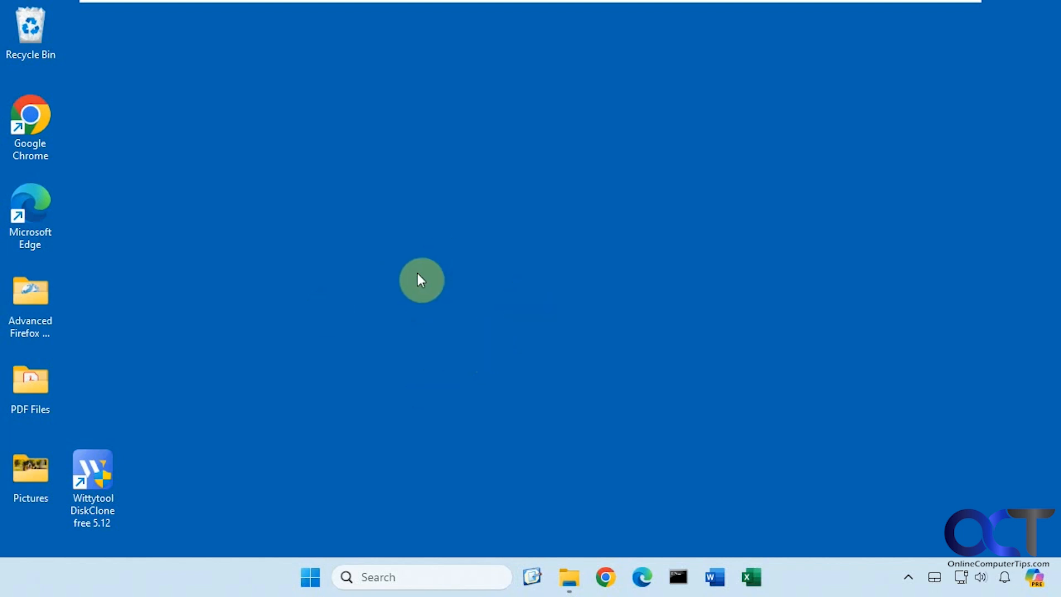
{"action": "mouse_move", "coordinate": [387, 278]}
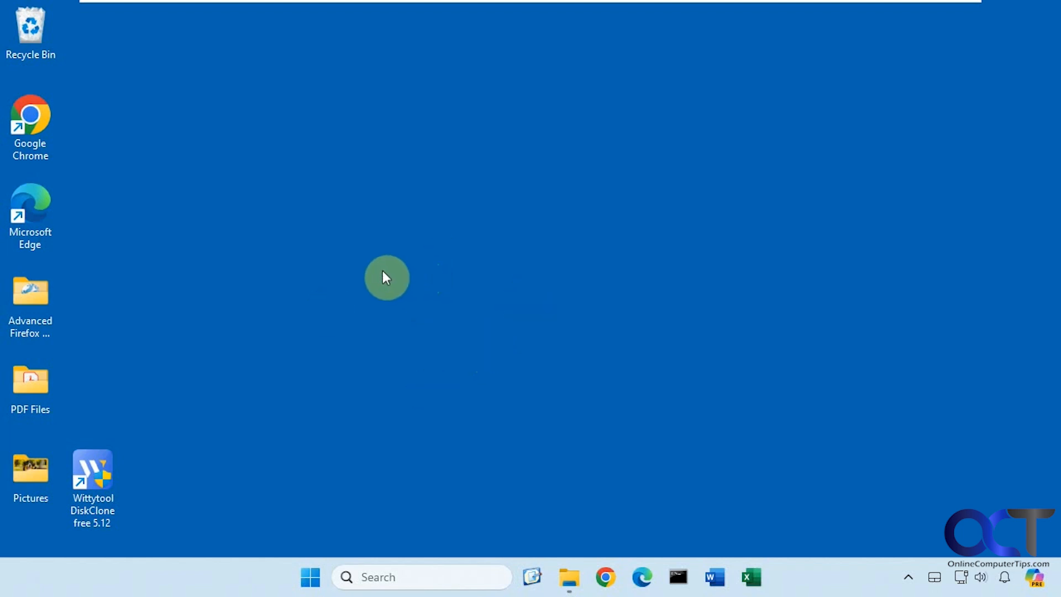
{"action": "mouse_move", "coordinate": [218, 484]}
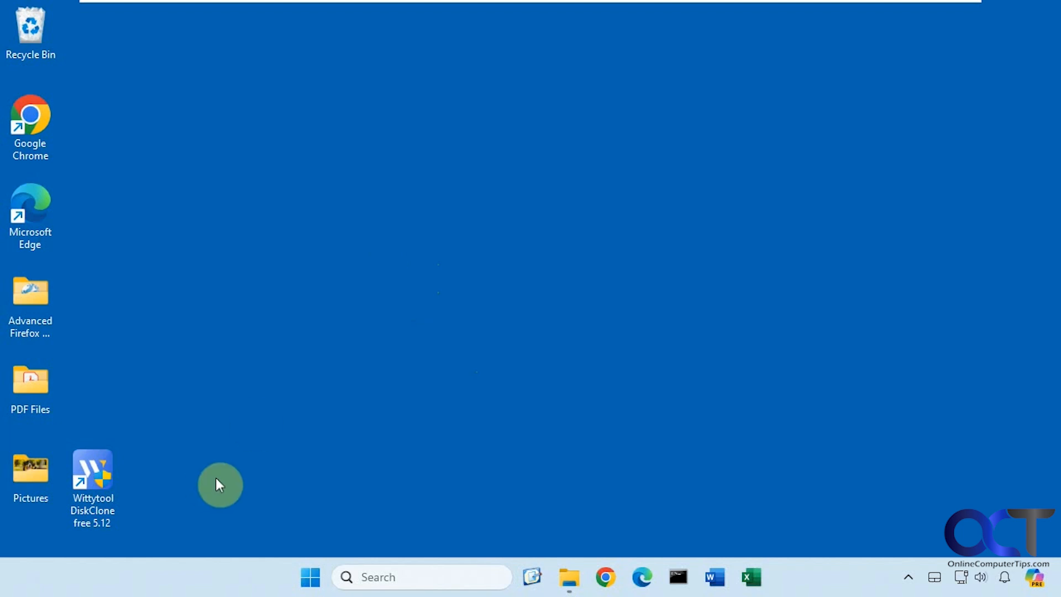
Launch Wittytool DiskClone from the desktop shortcut and maximize its window
{"action": "double_click", "coordinate": [92, 474]}
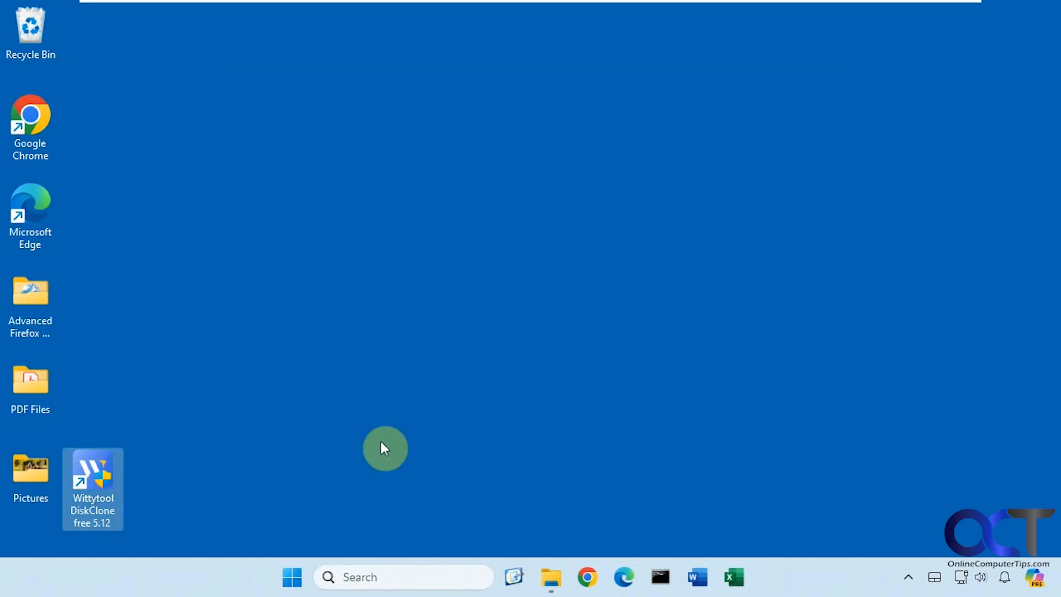
{"action": "double_click", "coordinate": [93, 488]}
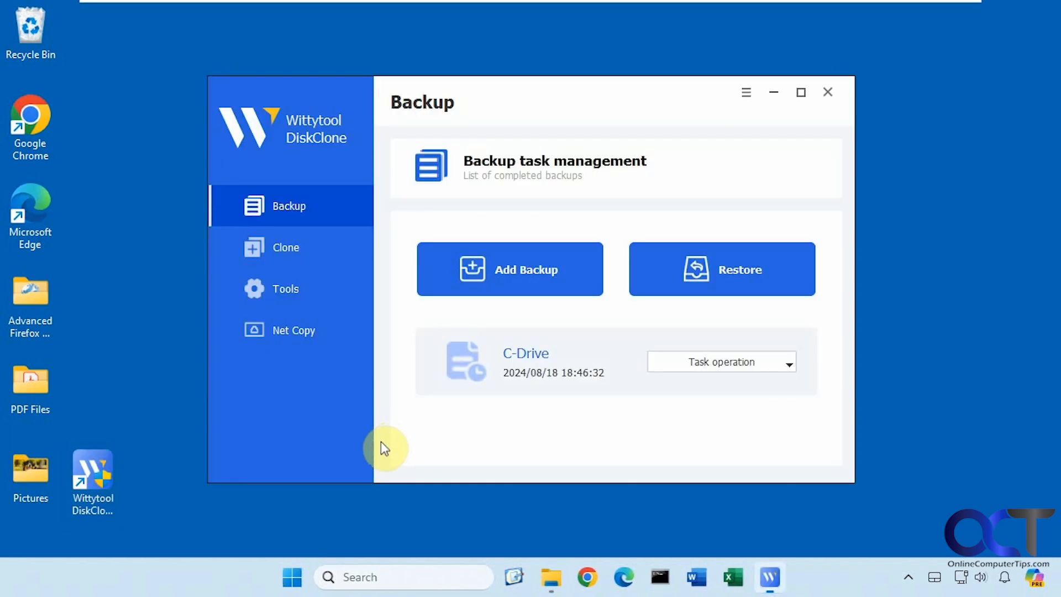
{"action": "left_click", "coordinate": [800, 92]}
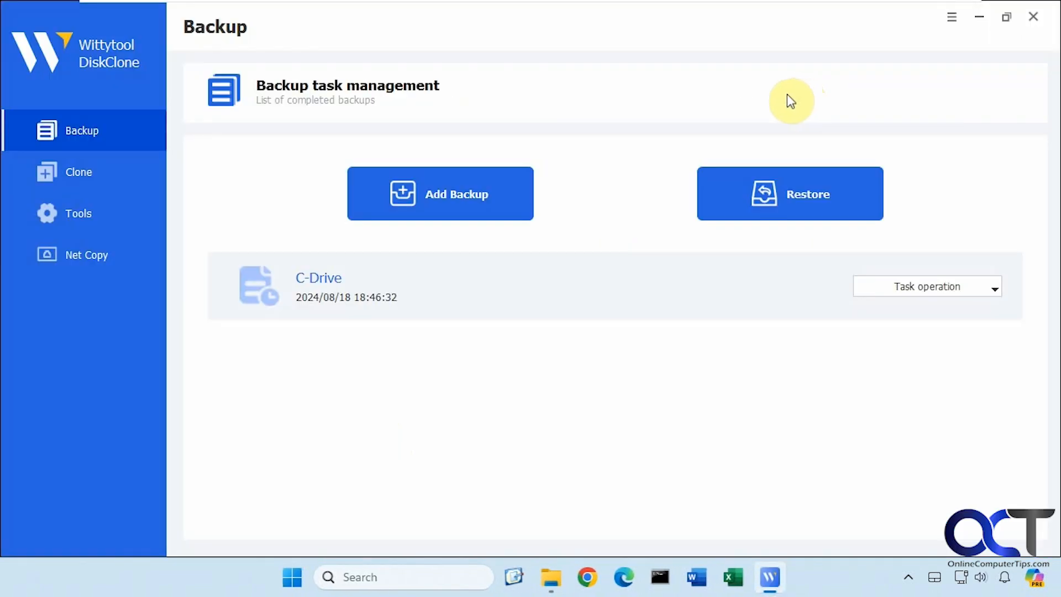
{"action": "mouse_move", "coordinate": [342, 292]}
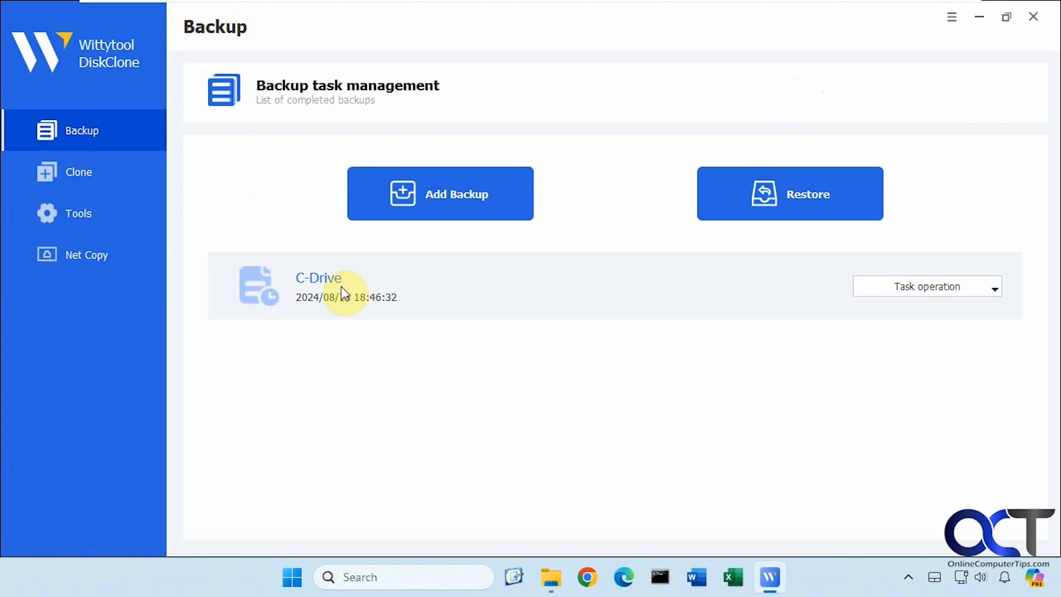
{"action": "mouse_move", "coordinate": [95, 139]}
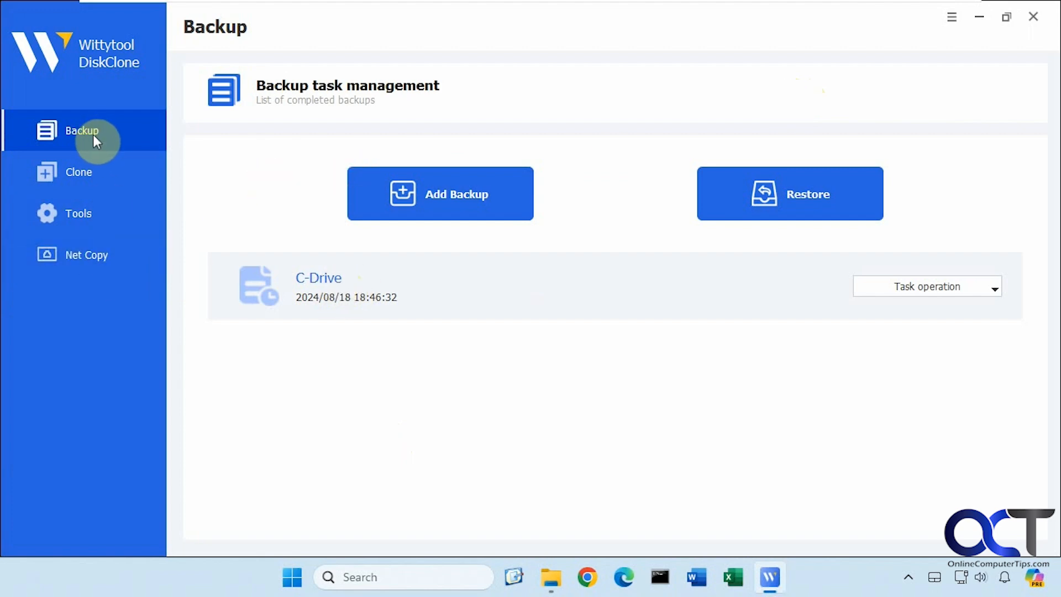
Start a new backup and tick Disk 1's C: partition in the source list
{"action": "left_click", "coordinate": [440, 192]}
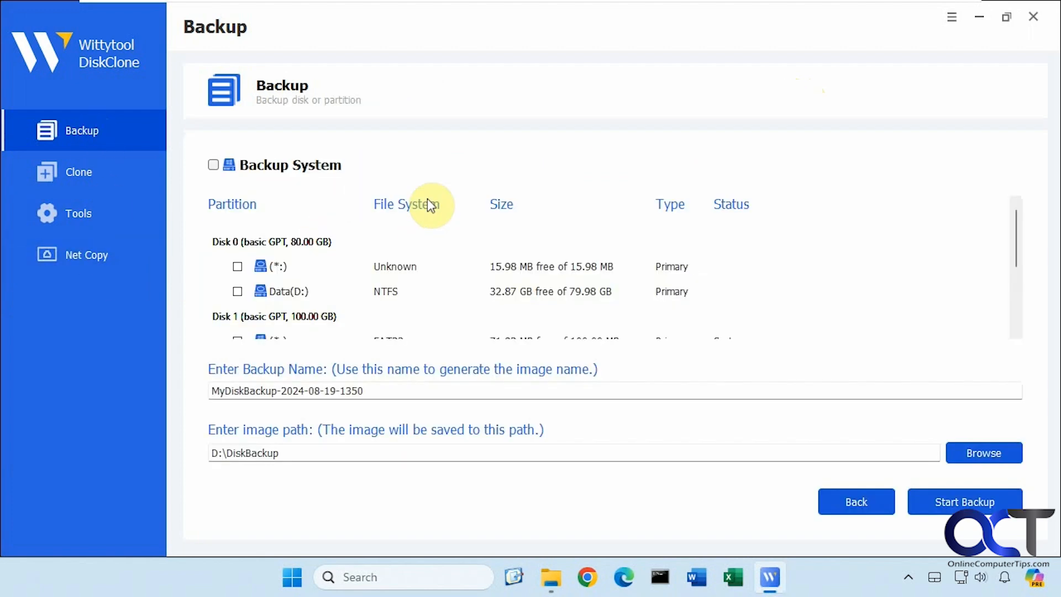
{"action": "mouse_move", "coordinate": [1053, 325]}
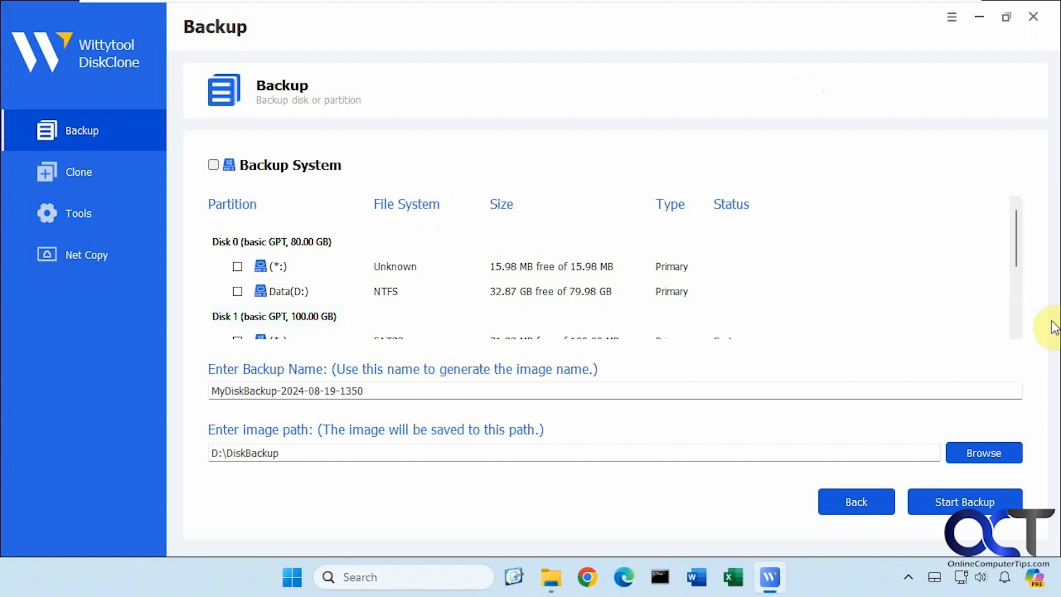
{"action": "mouse_move", "coordinate": [1020, 255]}
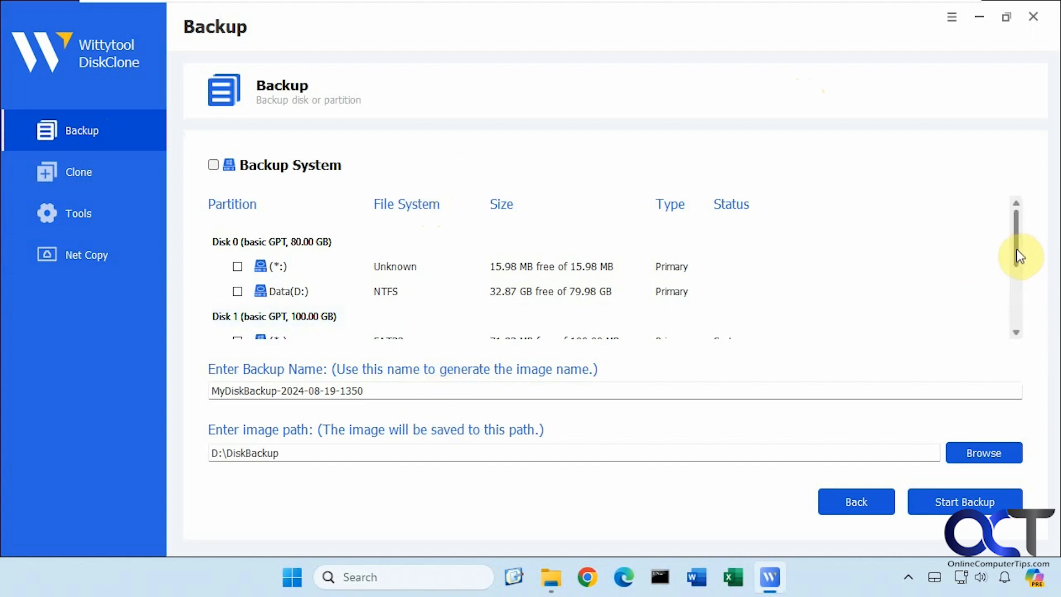
{"action": "scroll", "scroll_direction": "down", "scroll_amount": 3}
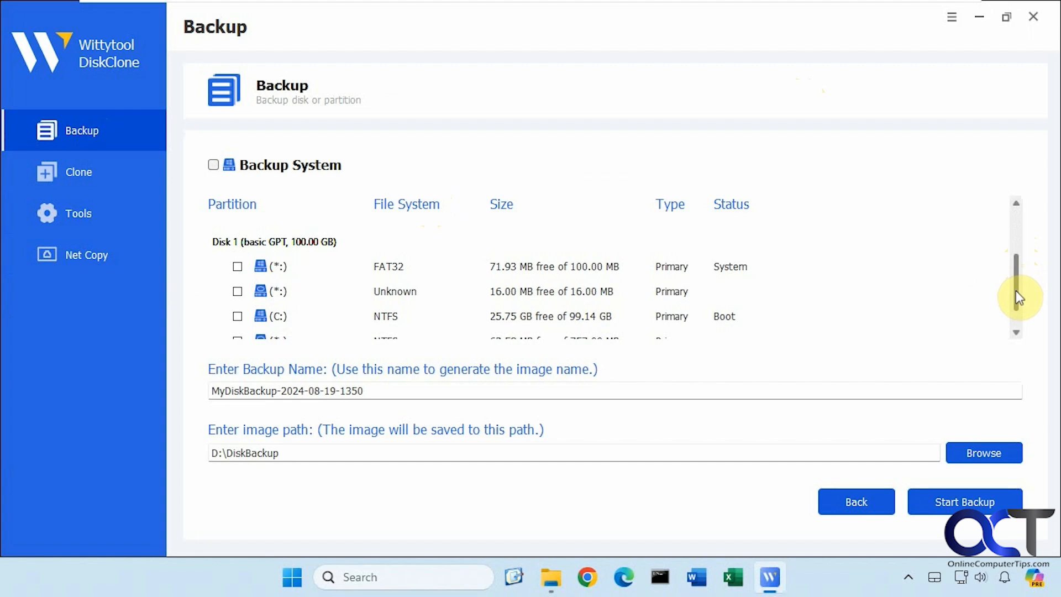
{"action": "scroll", "scroll_direction": "up", "scroll_amount": 3}
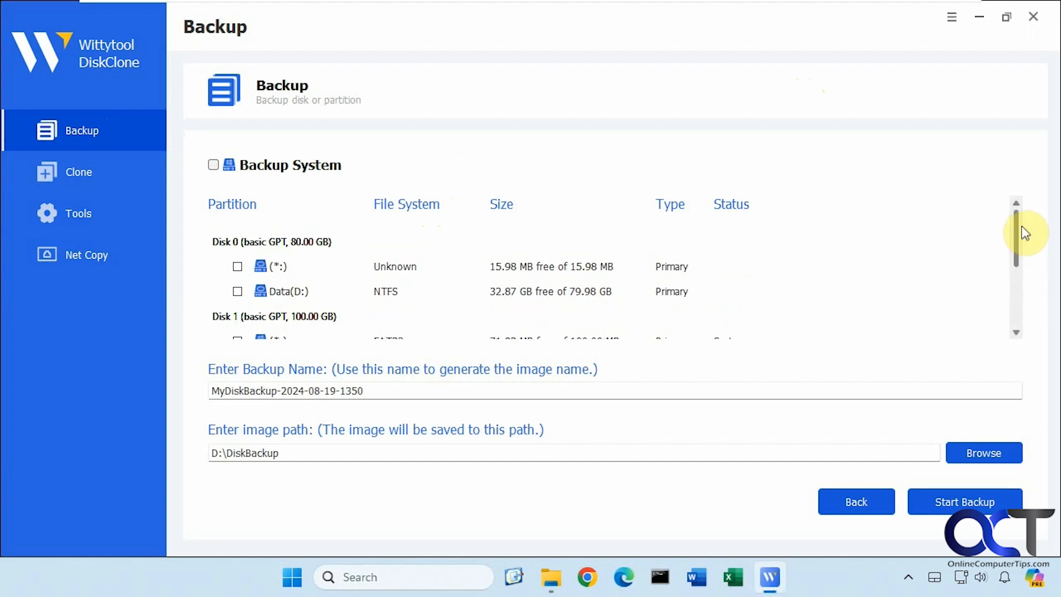
{"action": "scroll", "scroll_direction": "down", "scroll_amount": 3}
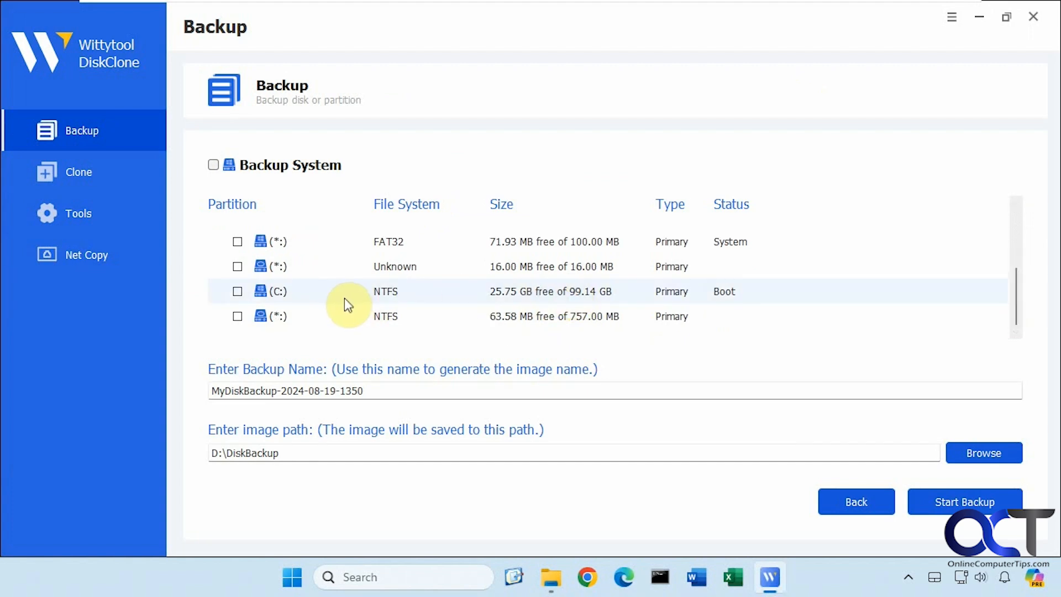
{"action": "mouse_move", "coordinate": [521, 296]}
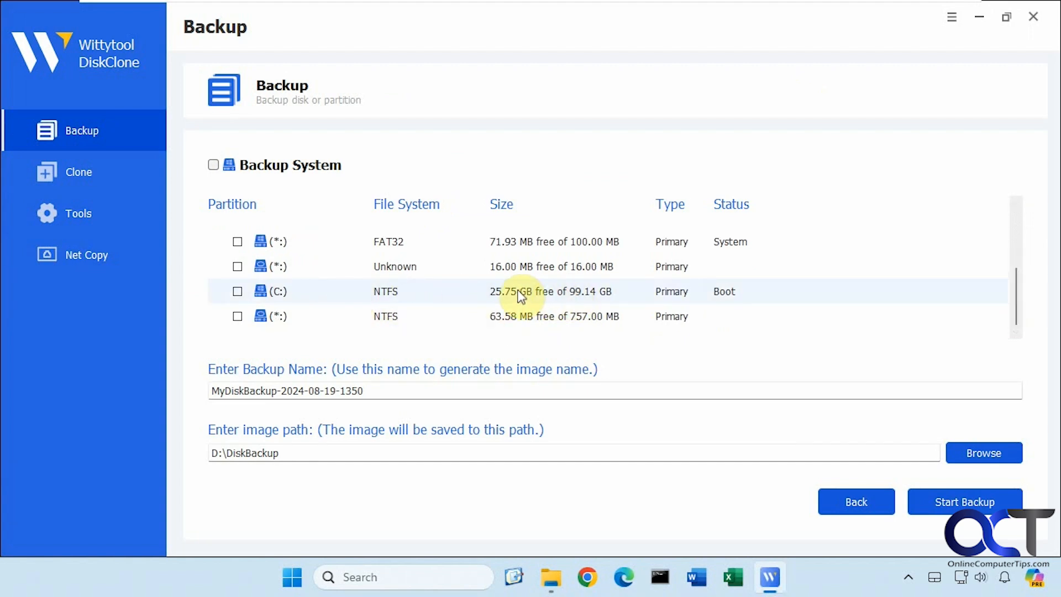
{"action": "left_click", "coordinate": [238, 290]}
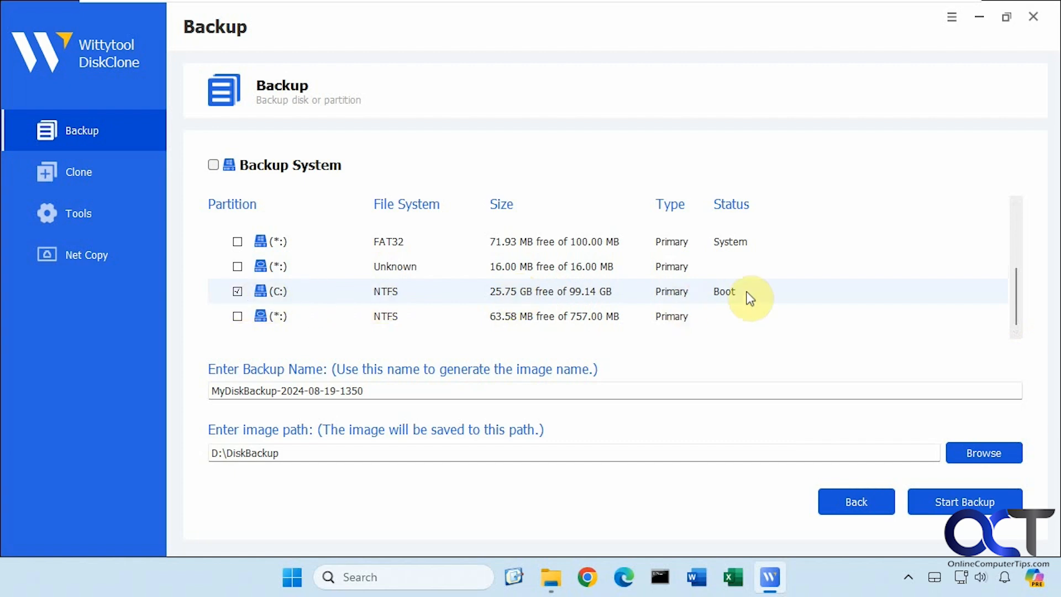
{"action": "mouse_move", "coordinate": [538, 274]}
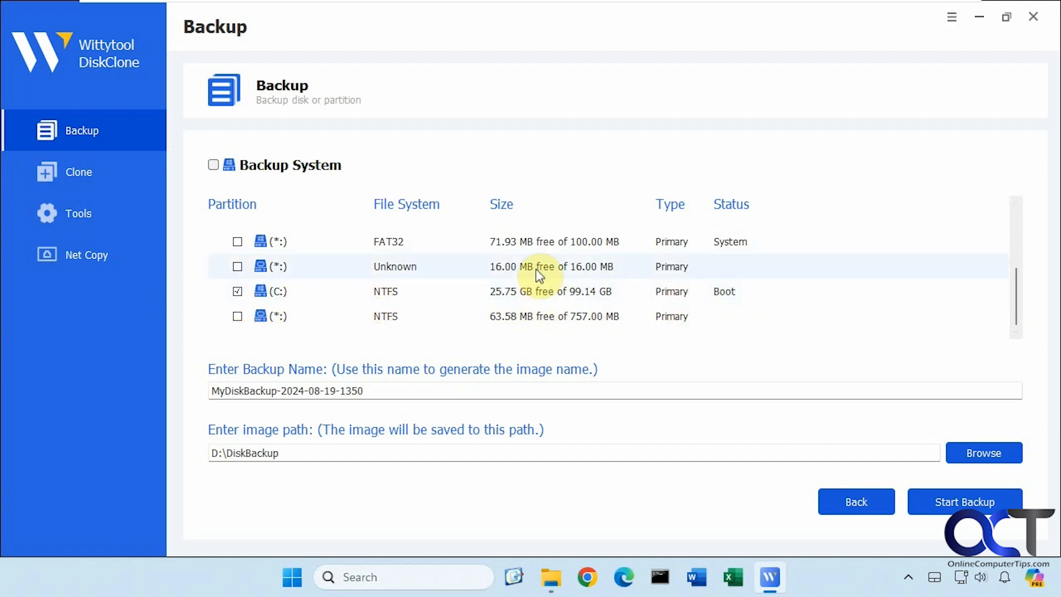
{"action": "mouse_move", "coordinate": [680, 246]}
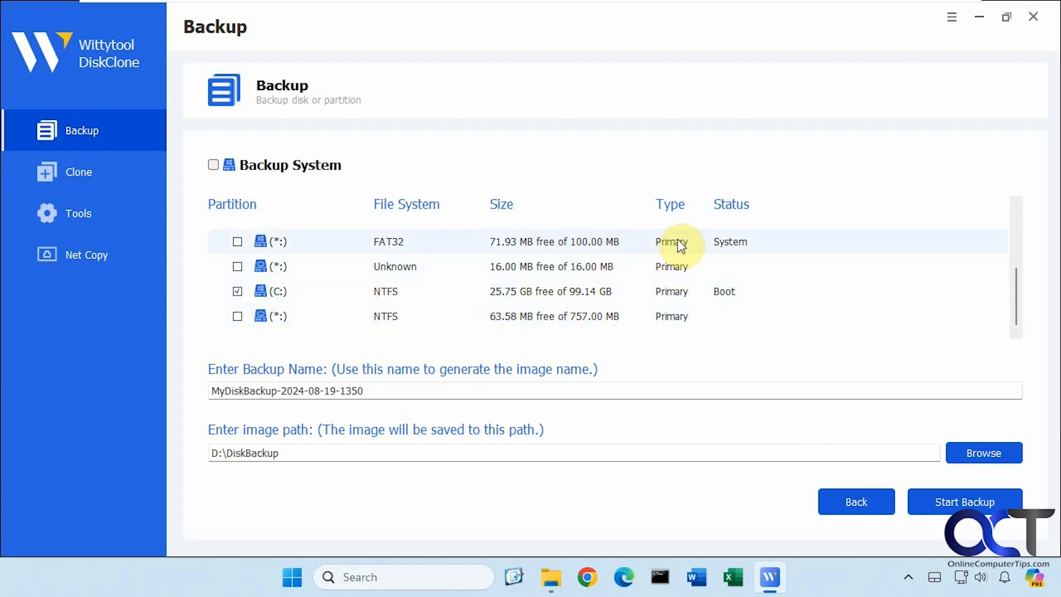
{"action": "mouse_move", "coordinate": [598, 255]}
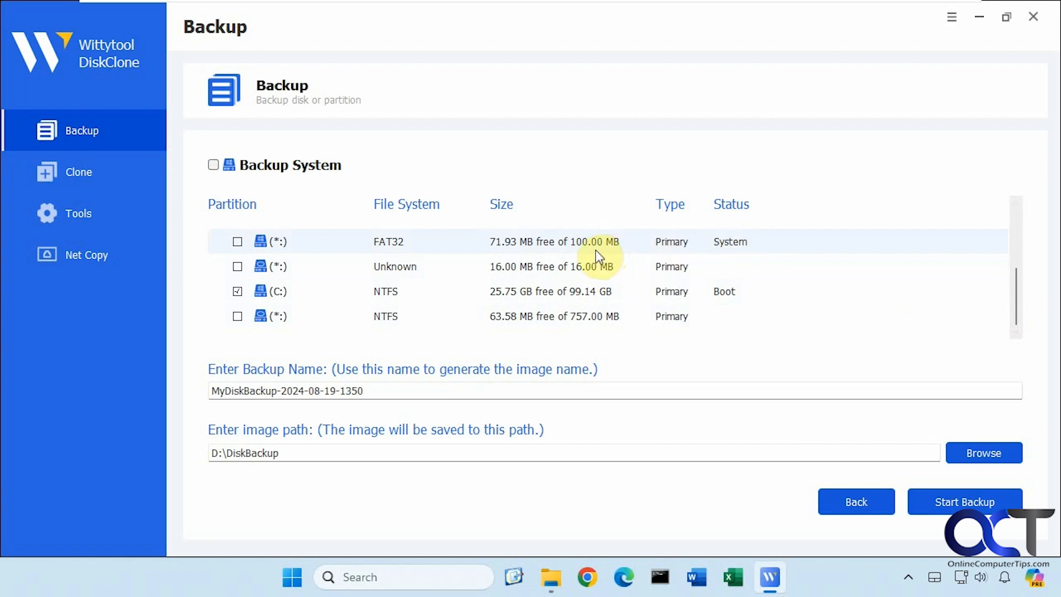
{"action": "mouse_move", "coordinate": [246, 252]}
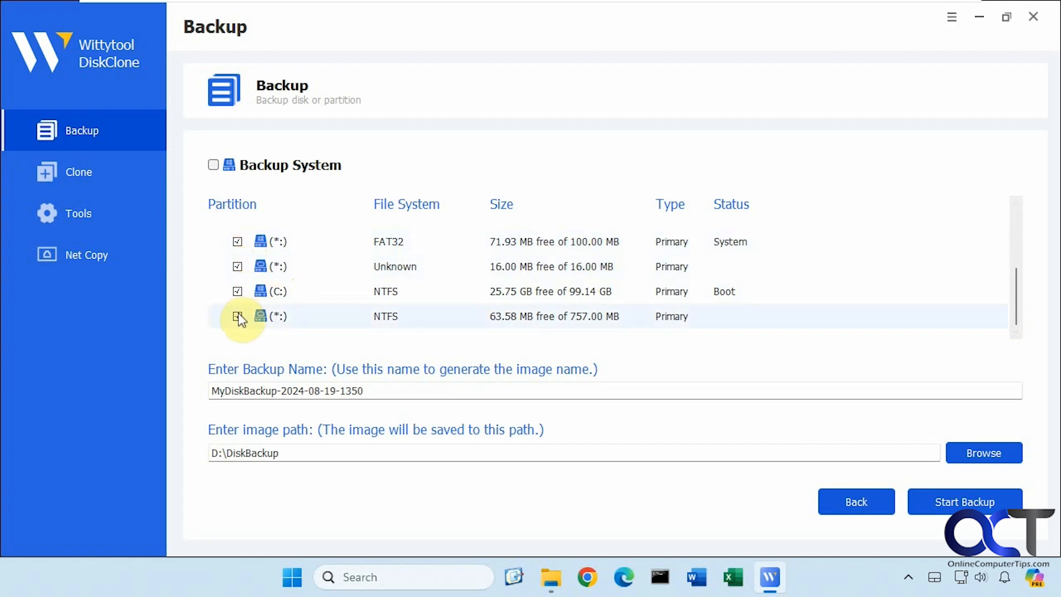
{"action": "left_click", "coordinate": [236, 317]}
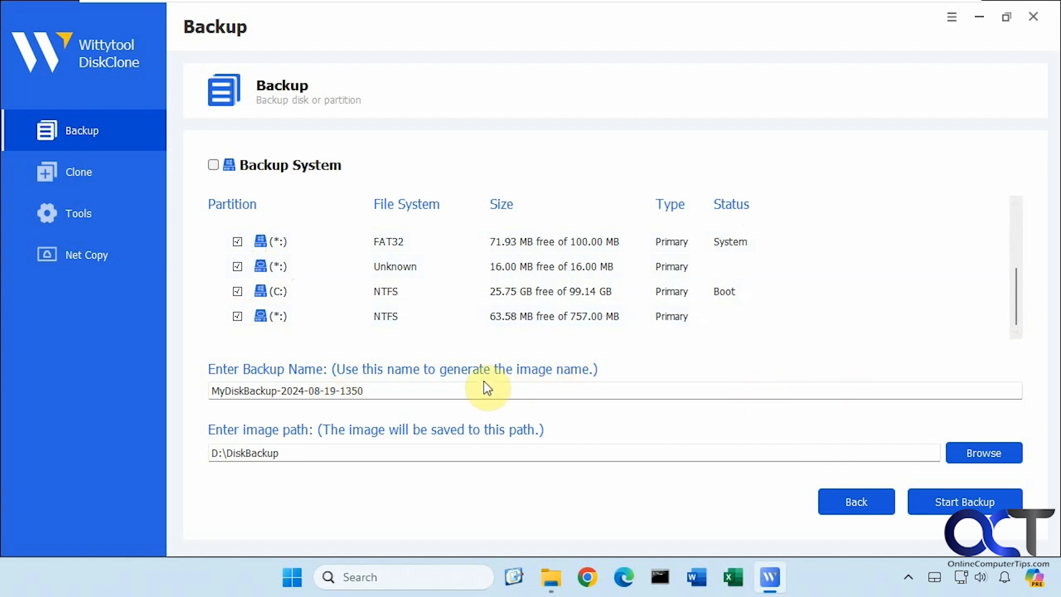
{"action": "mouse_move", "coordinate": [390, 390]}
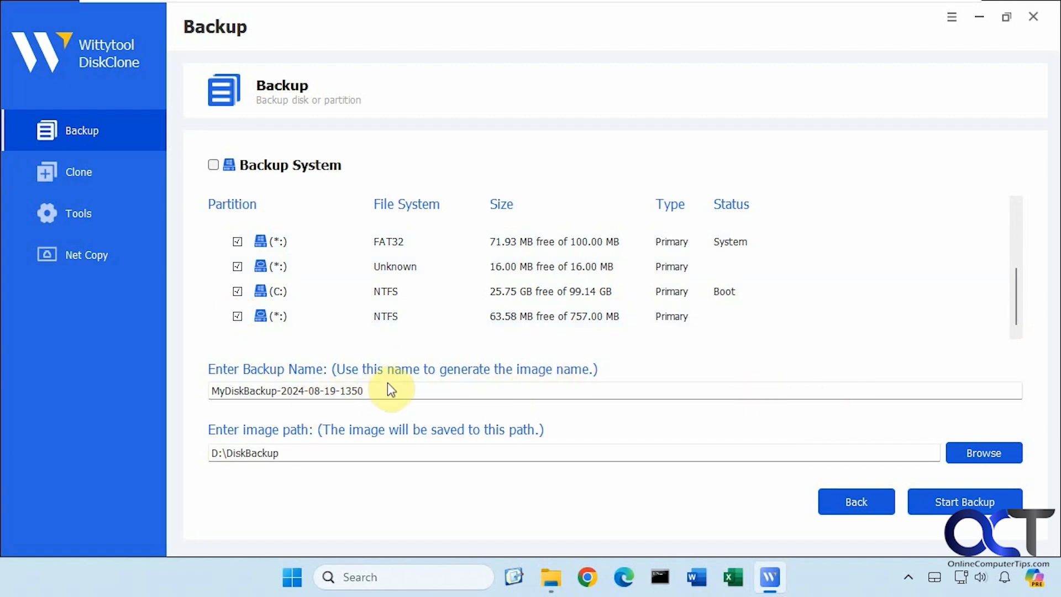
{"action": "mouse_move", "coordinate": [301, 455]}
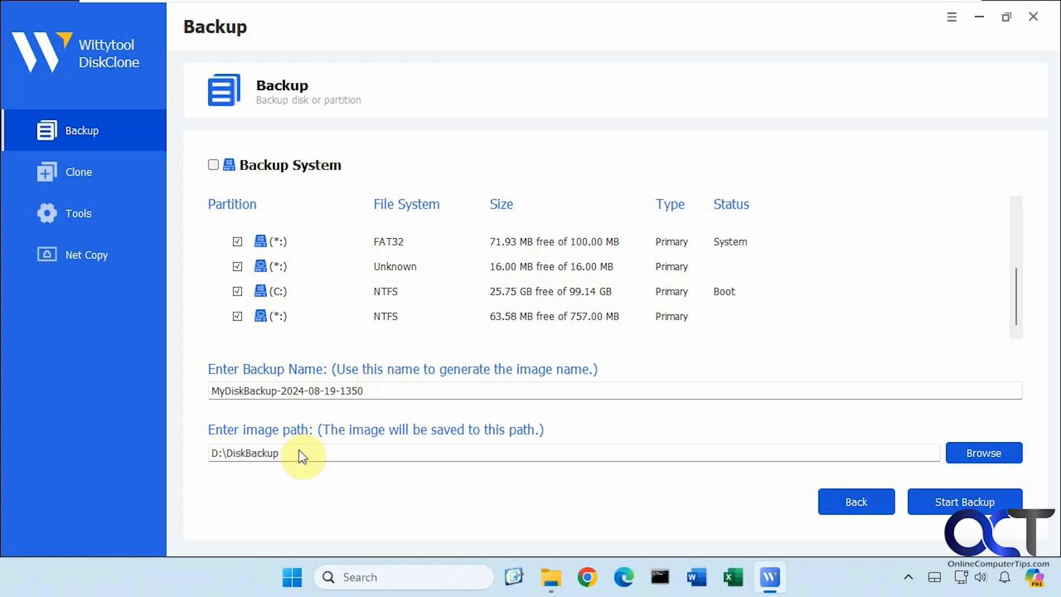
{"action": "mouse_move", "coordinate": [514, 478]}
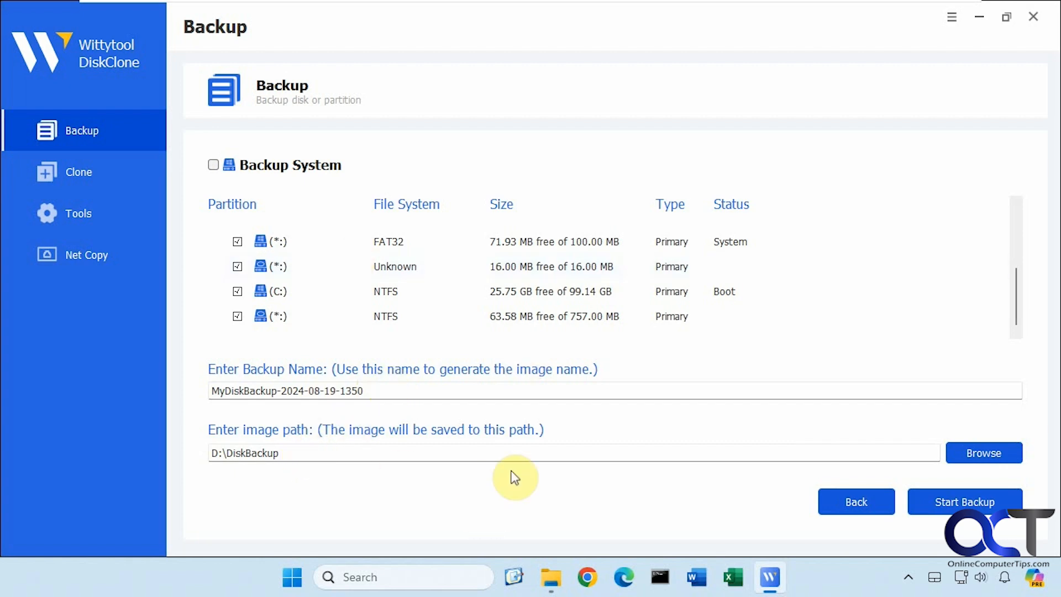
Browse to D:\DiskBackup\C-DriveBackup and select the C-DriveBackup_0.TIB image file
{"action": "left_click", "coordinate": [551, 577]}
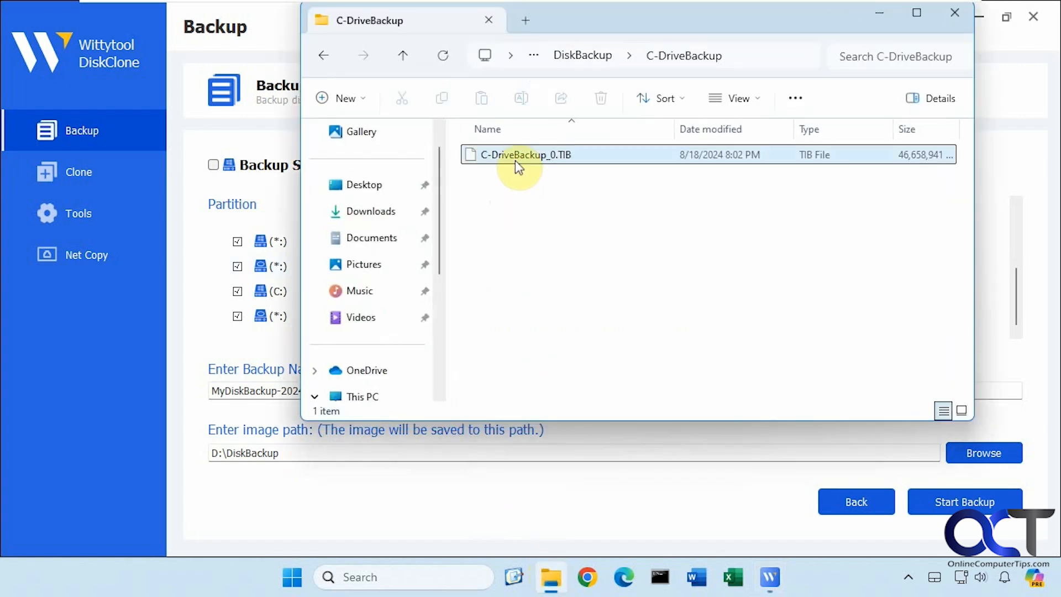
{"action": "mouse_move", "coordinate": [861, 163]}
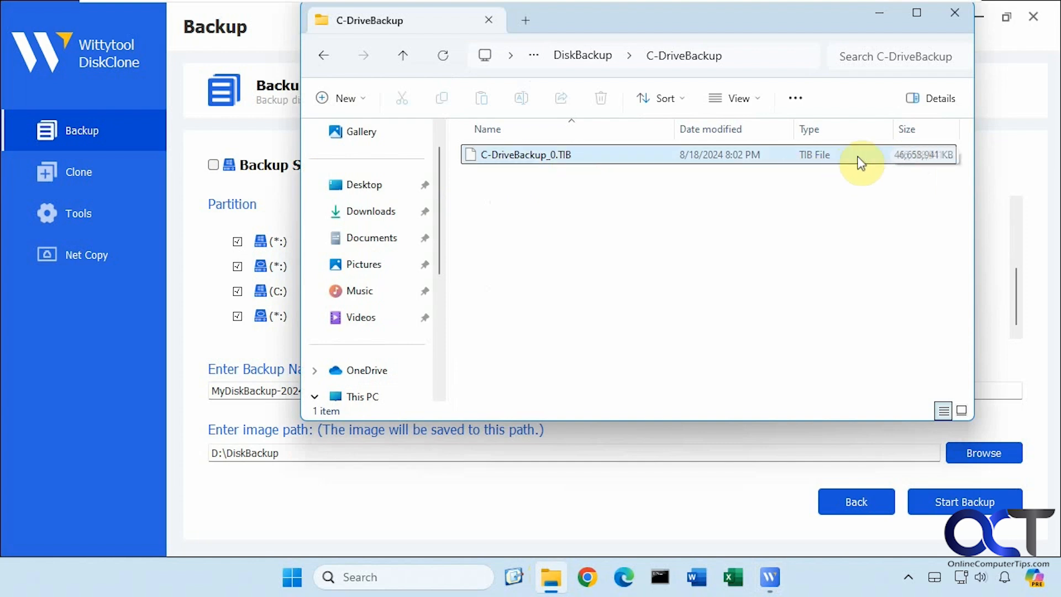
{"action": "mouse_move", "coordinate": [601, 210]}
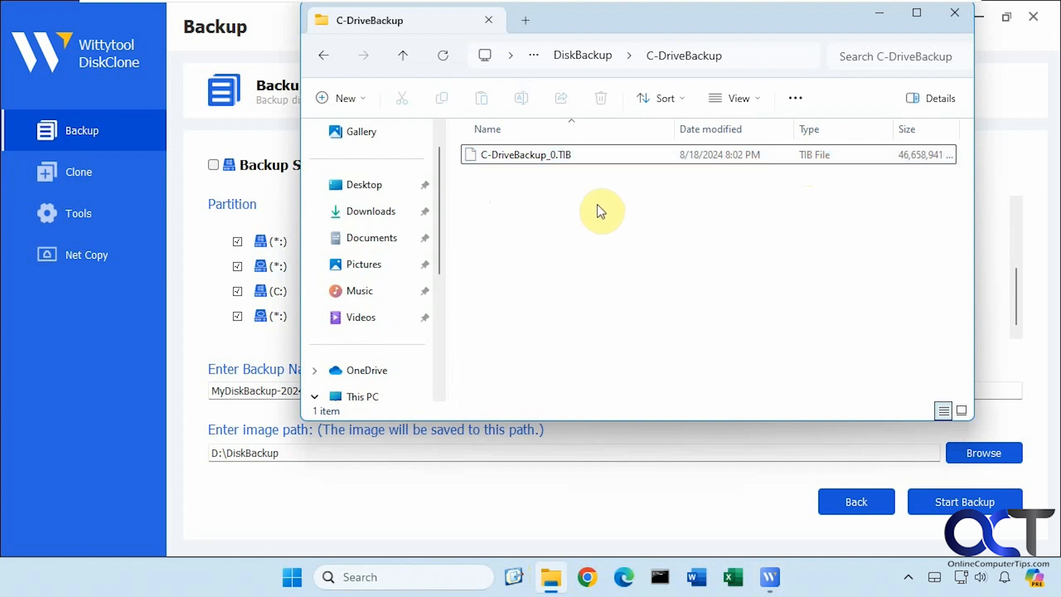
{"action": "left_click", "coordinate": [524, 155]}
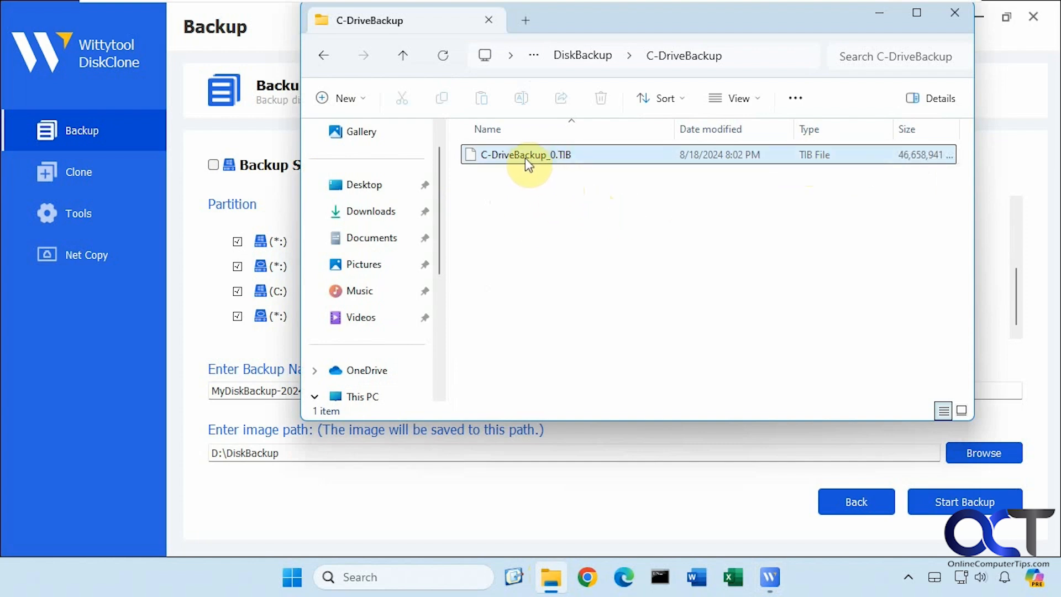
{"action": "mouse_move", "coordinate": [572, 168]}
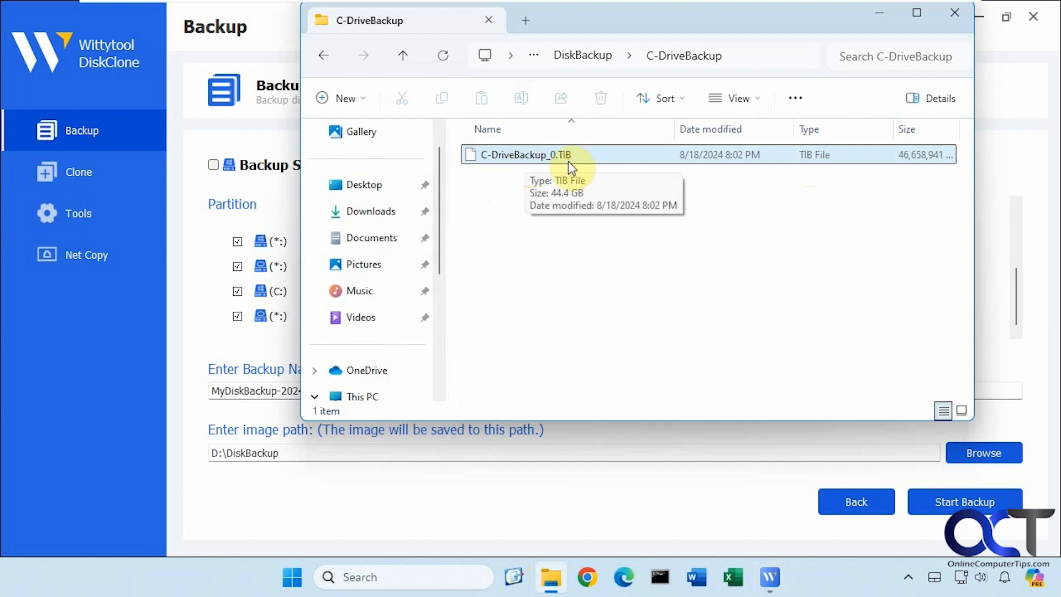
Close the File Explorer windows to return to the DiskClone Backup page
{"action": "left_click", "coordinate": [955, 13]}
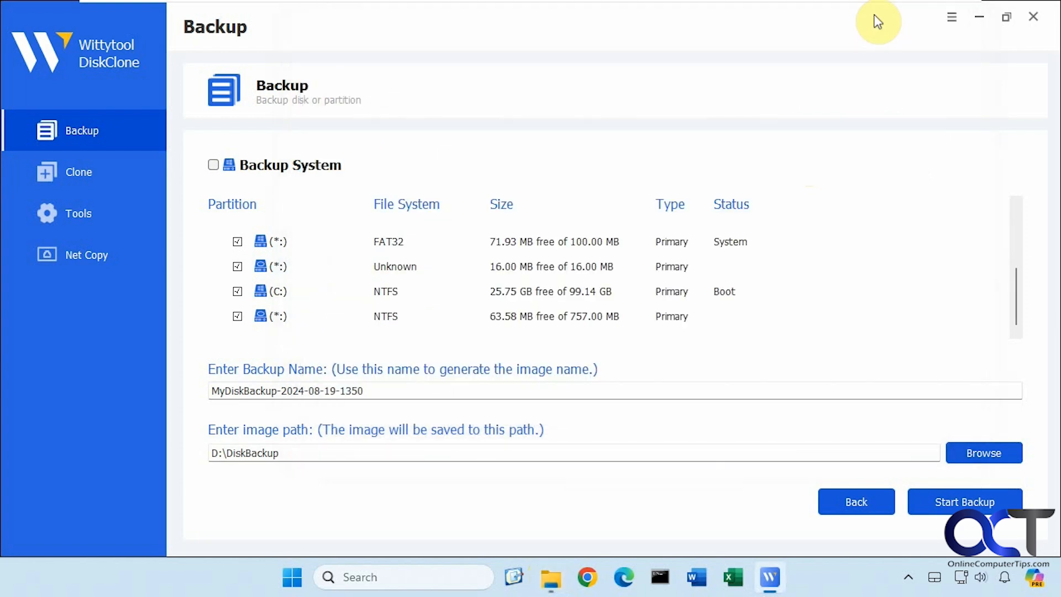
{"action": "mouse_move", "coordinate": [310, 324]}
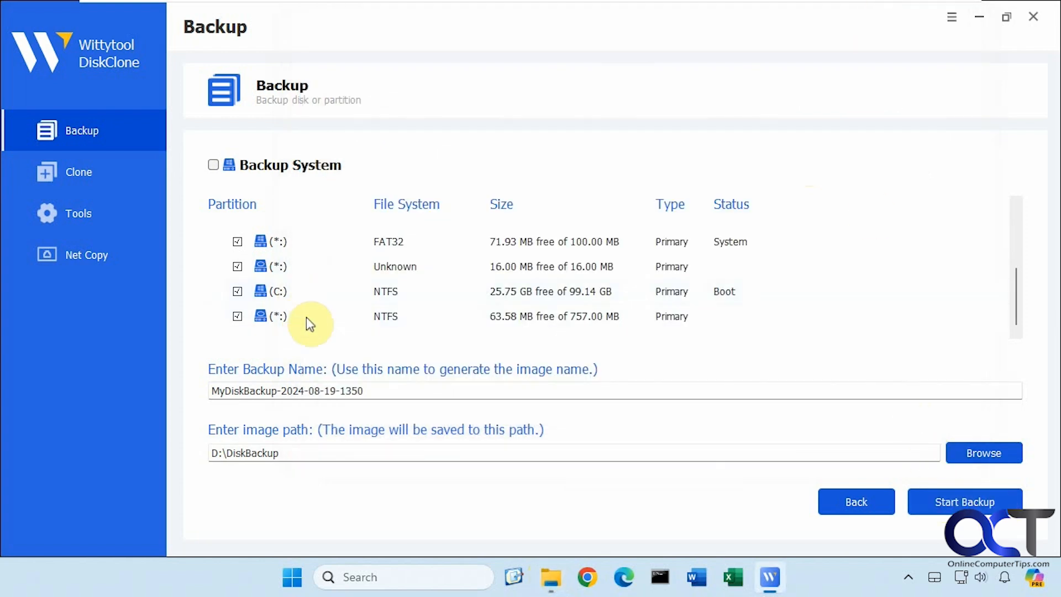
{"action": "mouse_move", "coordinate": [554, 577]}
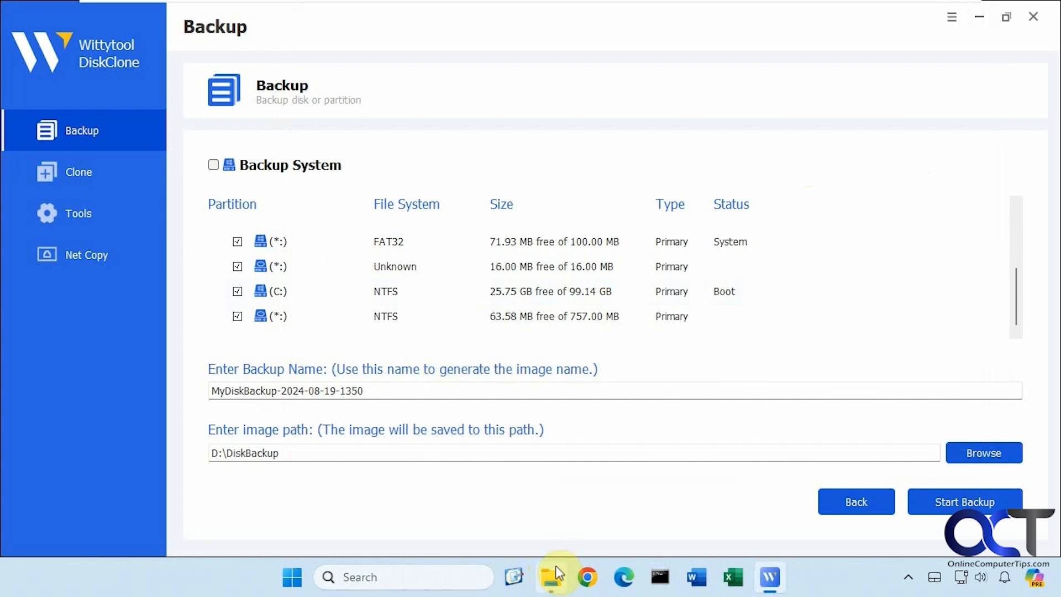
{"action": "left_click", "coordinate": [550, 578]}
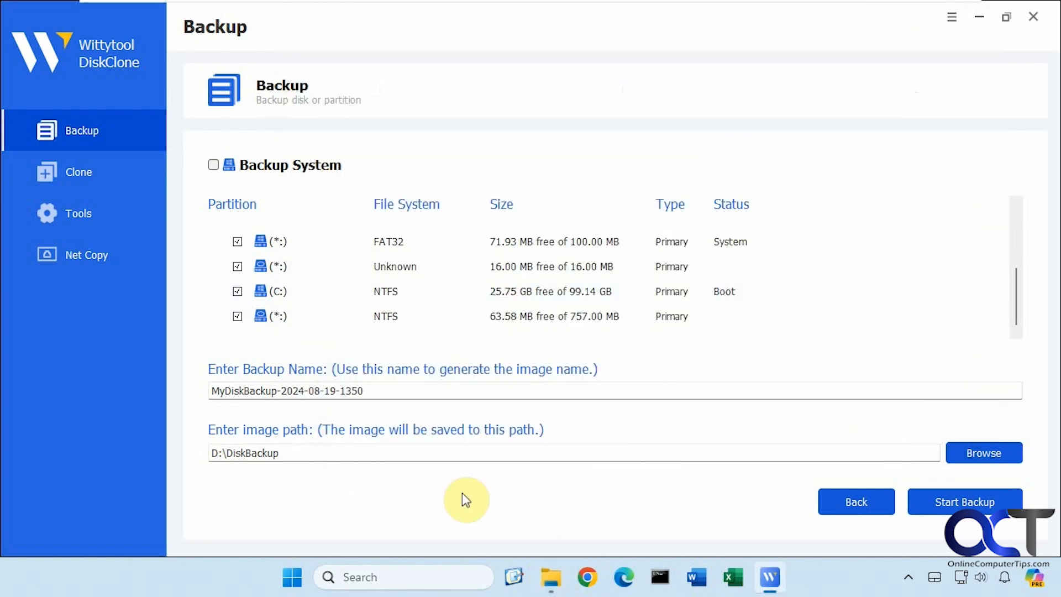
{"action": "mouse_move", "coordinate": [708, 489]}
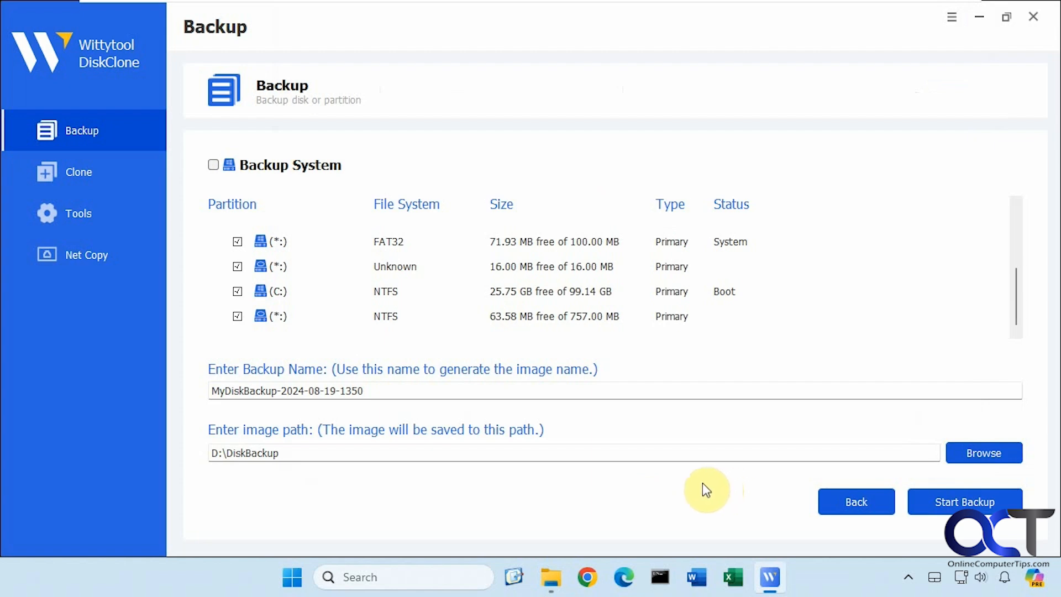
{"action": "mouse_move", "coordinate": [81, 130]}
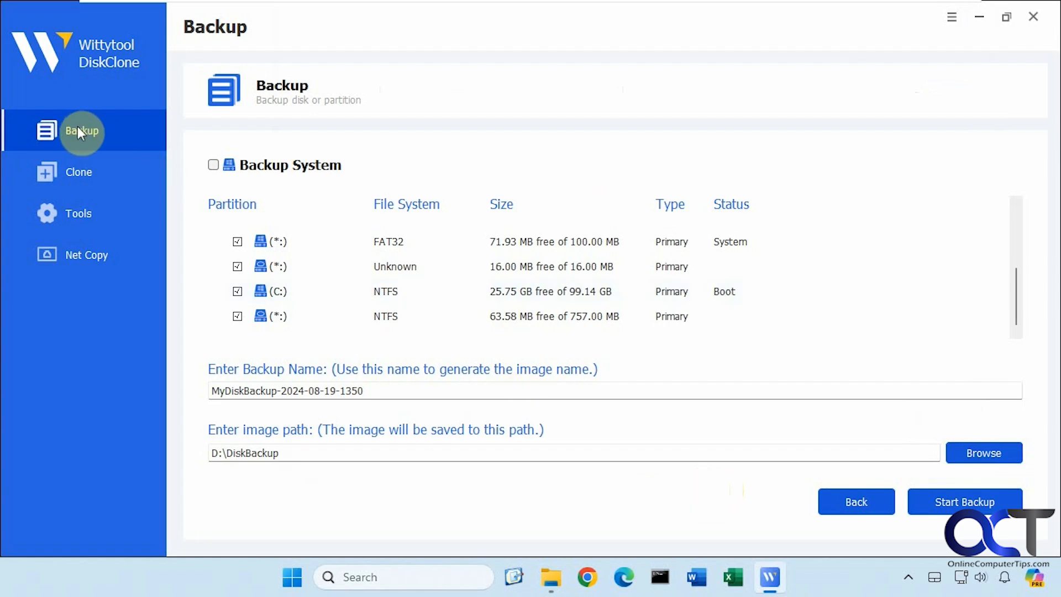
{"action": "left_click", "coordinate": [1007, 17]}
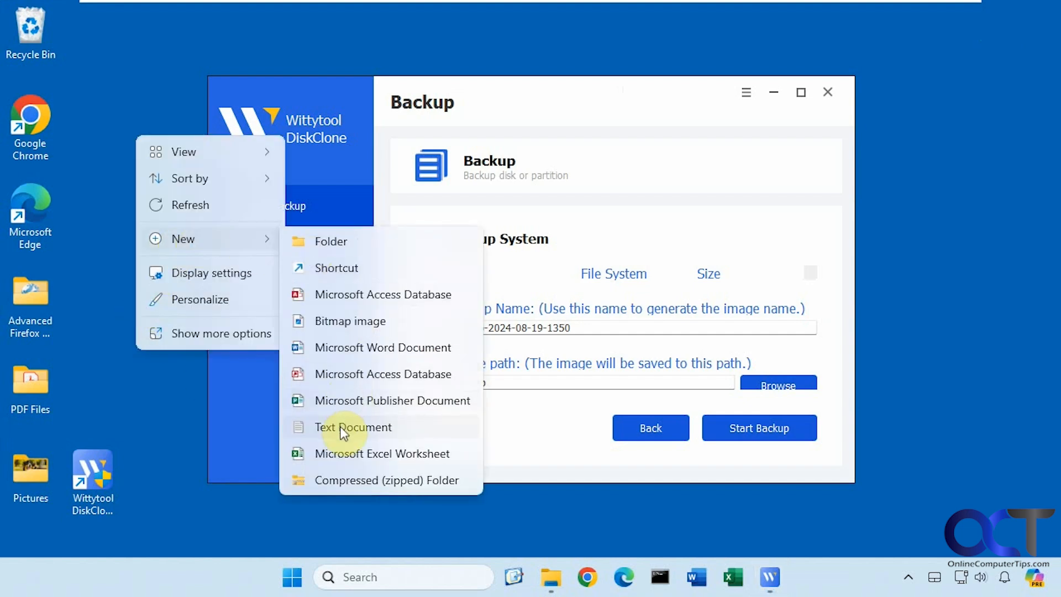
Create a New Text Document.txt on the desktop as a marker file
{"action": "left_click", "coordinate": [353, 426]}
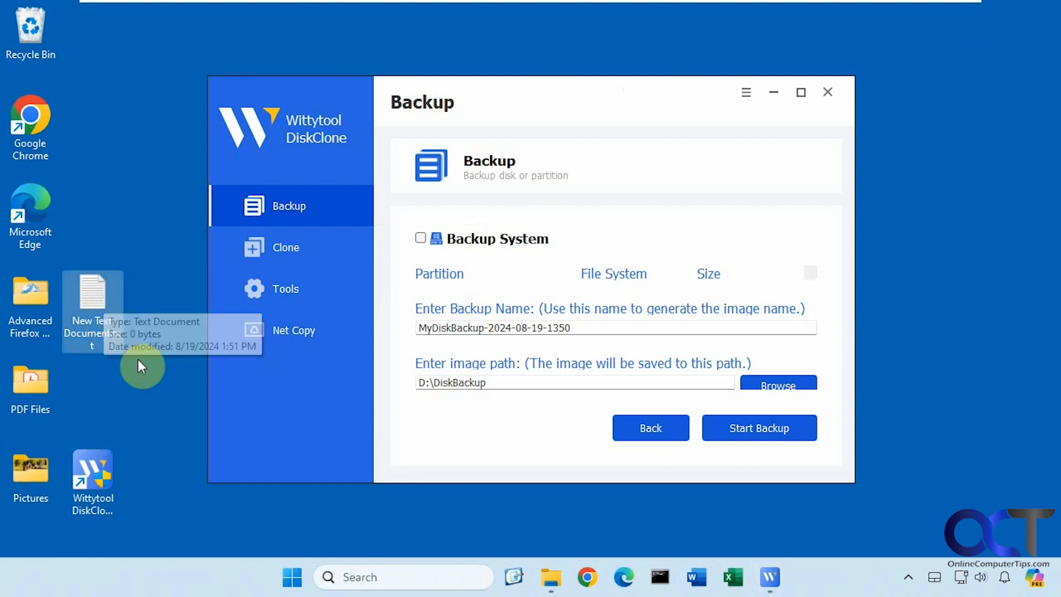
{"action": "mouse_move", "coordinate": [225, 418]}
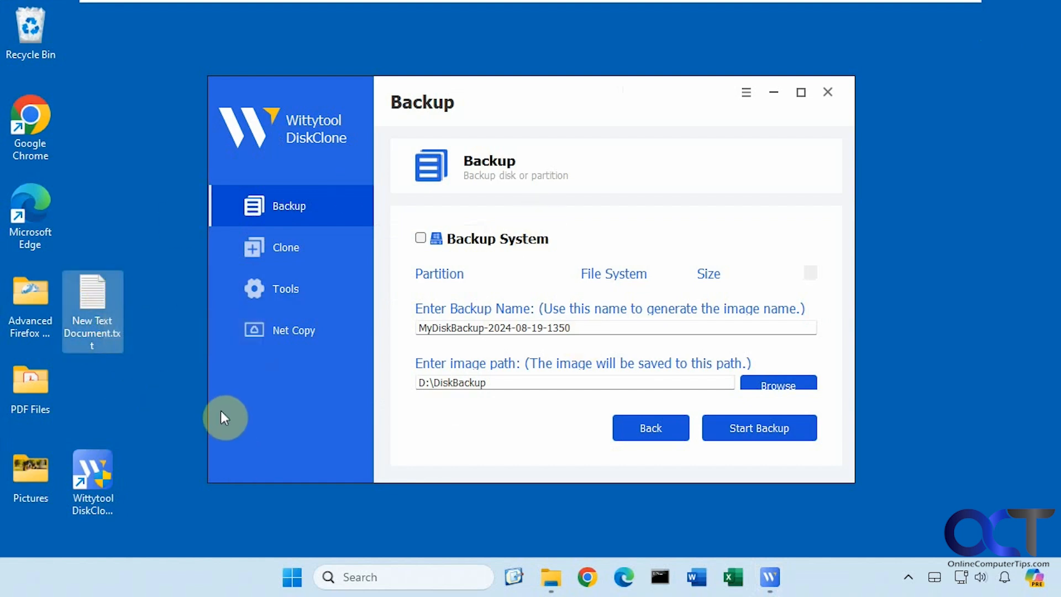
Choose Restore from the C-Drive backup task's operations and maximize the window
{"action": "left_click", "coordinate": [289, 206]}
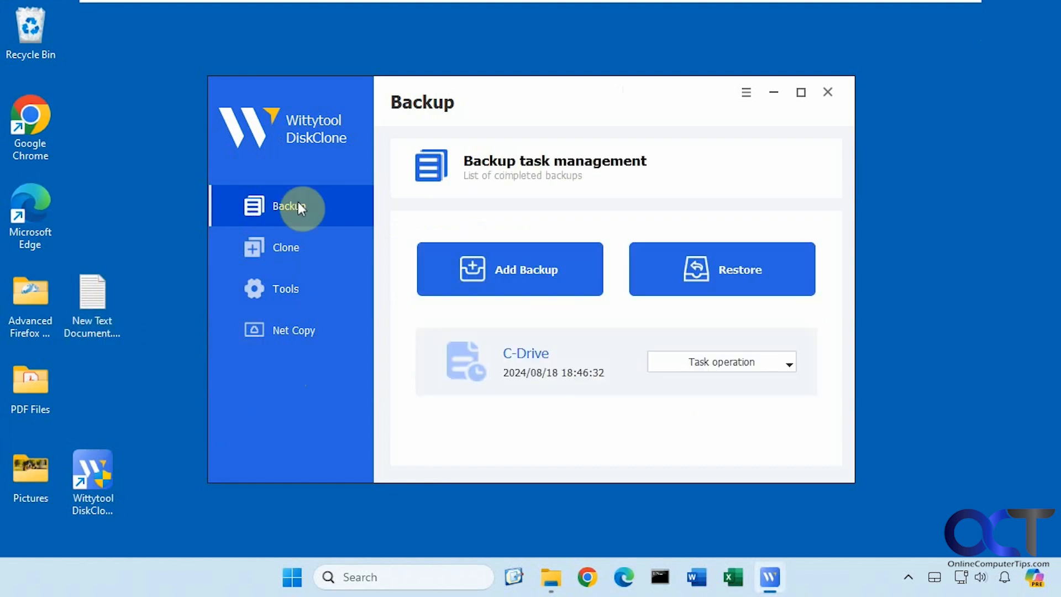
{"action": "mouse_move", "coordinate": [743, 267]}
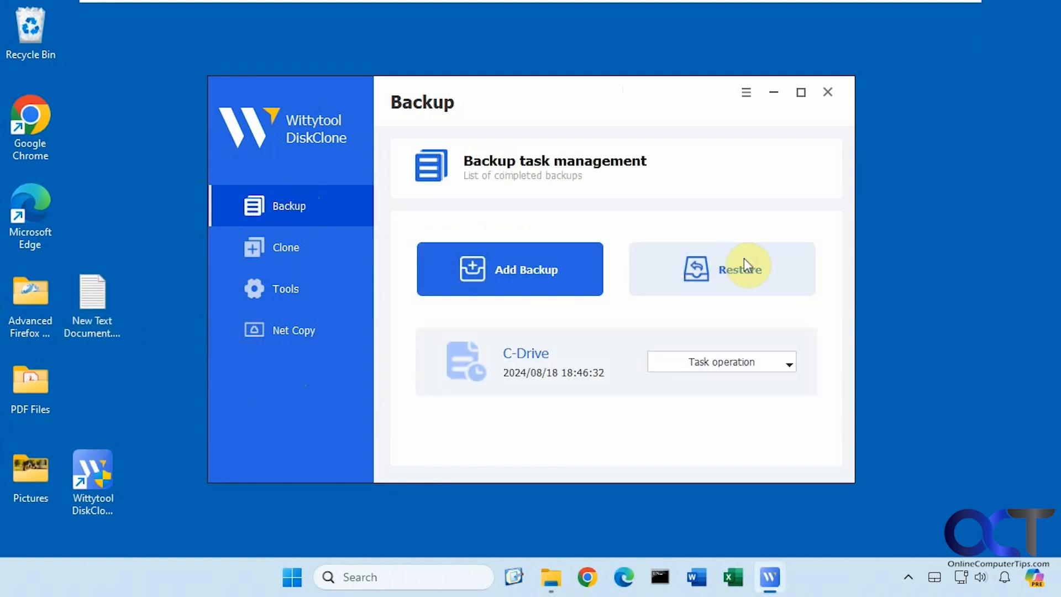
{"action": "mouse_move", "coordinate": [751, 366]}
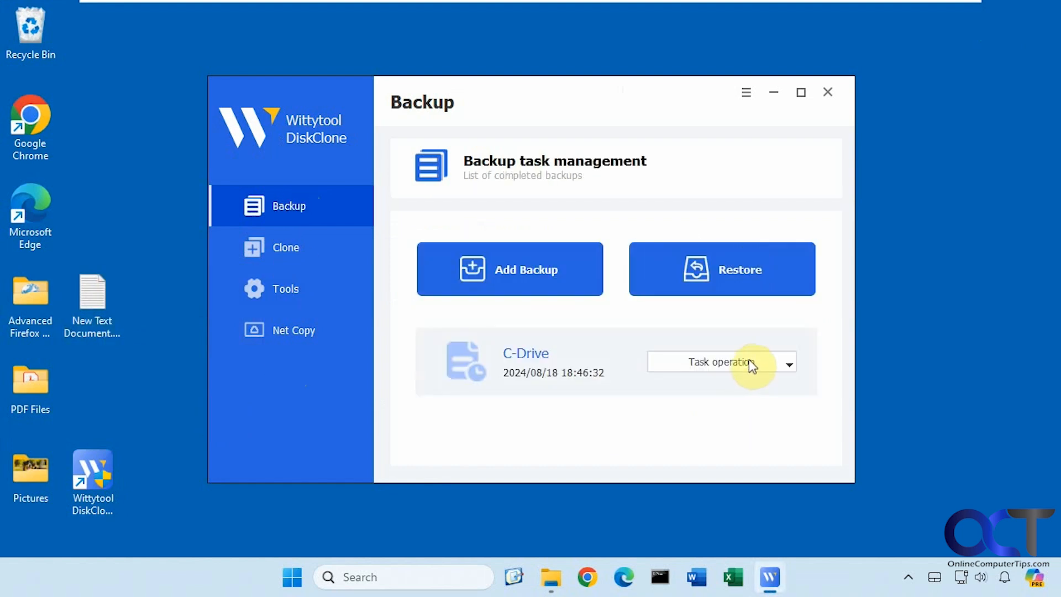
{"action": "left_click", "coordinate": [721, 362]}
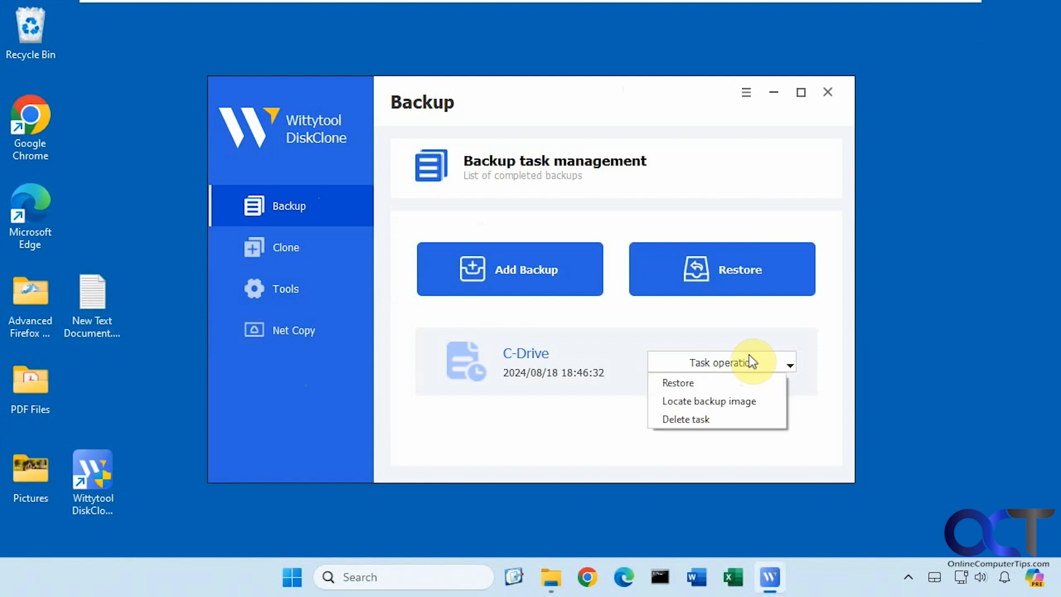
{"action": "left_click", "coordinate": [678, 383]}
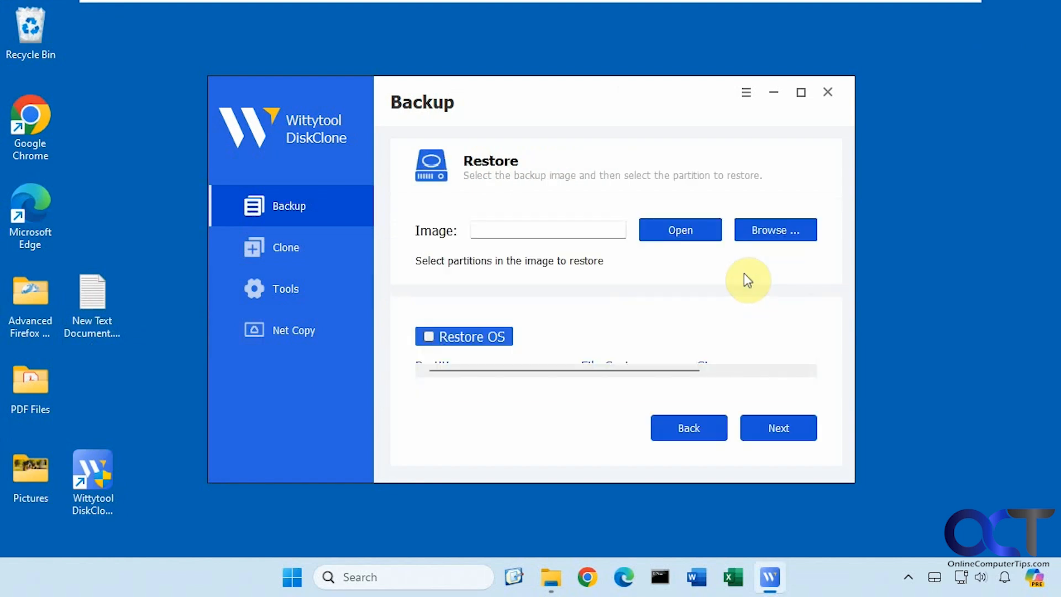
{"action": "mouse_move", "coordinate": [711, 268]}
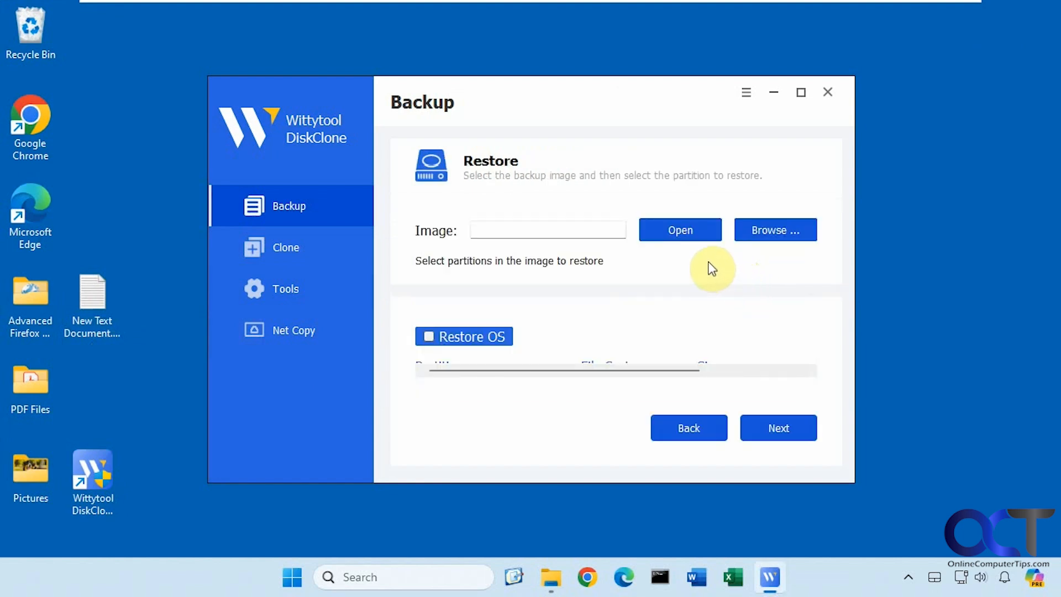
{"action": "left_click", "coordinate": [801, 92]}
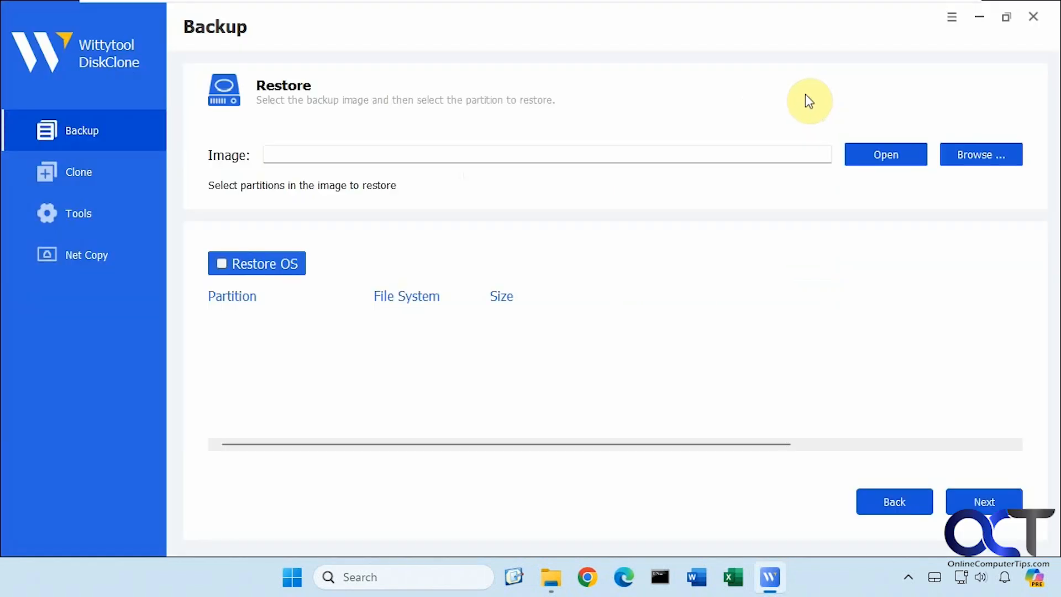
Select C-DriveBackup_0.TIB from the C-DriveBackup folder as the restore image
{"action": "left_click", "coordinate": [980, 155]}
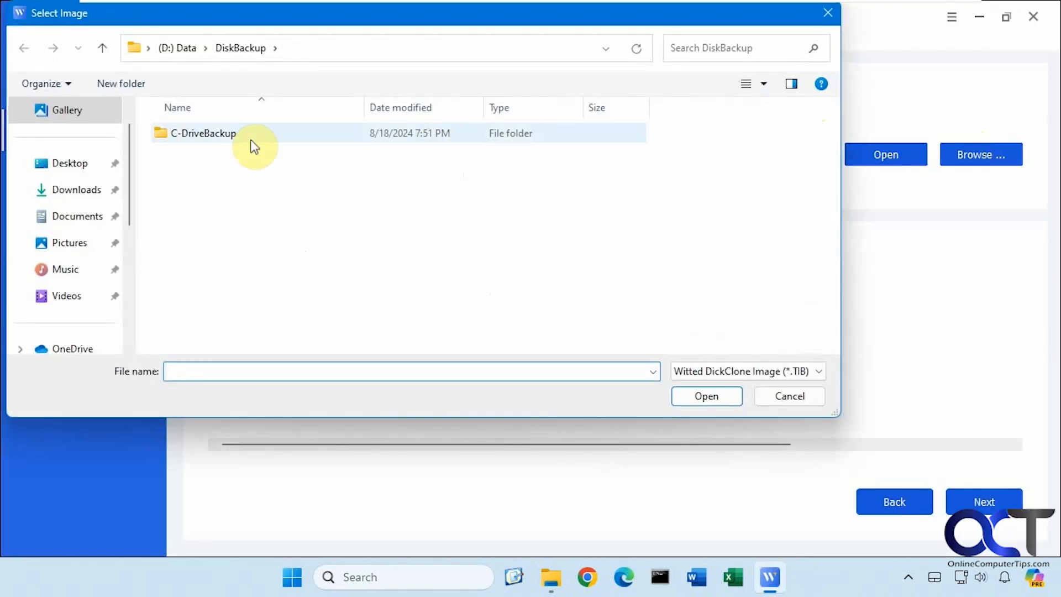
{"action": "double_click", "coordinate": [201, 133]}
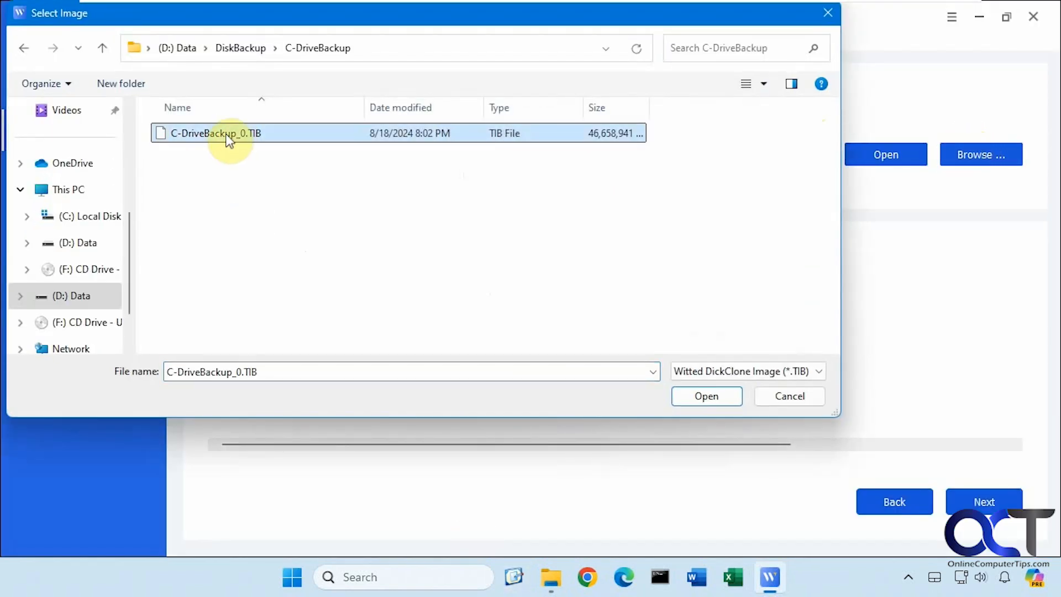
{"action": "left_click", "coordinate": [706, 396]}
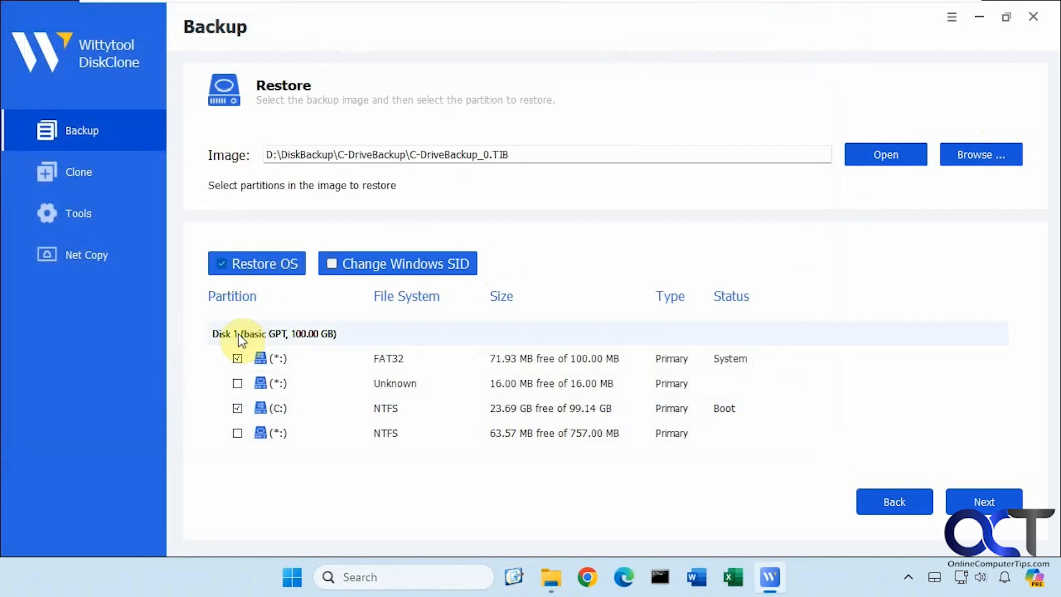
{"action": "mouse_move", "coordinate": [252, 384]}
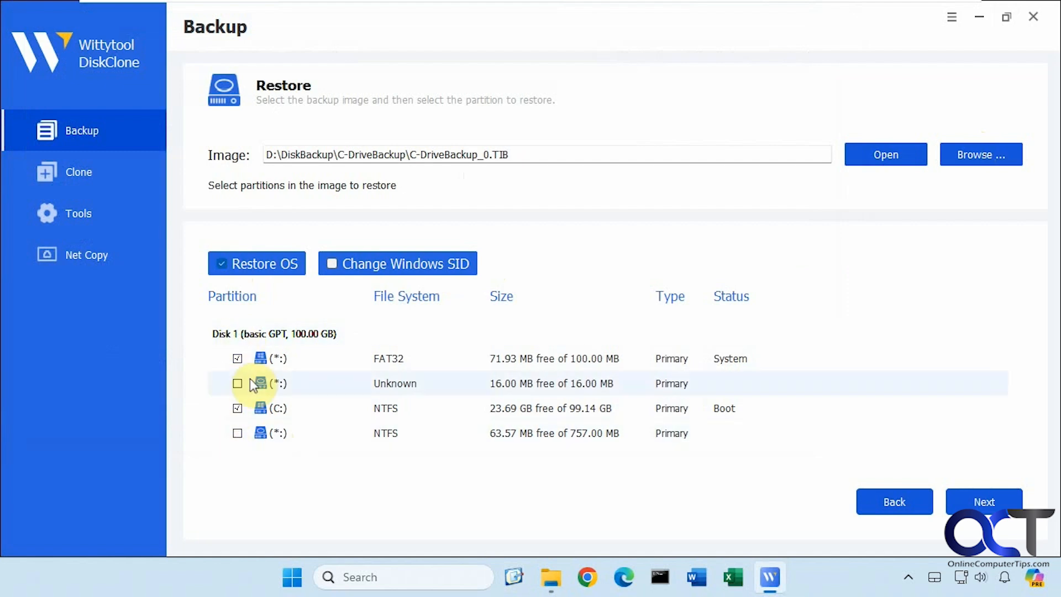
{"action": "mouse_move", "coordinate": [278, 383]}
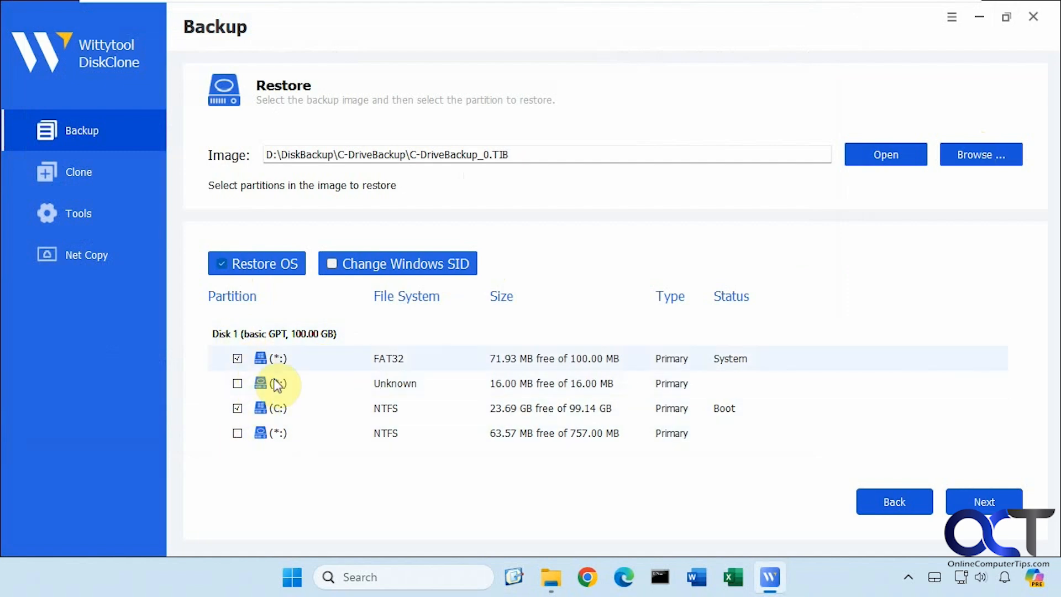
{"action": "mouse_move", "coordinate": [718, 408]}
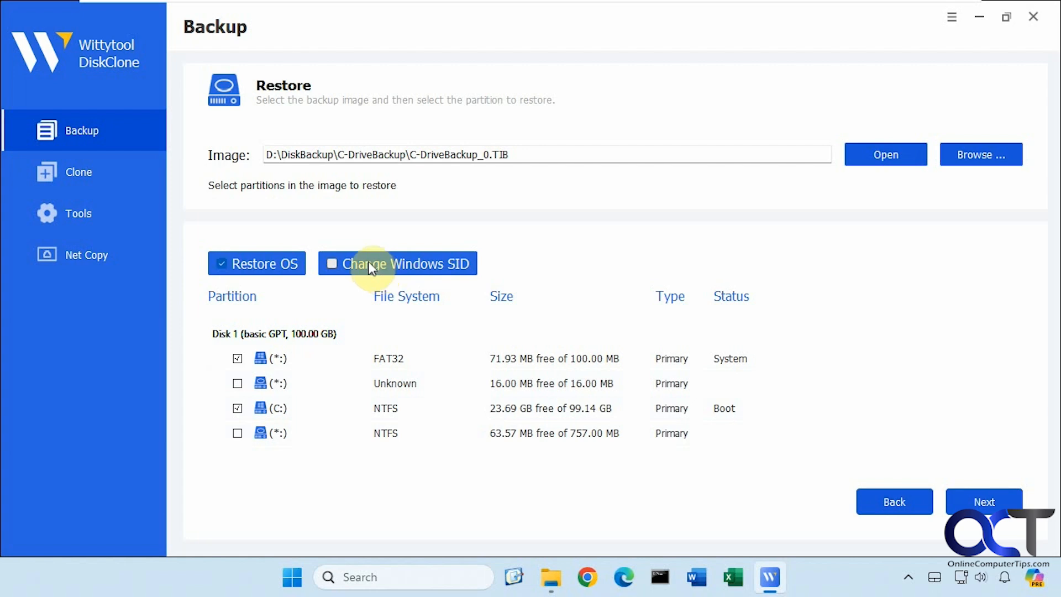
{"action": "mouse_move", "coordinate": [392, 271]}
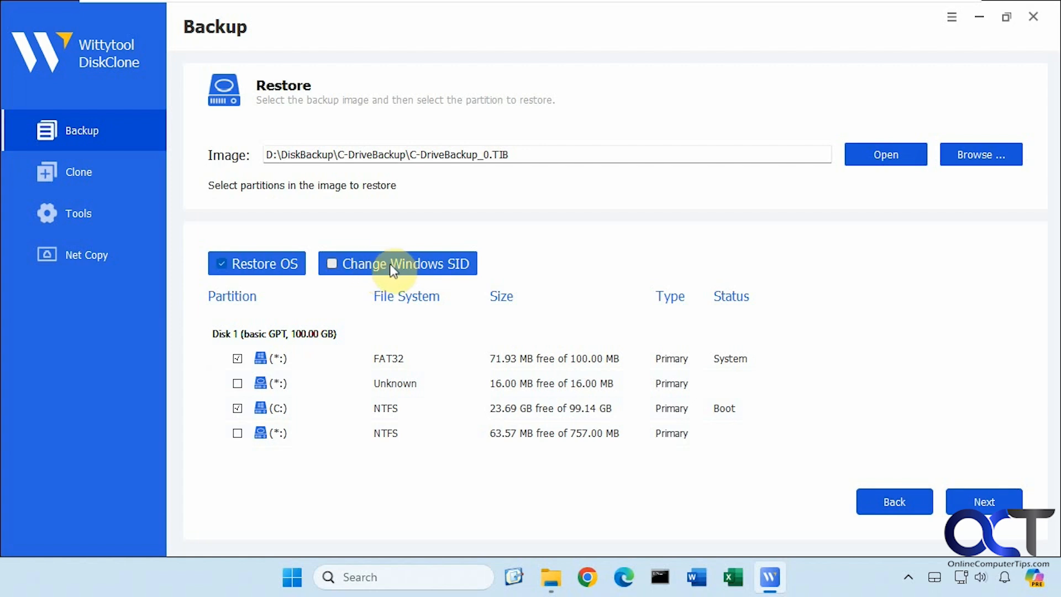
{"action": "mouse_move", "coordinate": [391, 268]}
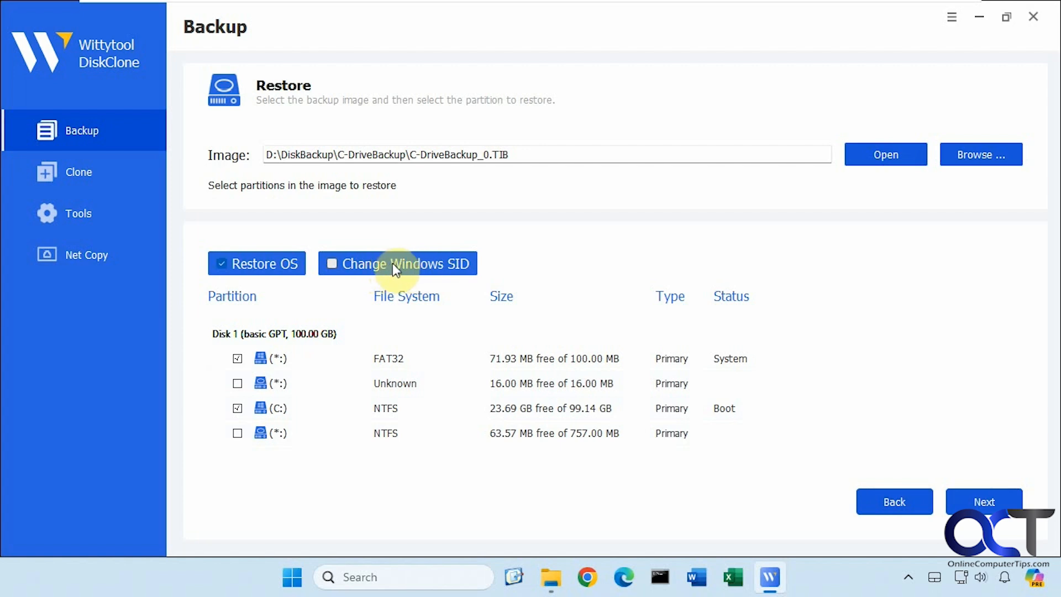
{"action": "mouse_move", "coordinate": [984, 502]}
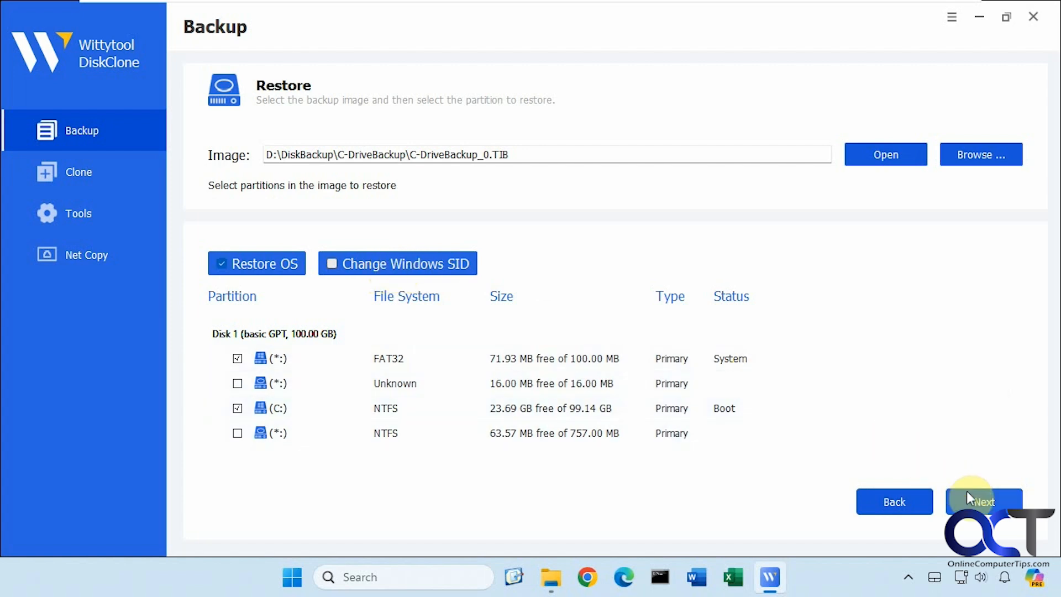
Advance to destination disk selection and check the drives' sizes in This PC
{"action": "left_click", "coordinate": [984, 502]}
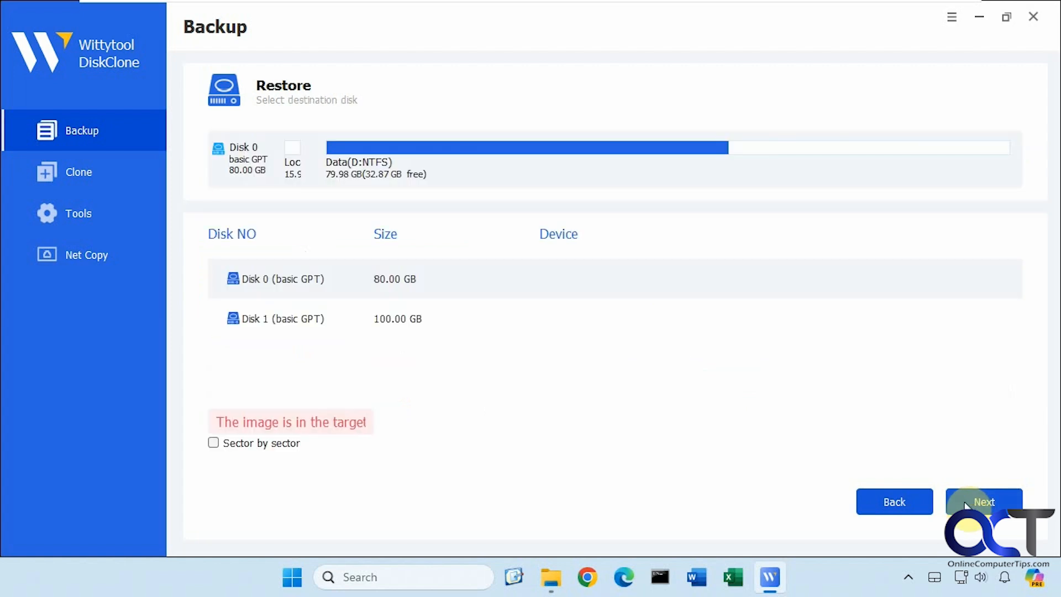
{"action": "mouse_move", "coordinate": [345, 232]}
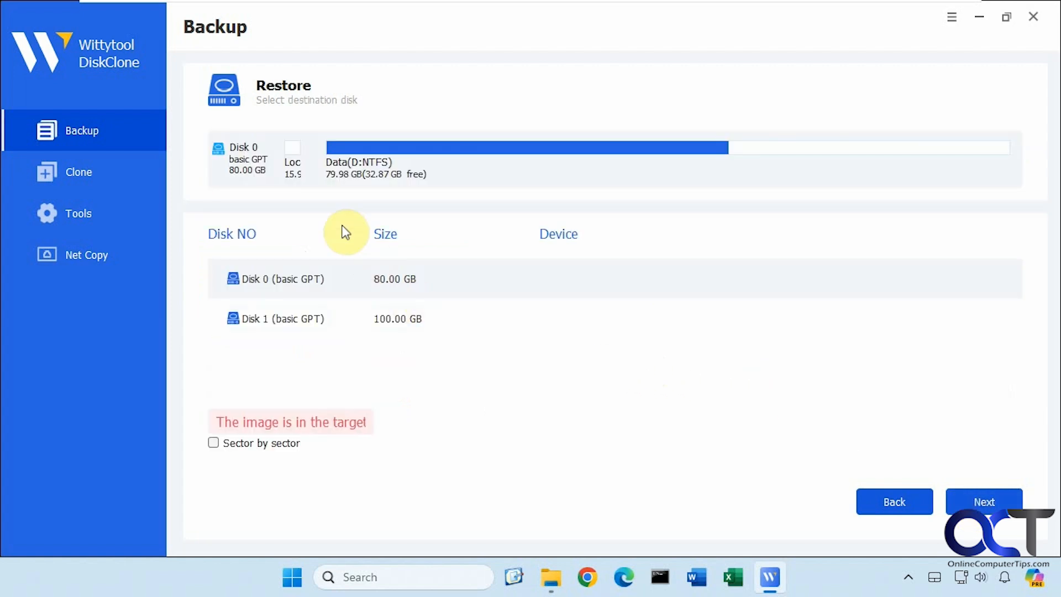
{"action": "mouse_move", "coordinate": [311, 278]}
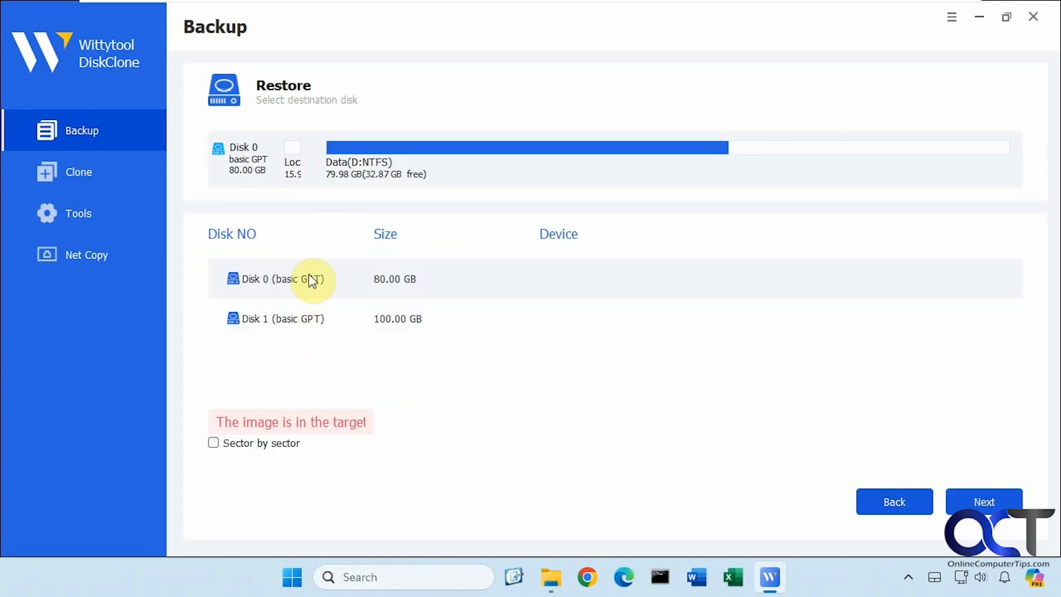
{"action": "mouse_move", "coordinate": [311, 319]}
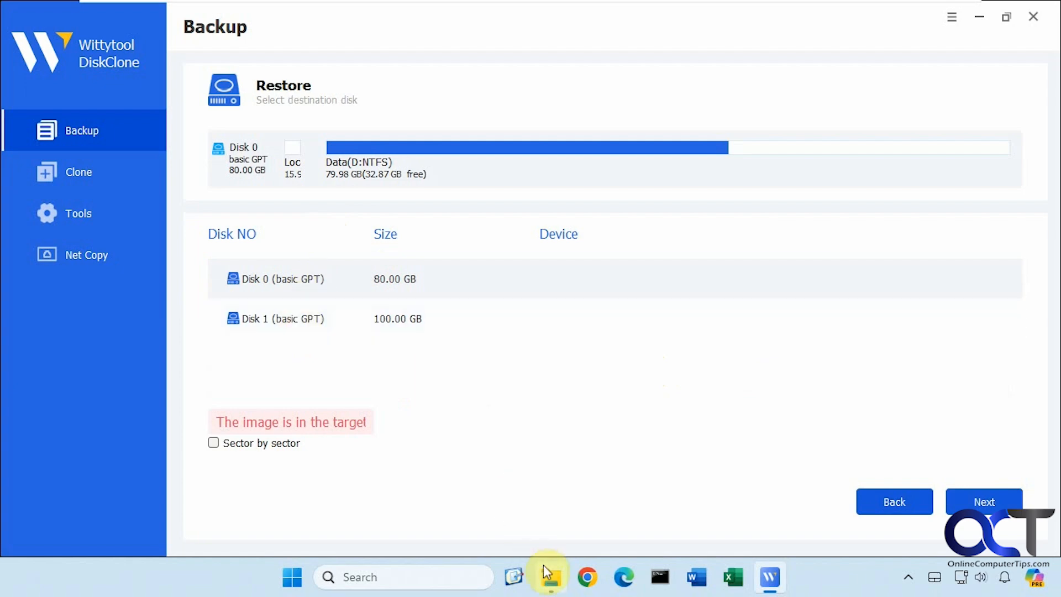
{"action": "left_click", "coordinate": [551, 577]}
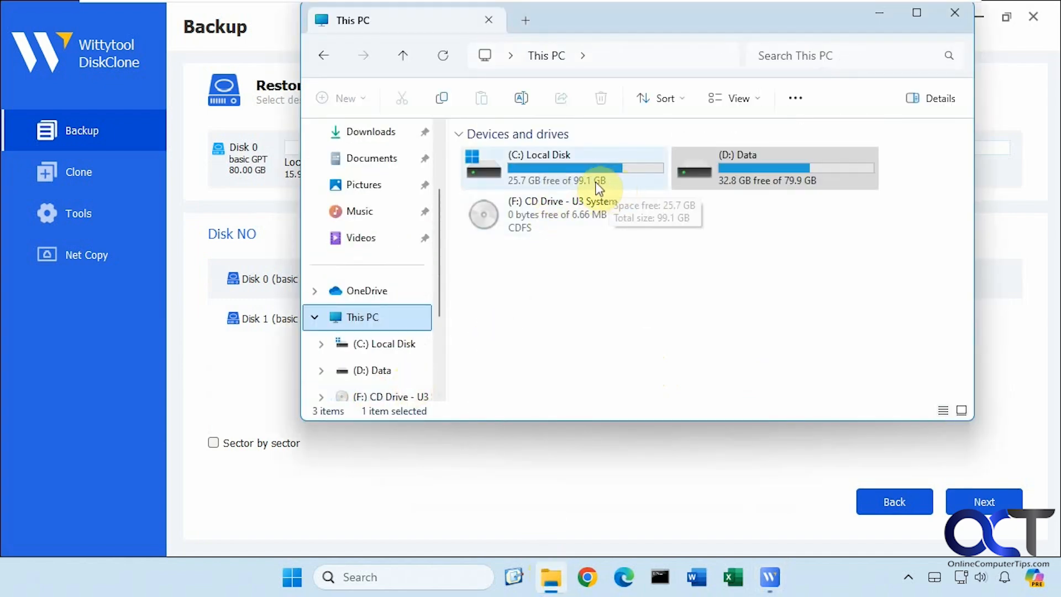
{"action": "left_click", "coordinate": [774, 167]}
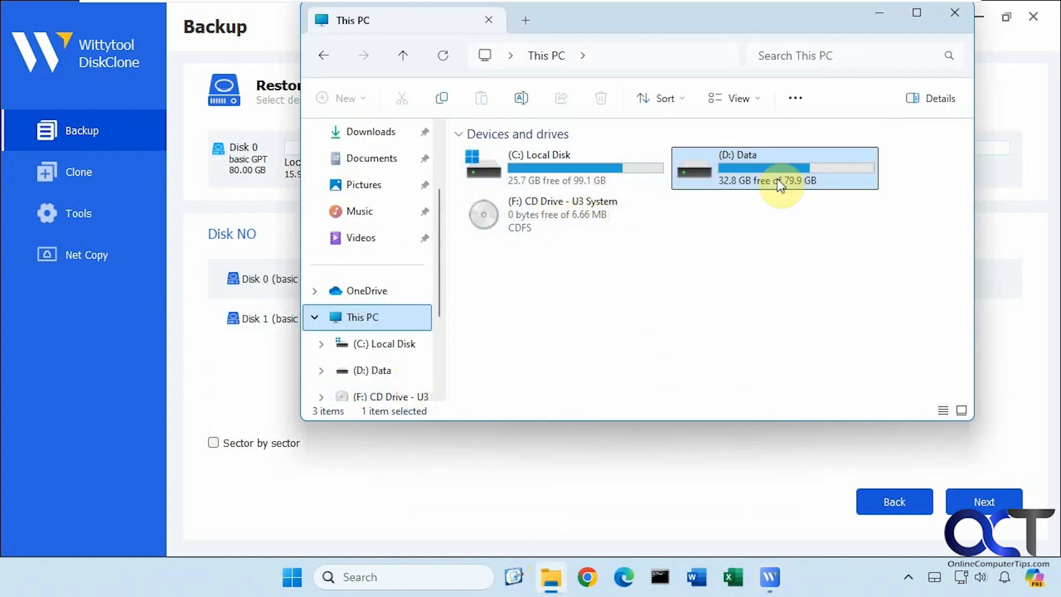
{"action": "mouse_move", "coordinate": [647, 362]}
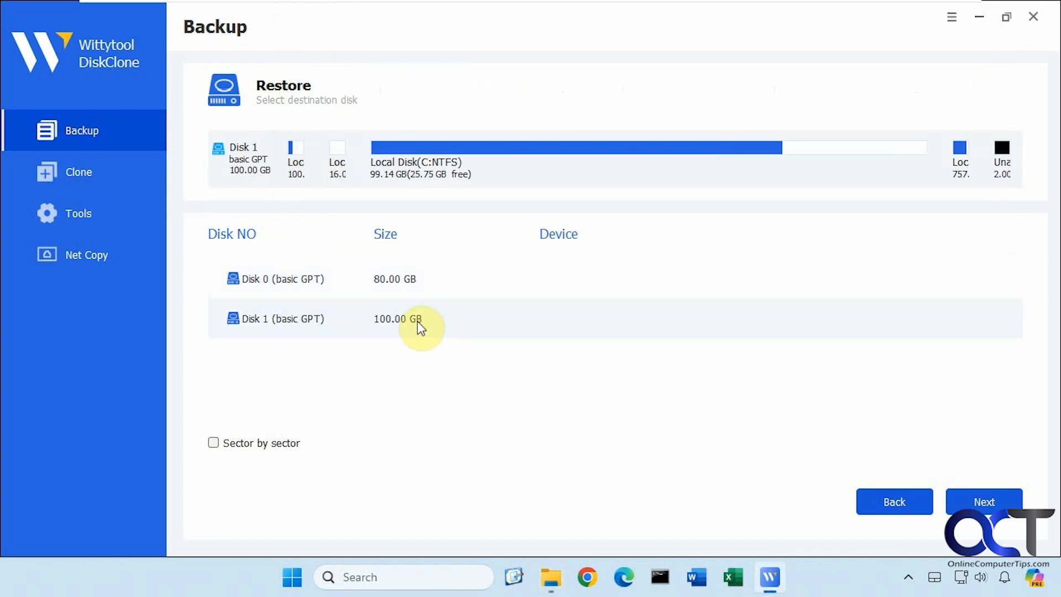
{"action": "mouse_move", "coordinate": [435, 223]}
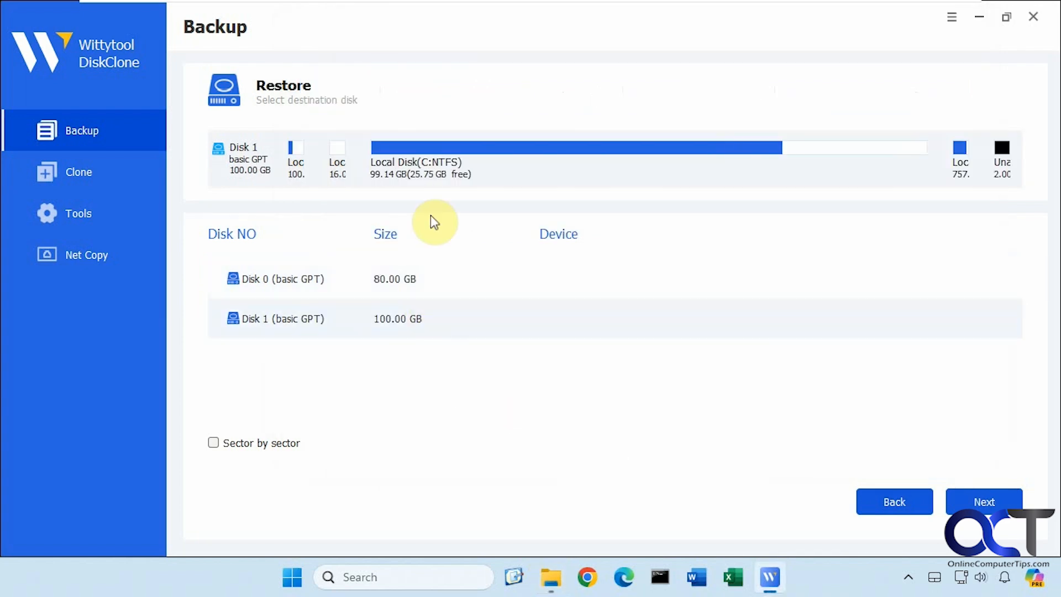
{"action": "mouse_move", "coordinate": [343, 413]}
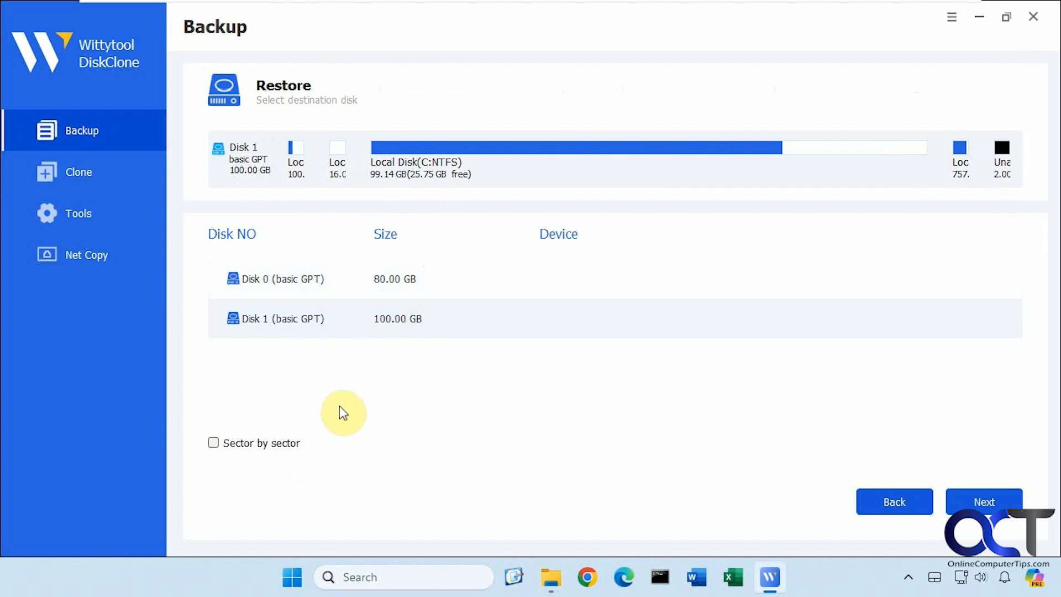
Advance to the confirm-and-resize page showing Disk 1's layout with C: at 99.89 GB
{"action": "left_click", "coordinate": [983, 502]}
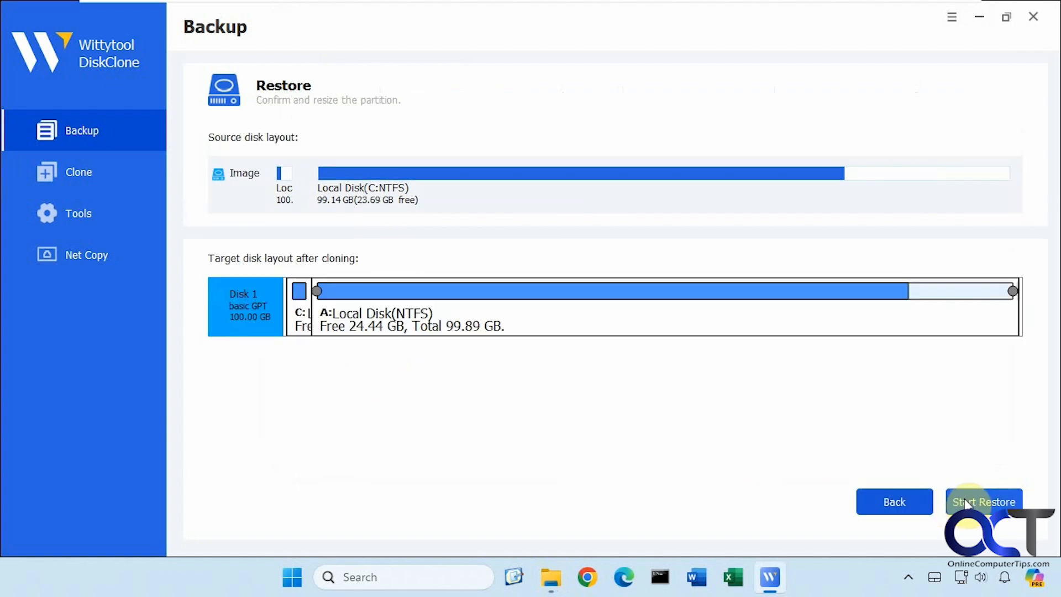
{"action": "mouse_move", "coordinate": [400, 245]}
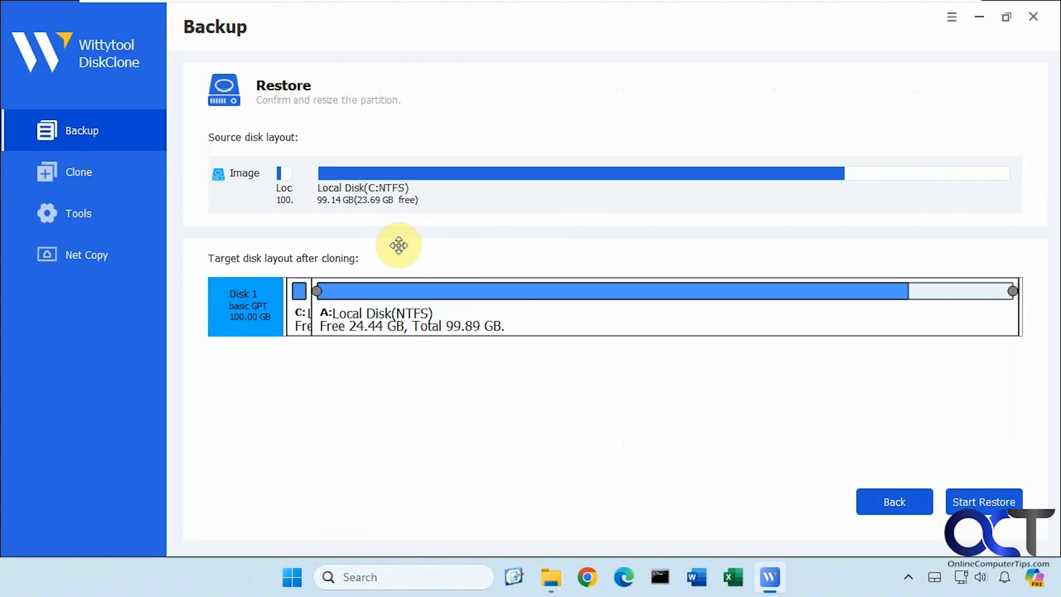
{"action": "mouse_move", "coordinate": [386, 319]}
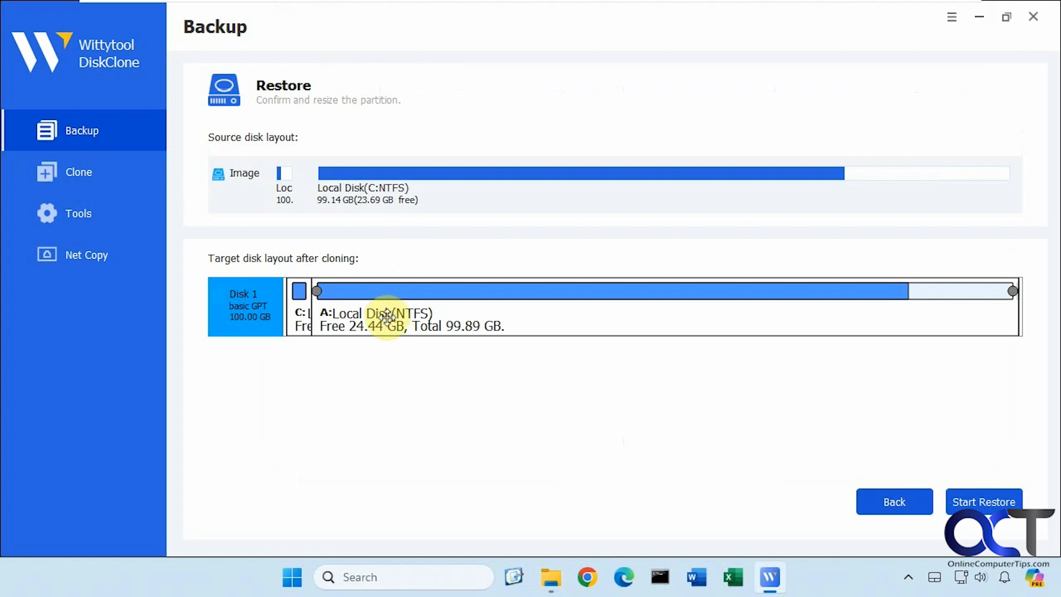
{"action": "mouse_move", "coordinate": [984, 502]}
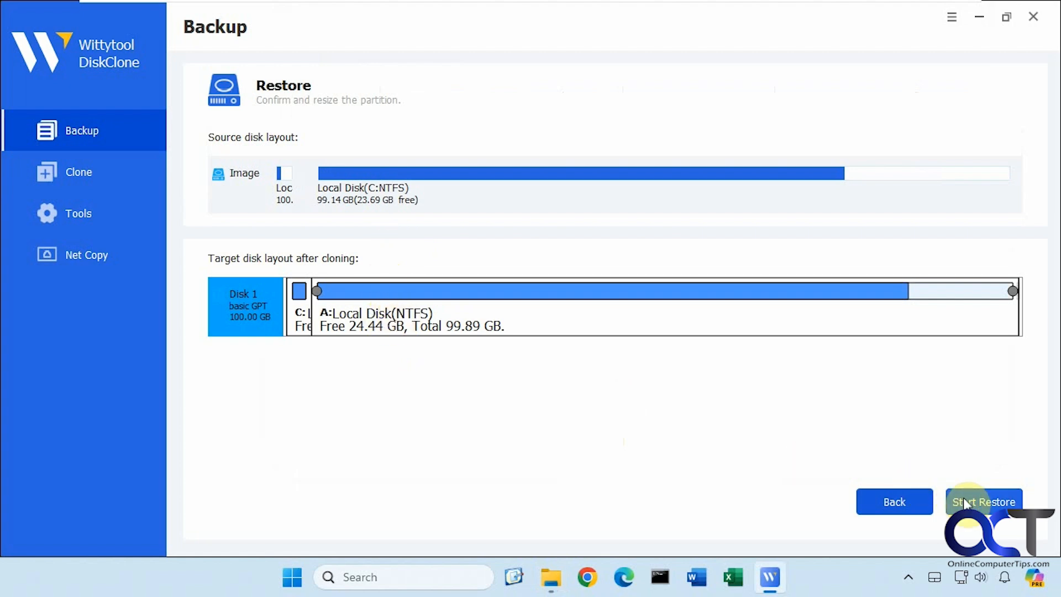
Start the restore onto Disk 1, bringing up the target-disk erase warning
{"action": "left_click", "coordinate": [984, 502]}
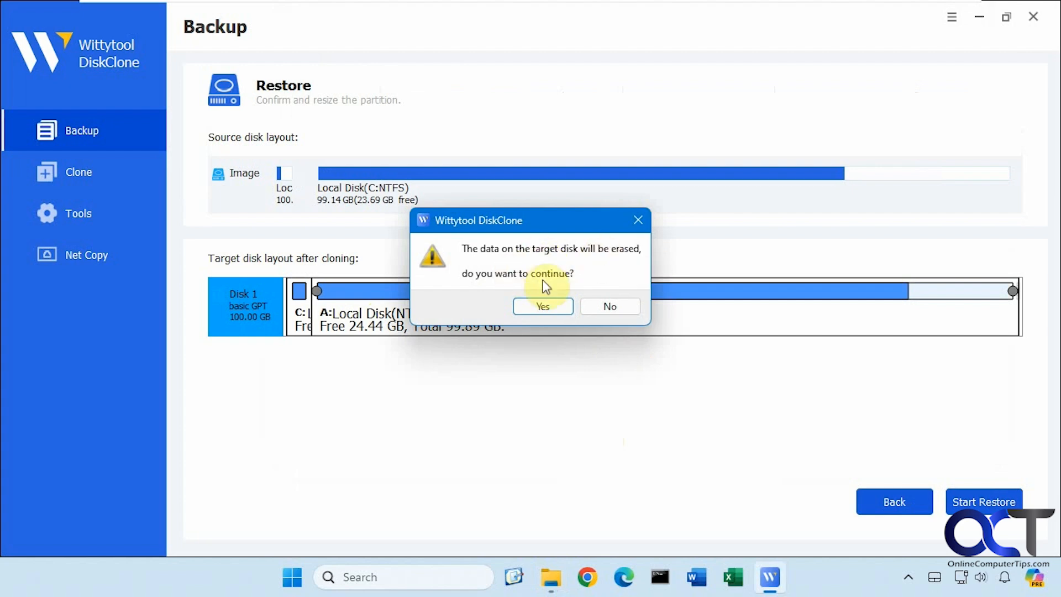
{"action": "mouse_move", "coordinate": [510, 239]}
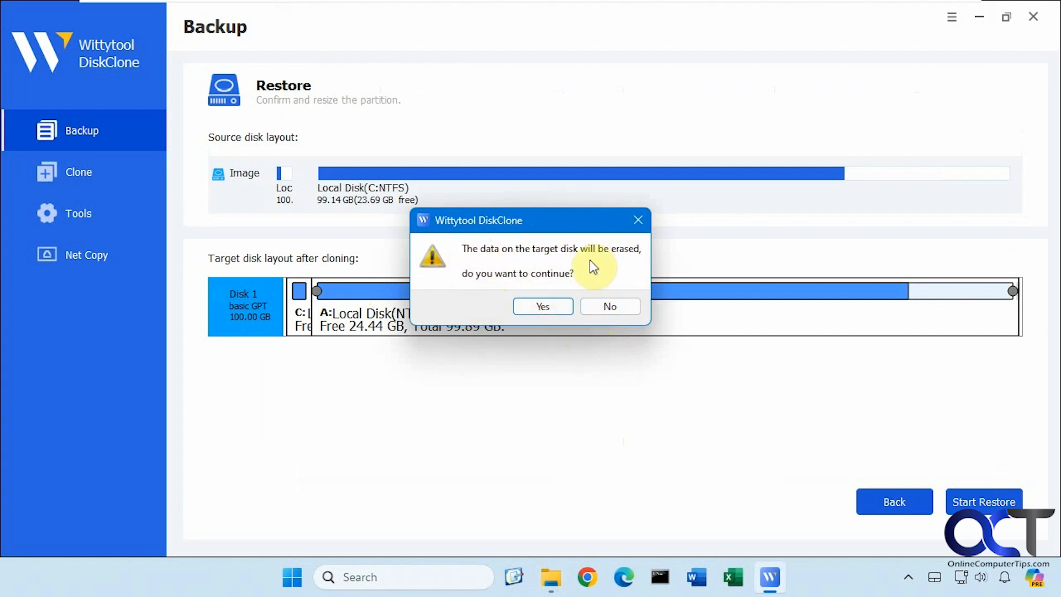
{"action": "mouse_move", "coordinate": [552, 263]}
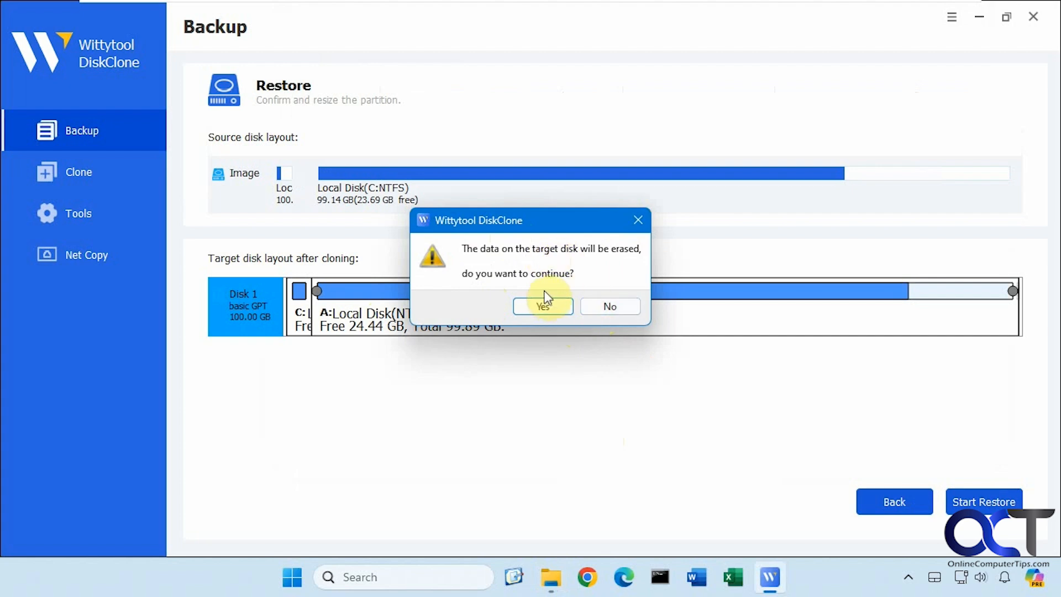
{"action": "mouse_move", "coordinate": [544, 307]}
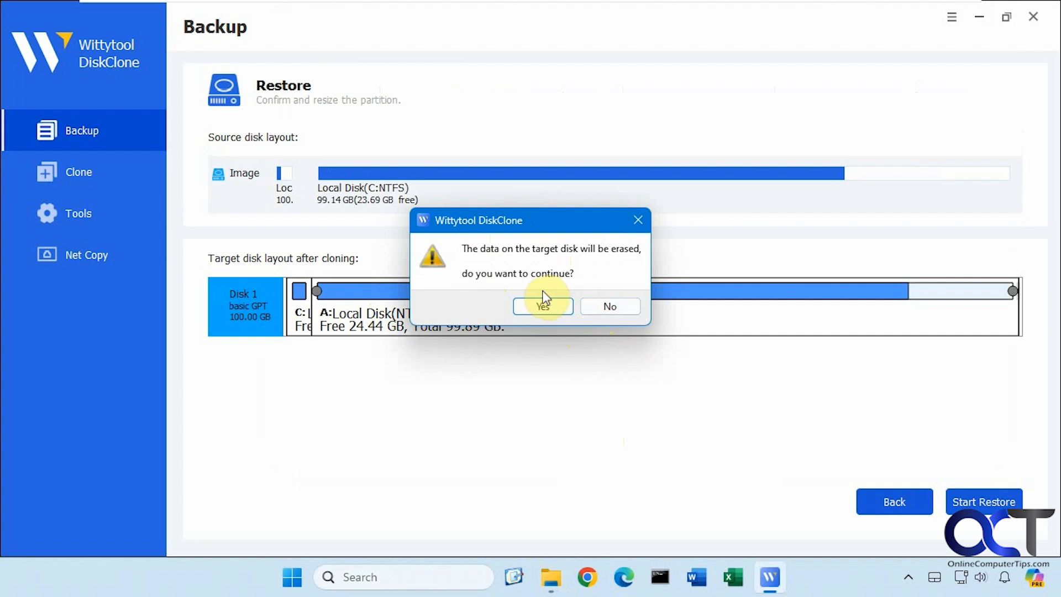
{"action": "mouse_move", "coordinate": [479, 278]}
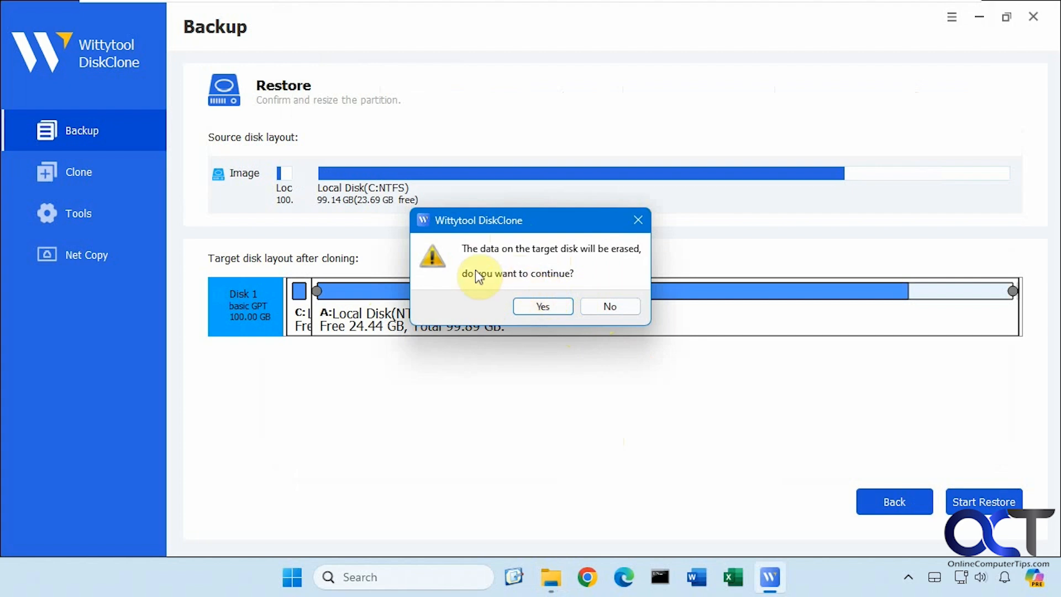
{"action": "mouse_move", "coordinate": [514, 371]}
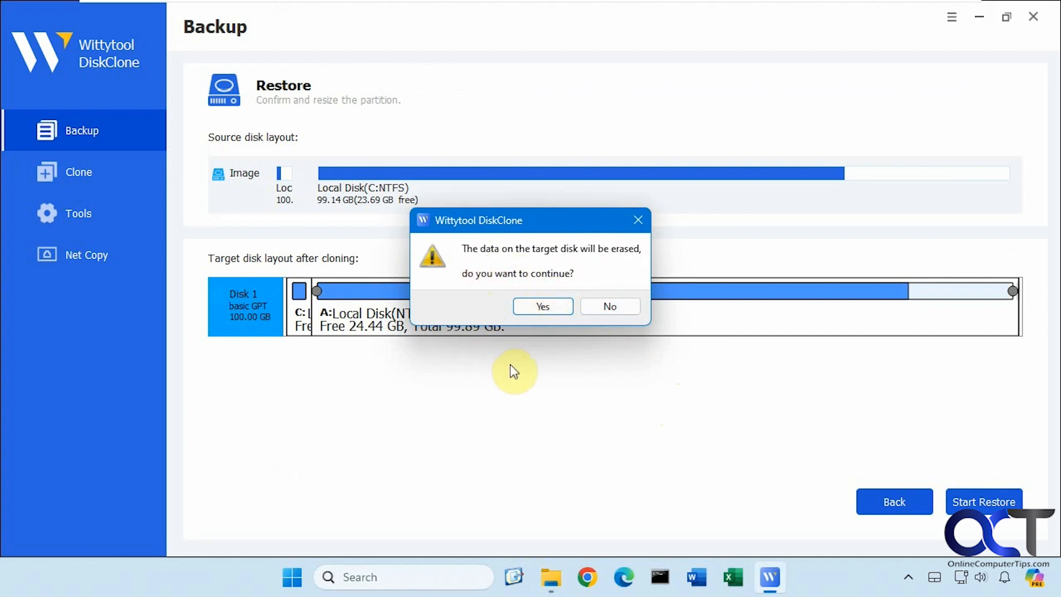
{"action": "mouse_move", "coordinate": [504, 322]}
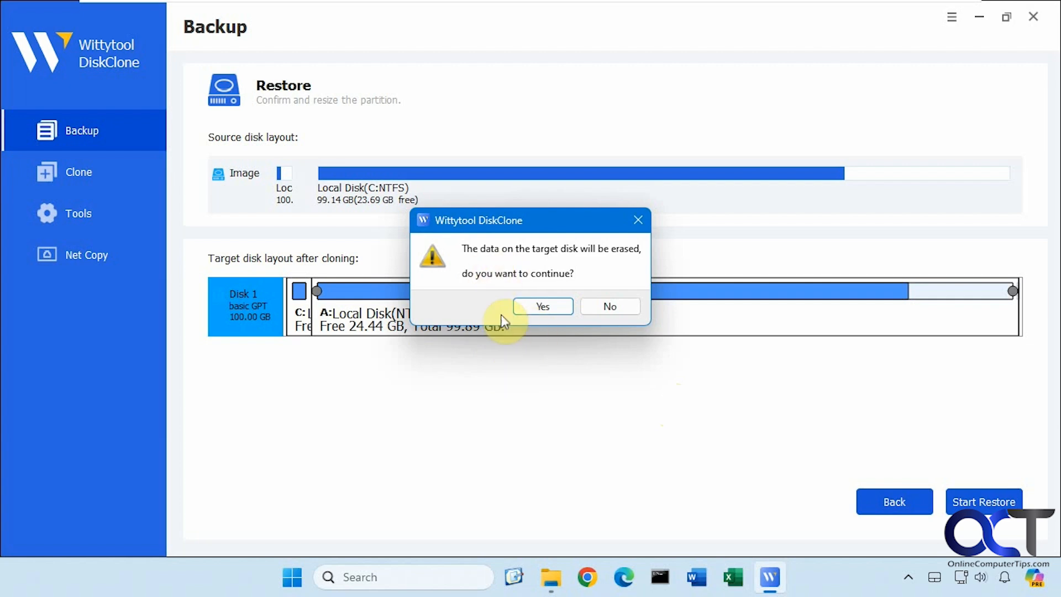
{"action": "mouse_move", "coordinate": [511, 380]}
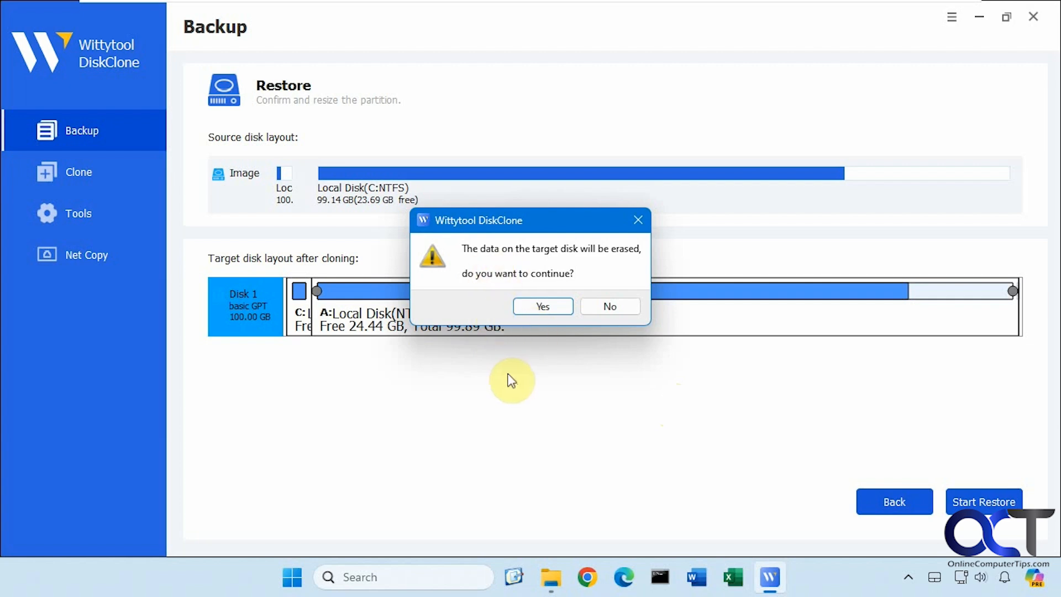
{"action": "mouse_move", "coordinate": [497, 390]}
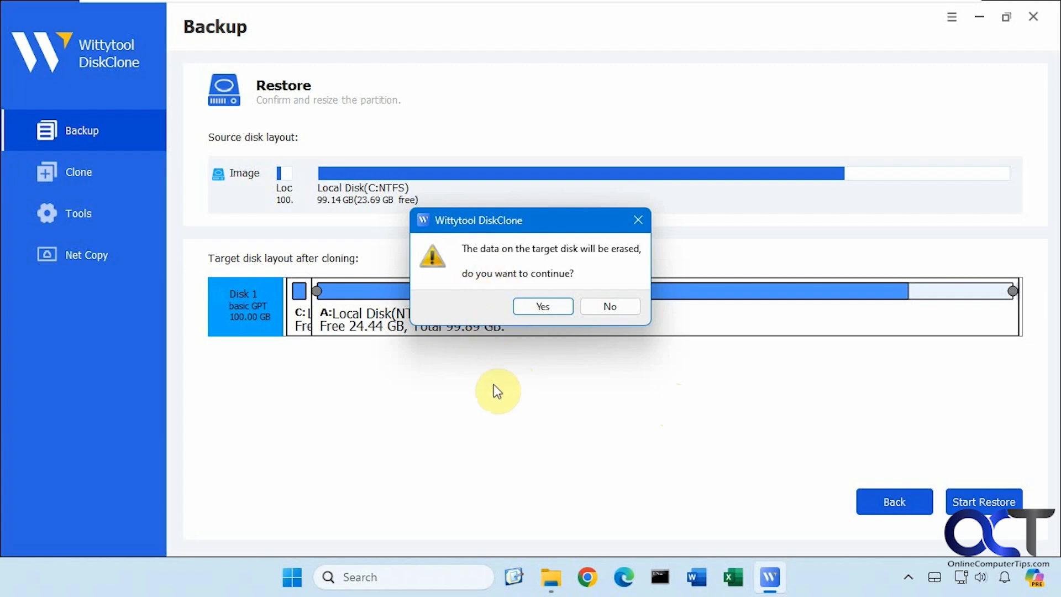
{"action": "mouse_move", "coordinate": [495, 386]}
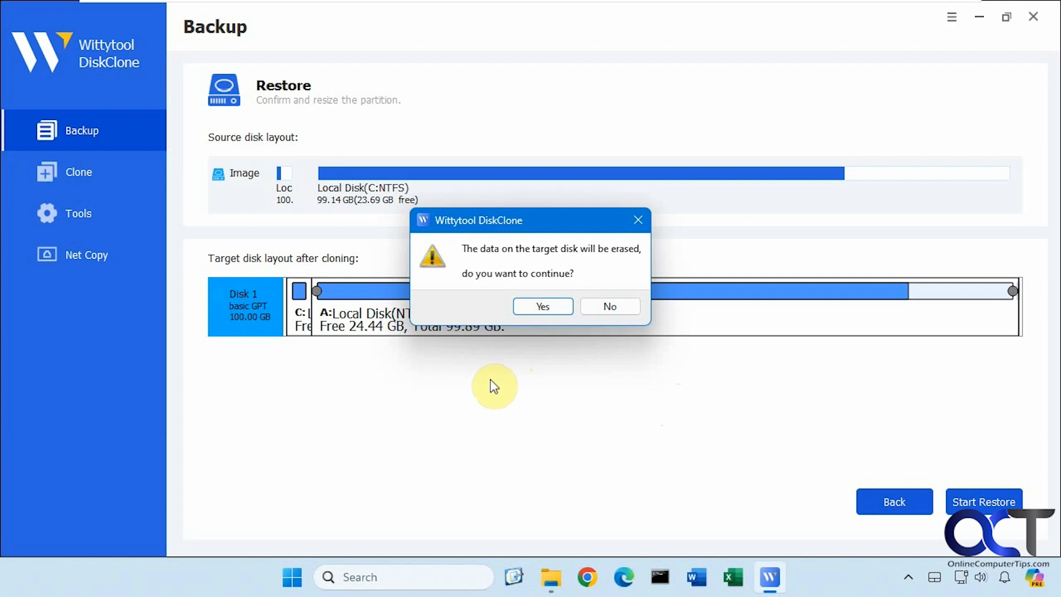
{"action": "mouse_move", "coordinate": [507, 288]}
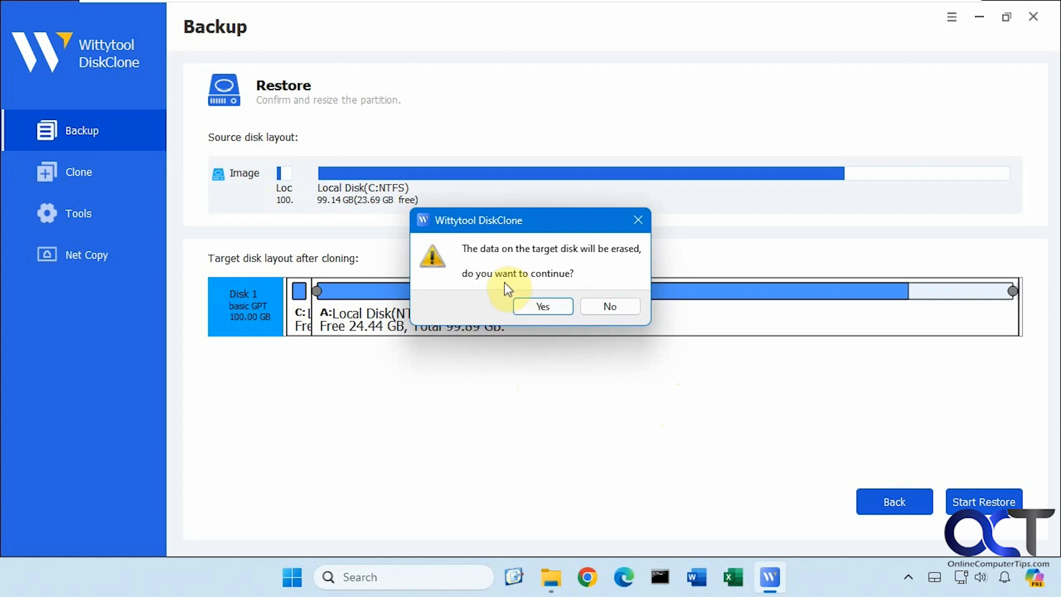
{"action": "mouse_move", "coordinate": [556, 279]}
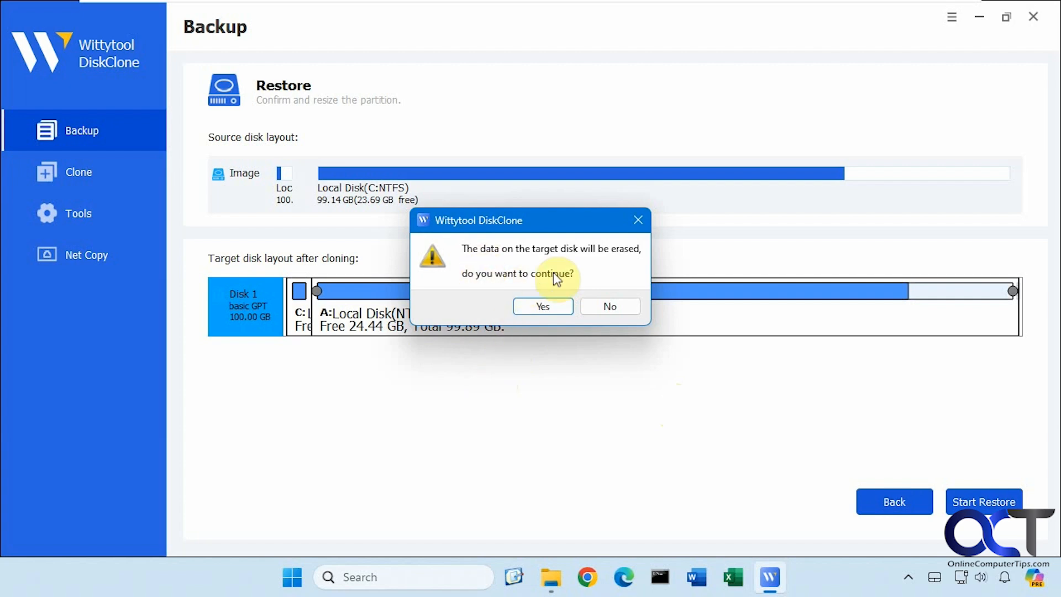
{"action": "mouse_move", "coordinate": [538, 264]}
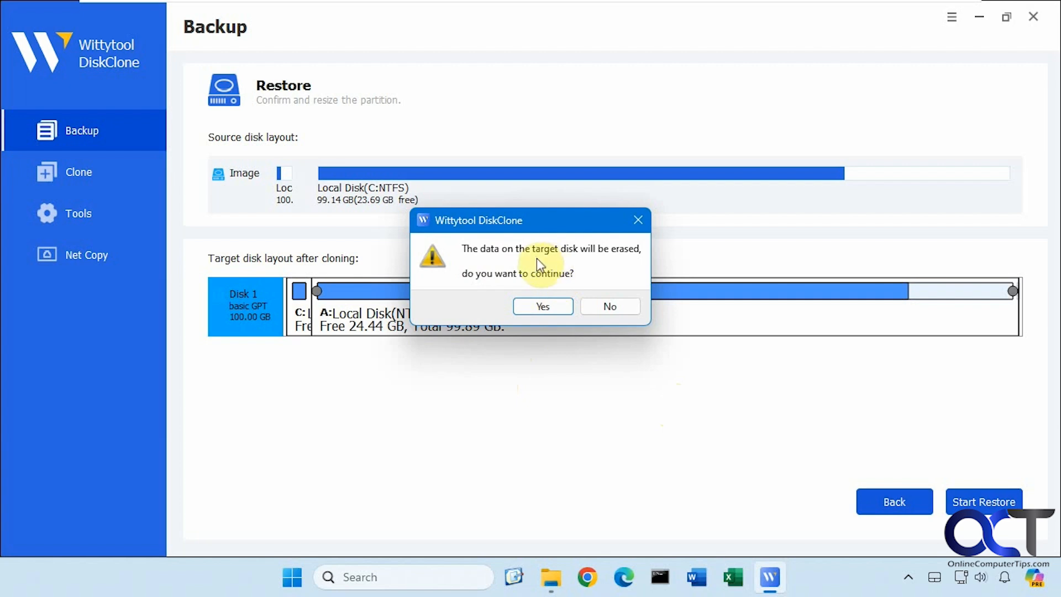
{"action": "mouse_move", "coordinate": [508, 279]}
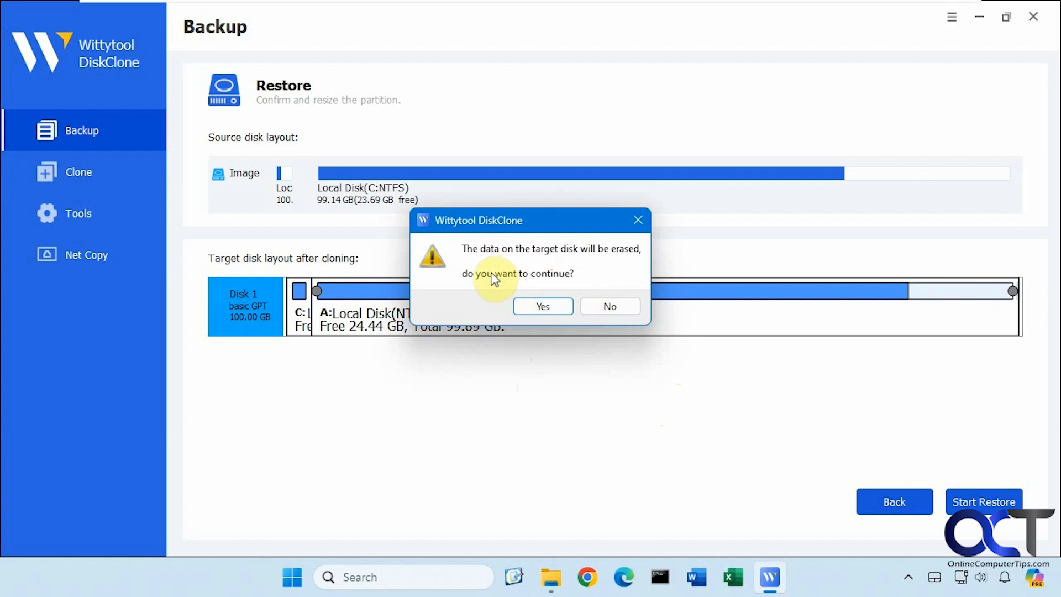
{"action": "left_click", "coordinate": [541, 306]}
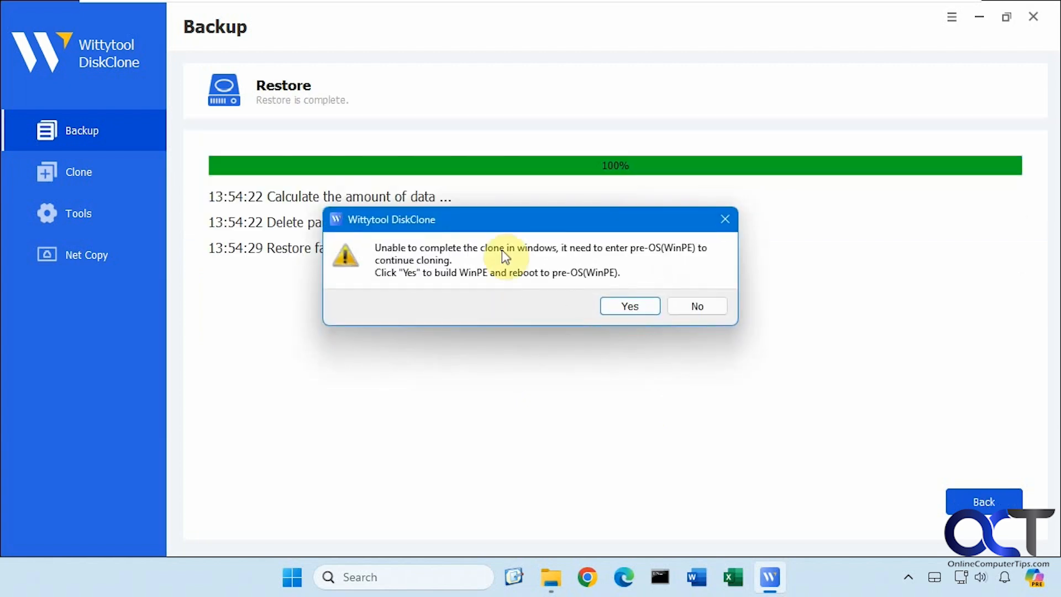
{"action": "mouse_move", "coordinate": [494, 300]}
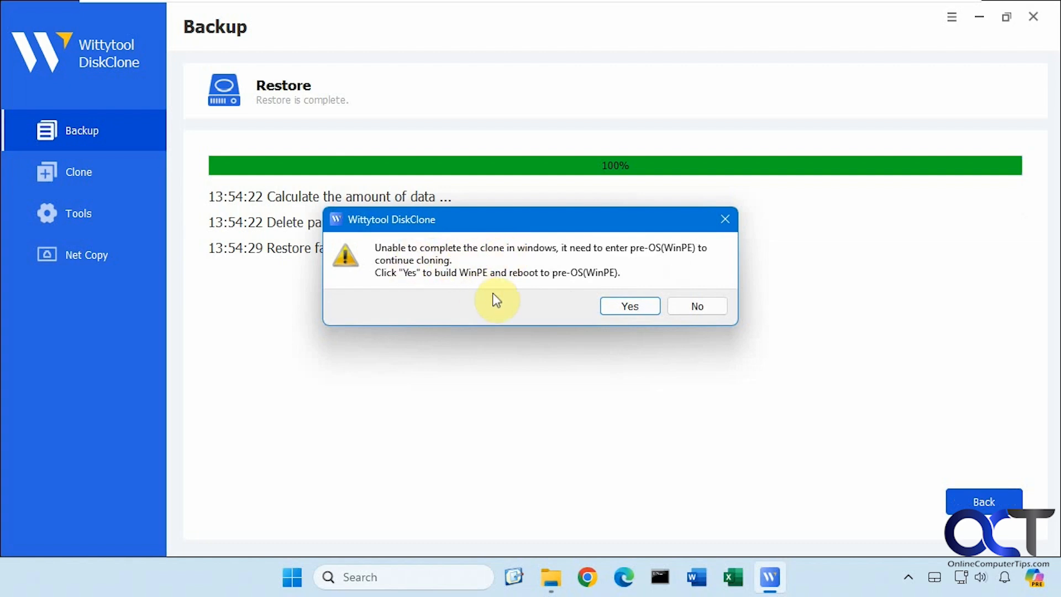
{"action": "mouse_move", "coordinate": [645, 261]}
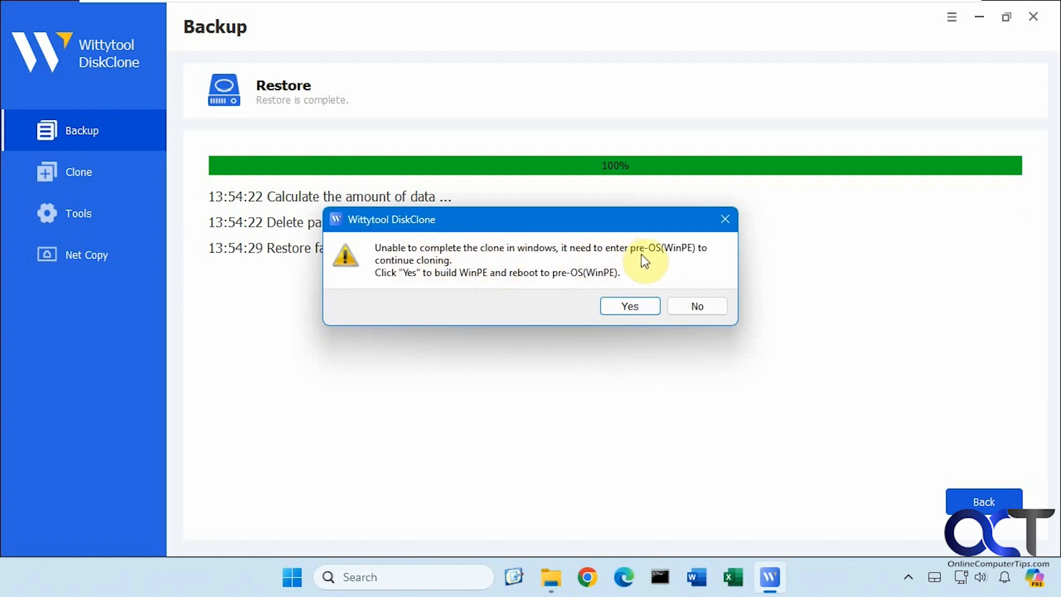
{"action": "mouse_move", "coordinate": [421, 291]}
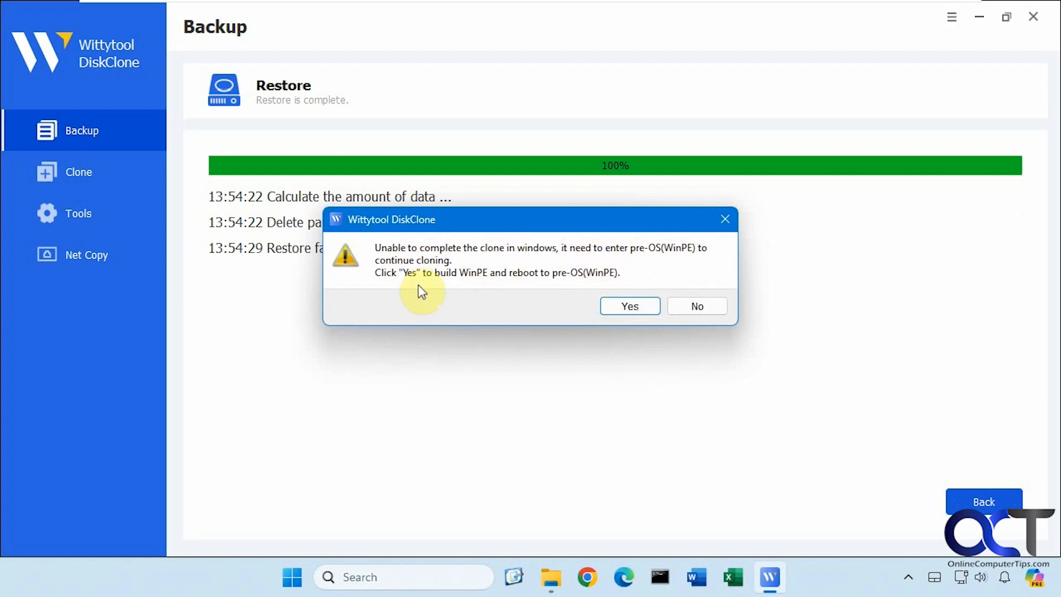
{"action": "mouse_move", "coordinate": [475, 429]}
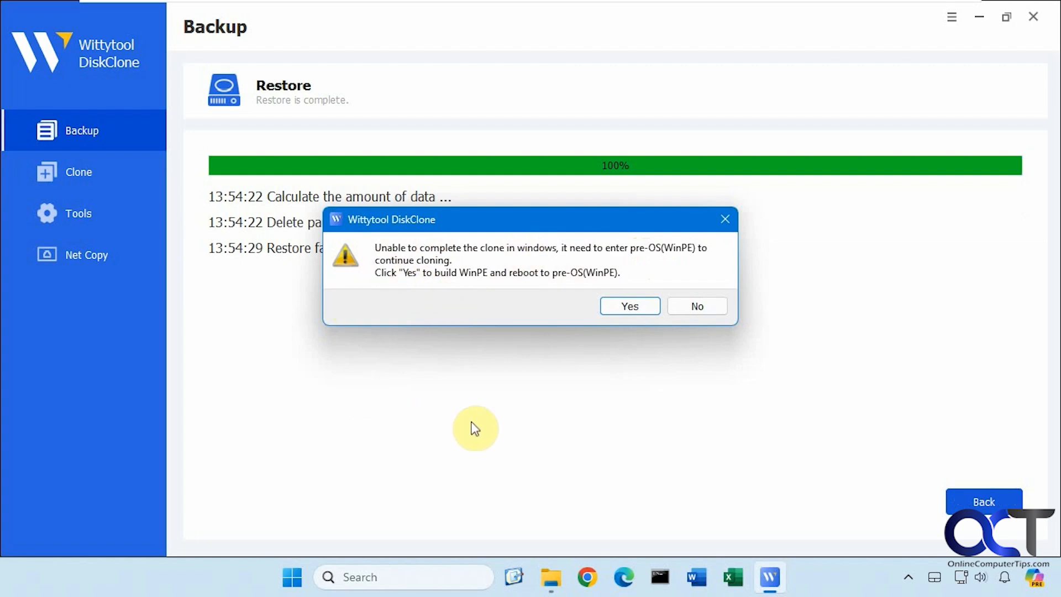
{"action": "mouse_move", "coordinate": [462, 294]}
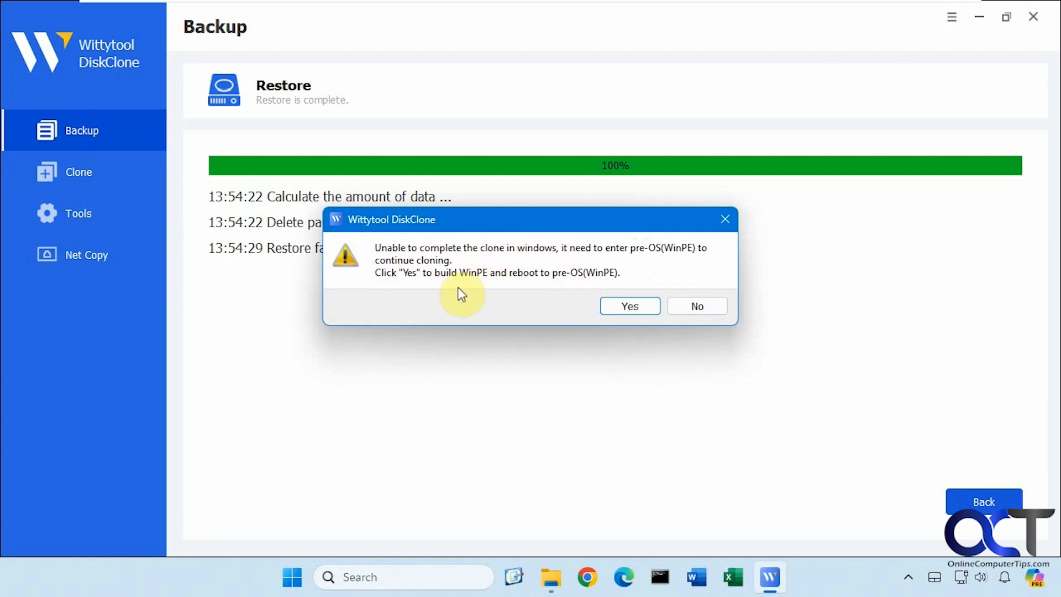
{"action": "mouse_move", "coordinate": [494, 301]}
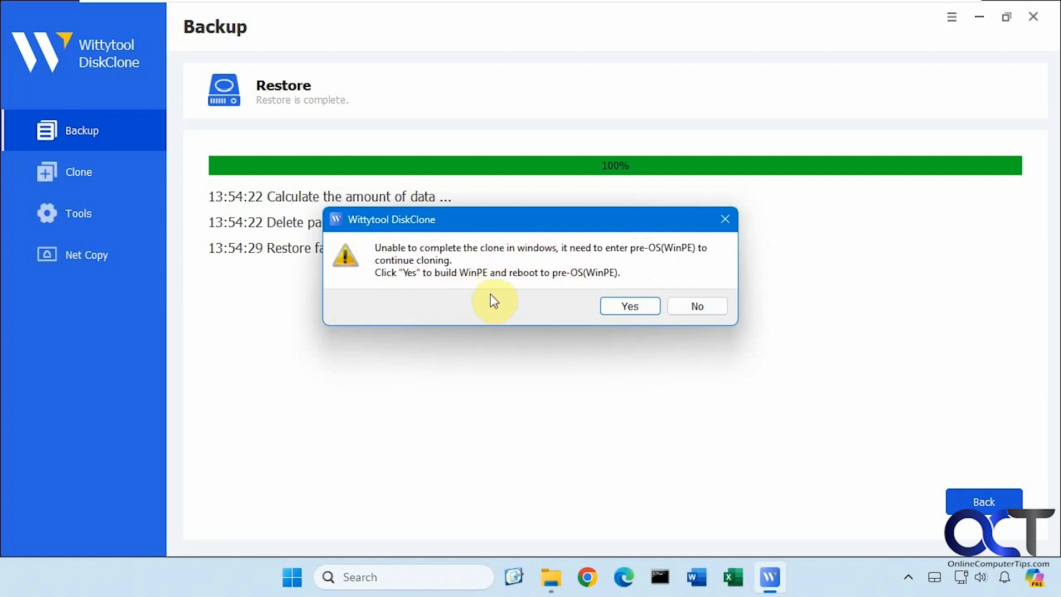
Confirm building the WinPE ISO and rebooting so the C: drive restore can run
{"action": "left_click", "coordinate": [628, 306]}
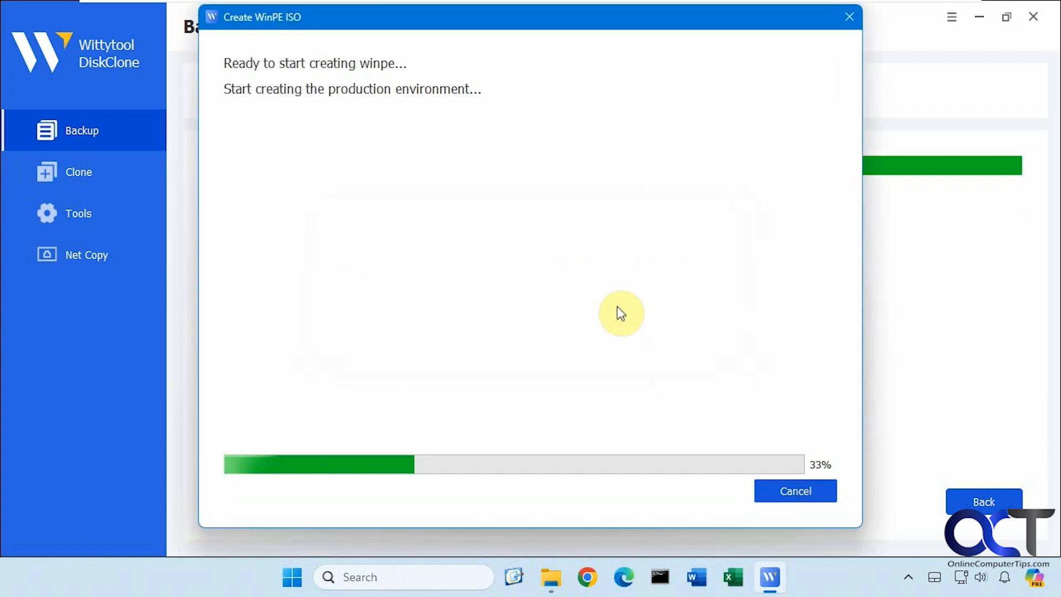
{"action": "mouse_move", "coordinate": [607, 312]}
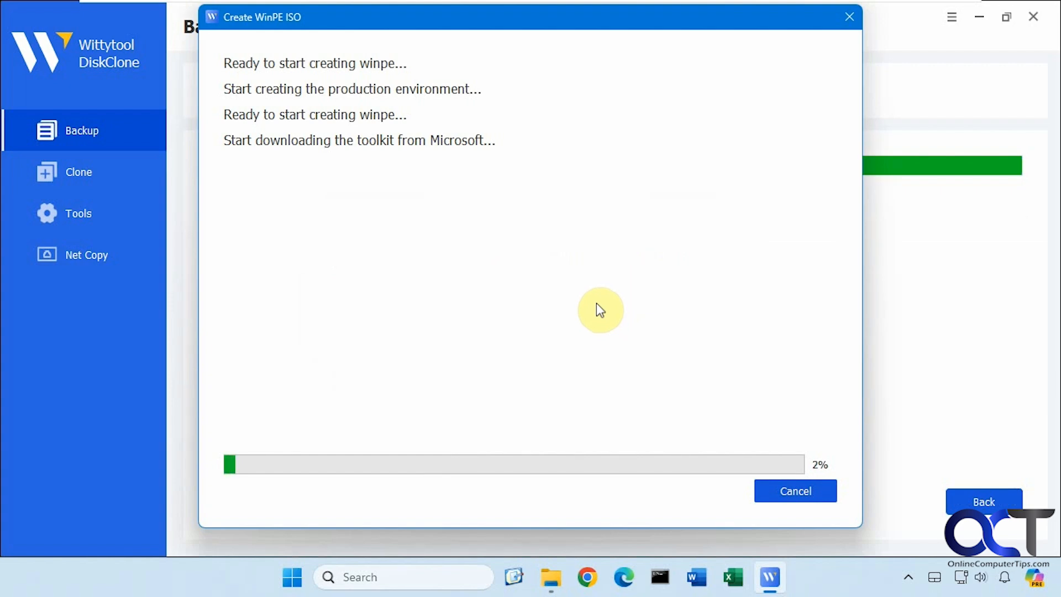
{"action": "mouse_move", "coordinate": [408, 203]}
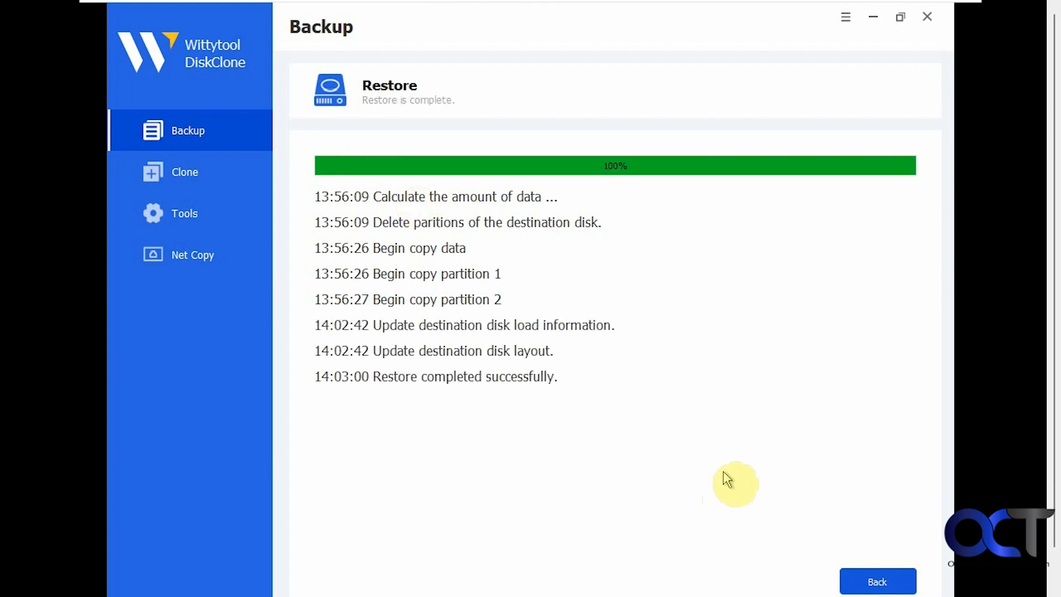
Leave the finished restore summary and close DiskClone so the PC restarts into Windows
{"action": "left_click", "coordinate": [877, 582]}
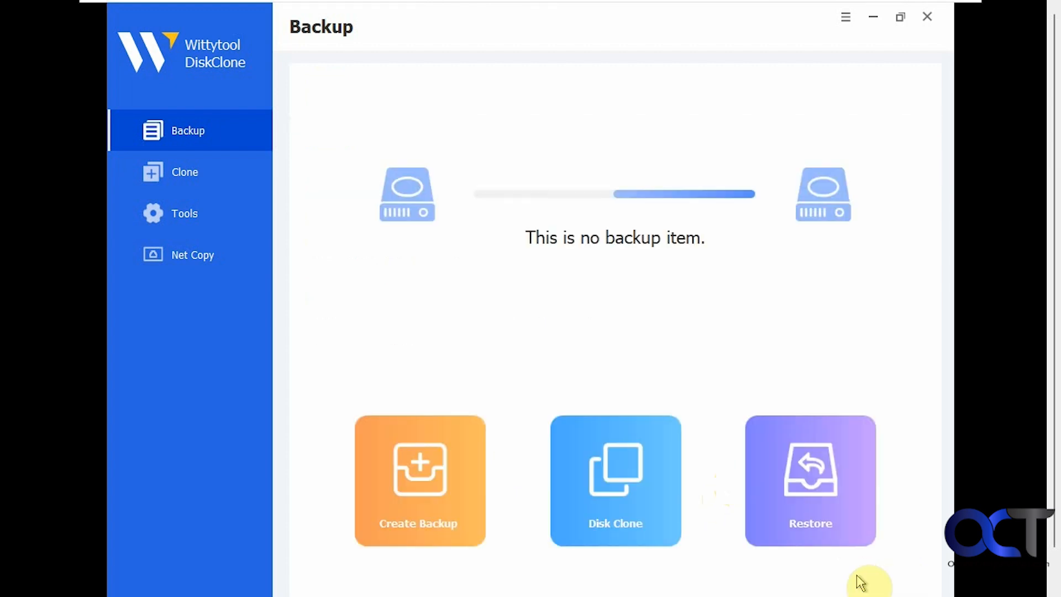
{"action": "mouse_move", "coordinate": [811, 266]}
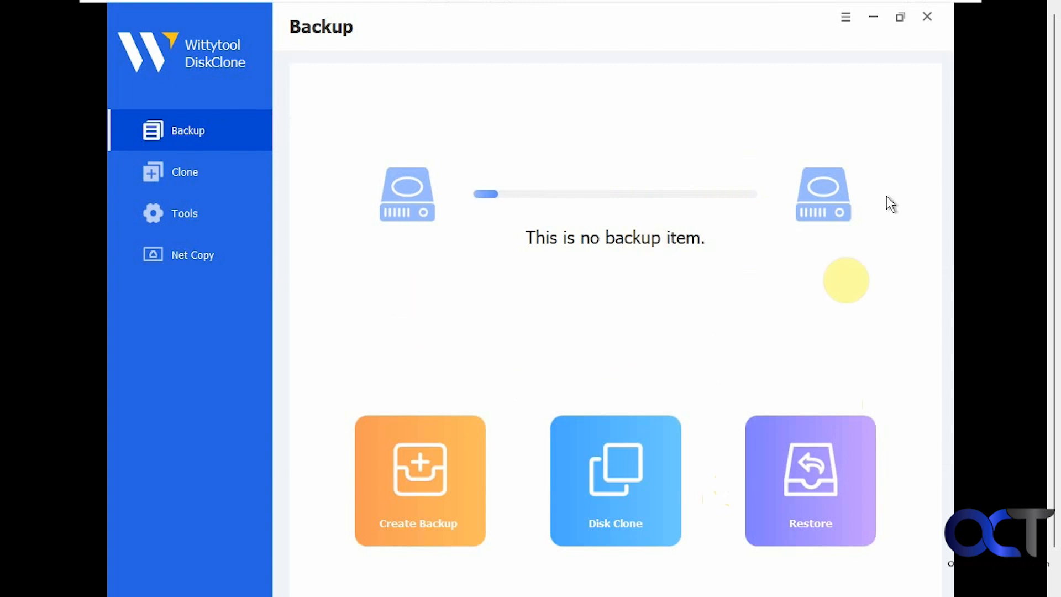
{"action": "mouse_move", "coordinate": [927, 16]}
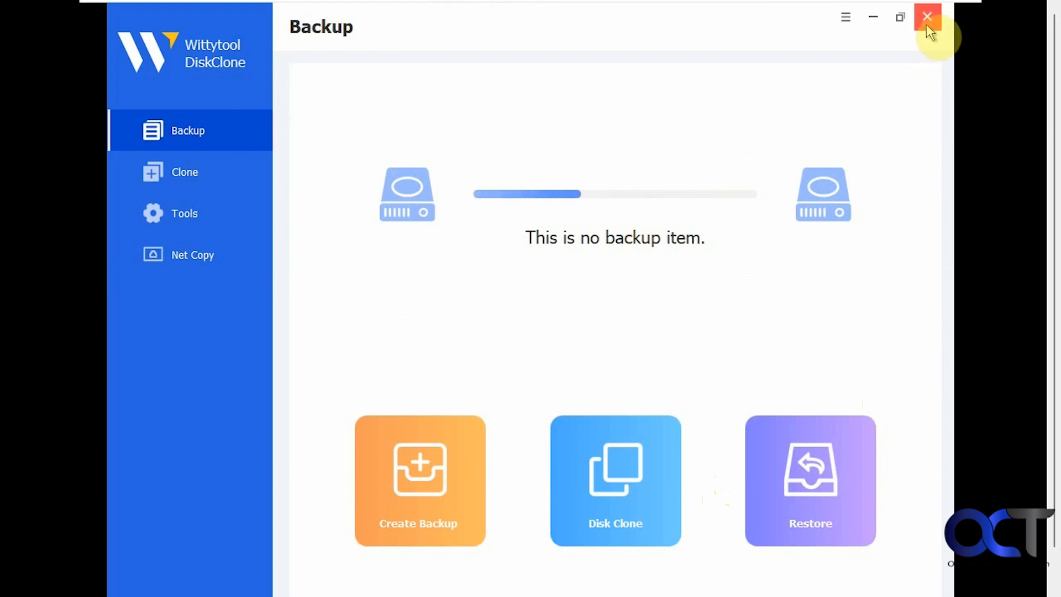
{"action": "left_click", "coordinate": [928, 17]}
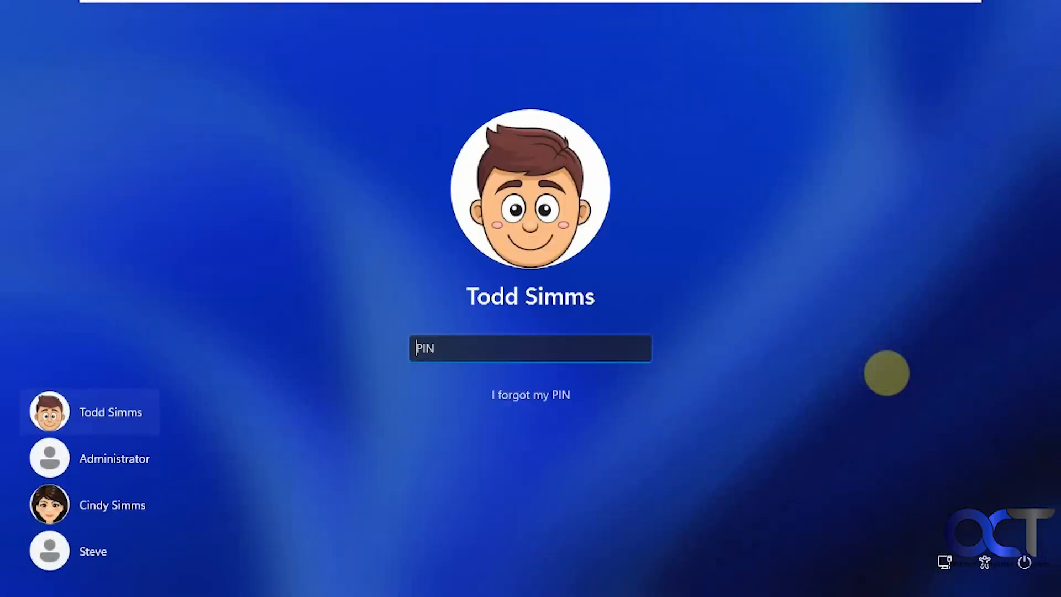
{"action": "mouse_move", "coordinate": [632, 347]}
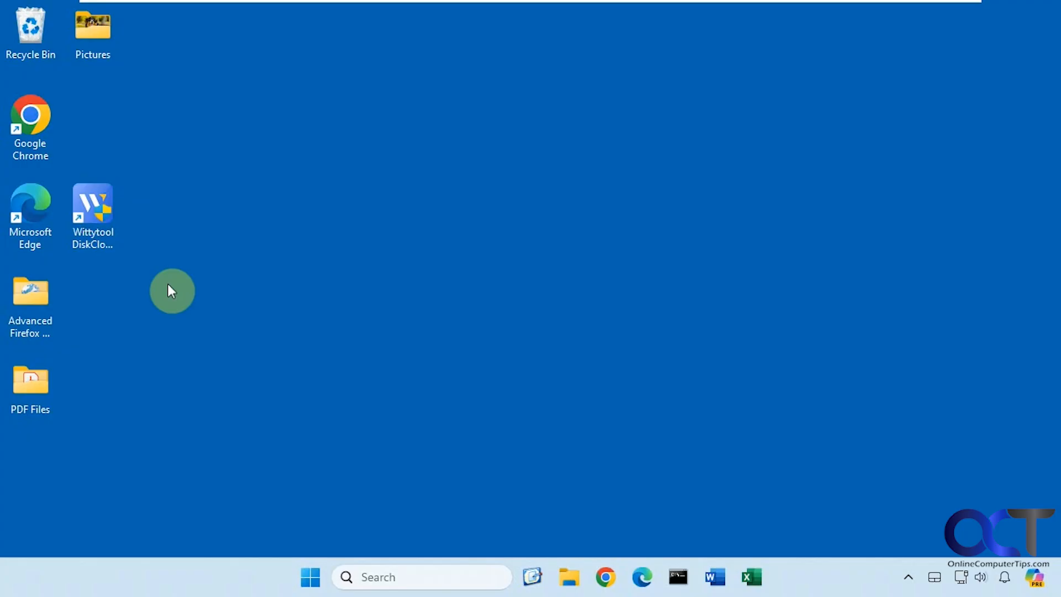
{"action": "mouse_move", "coordinate": [233, 337]}
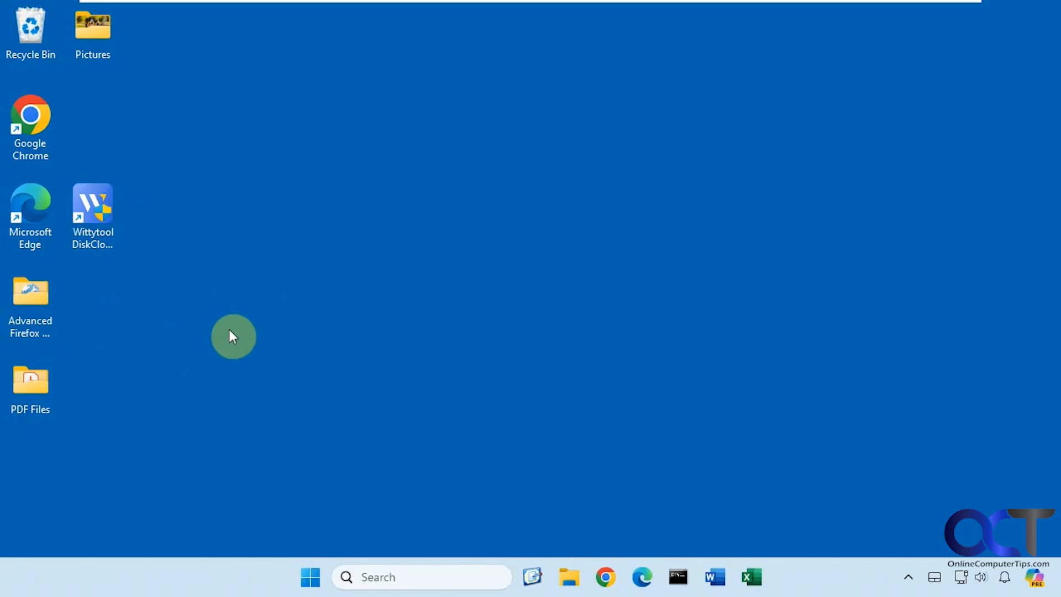
{"action": "mouse_move", "coordinate": [178, 300]}
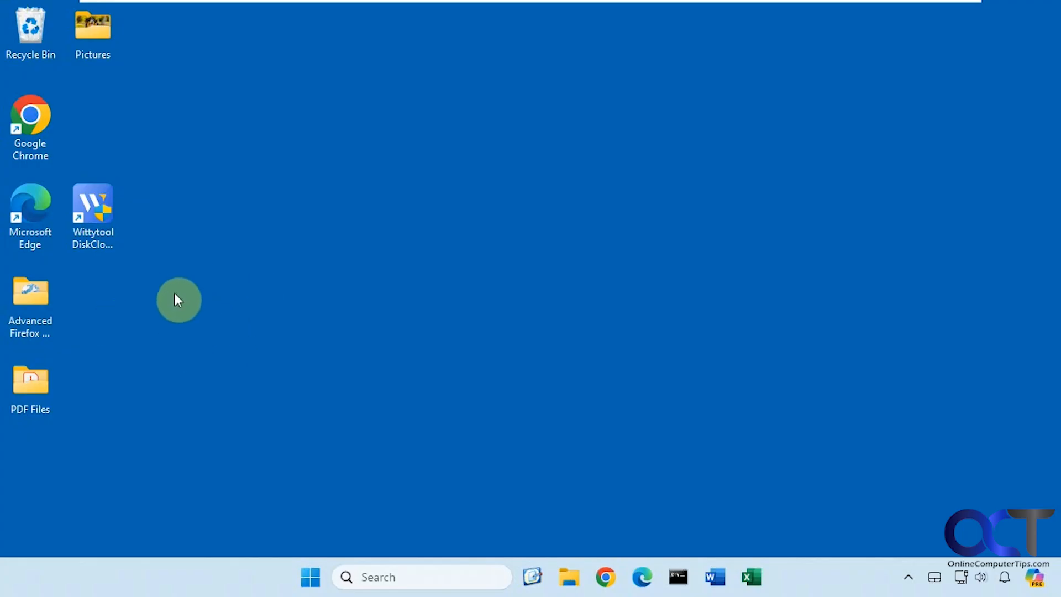
{"action": "mouse_move", "coordinate": [168, 340]}
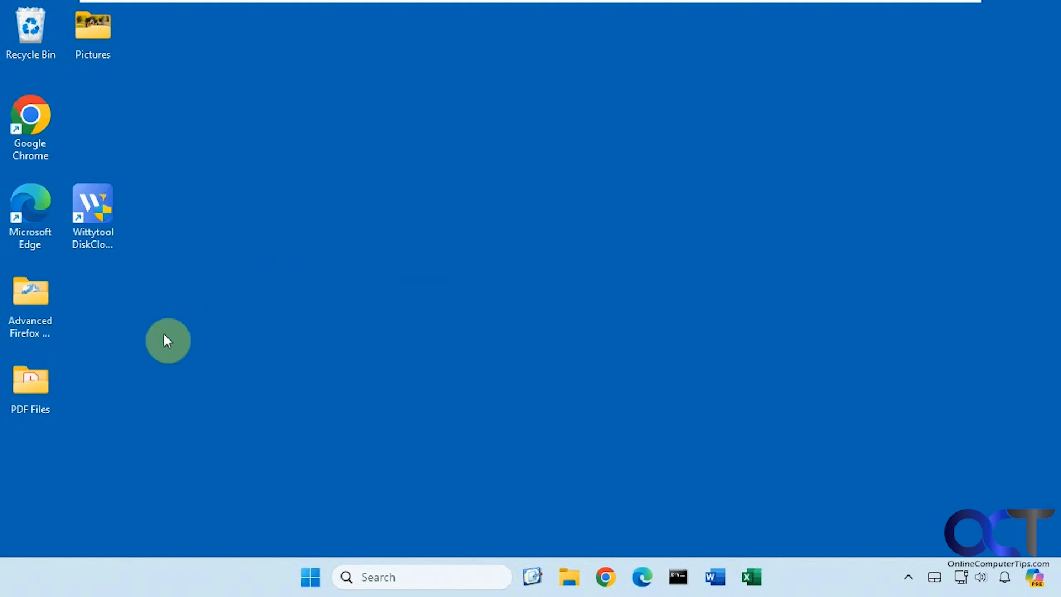
{"action": "mouse_move", "coordinate": [158, 313]}
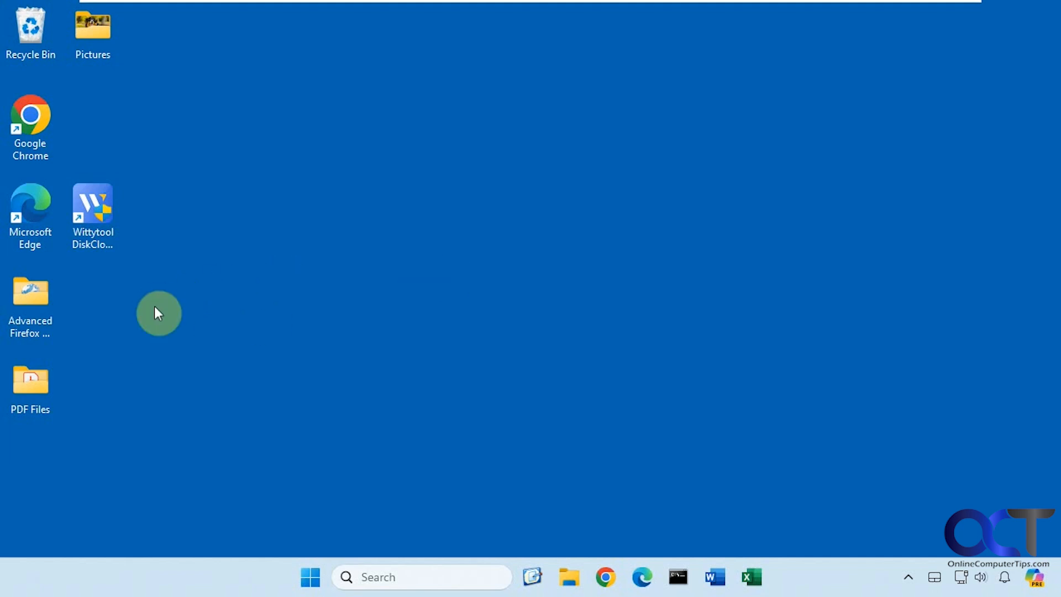
Launch DiskClone from the desktop shortcut, allow the UAC prompt and maximise its window
{"action": "double_click", "coordinate": [93, 207]}
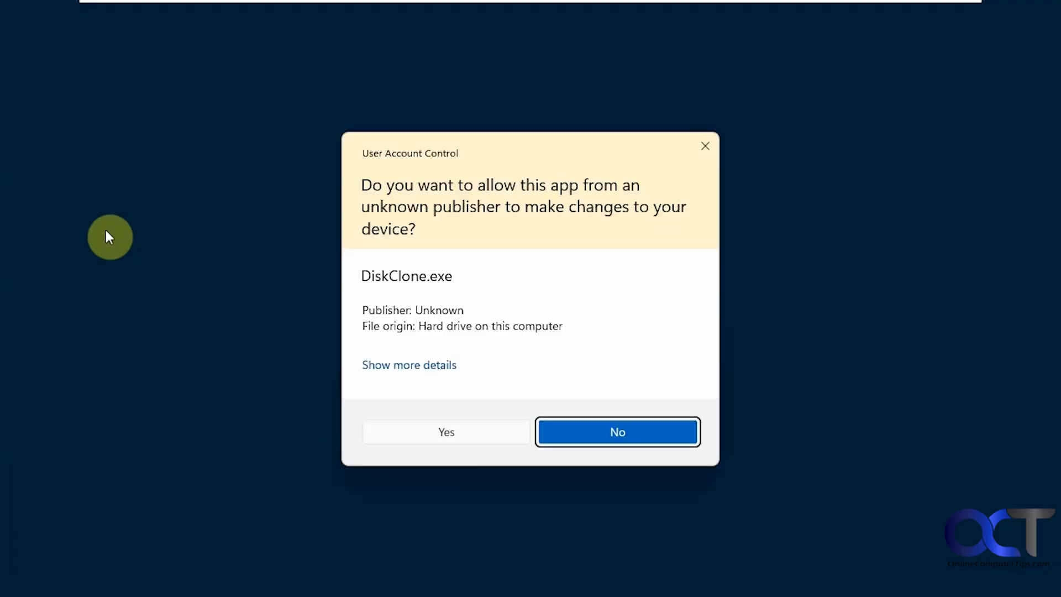
{"action": "left_click", "coordinate": [446, 433]}
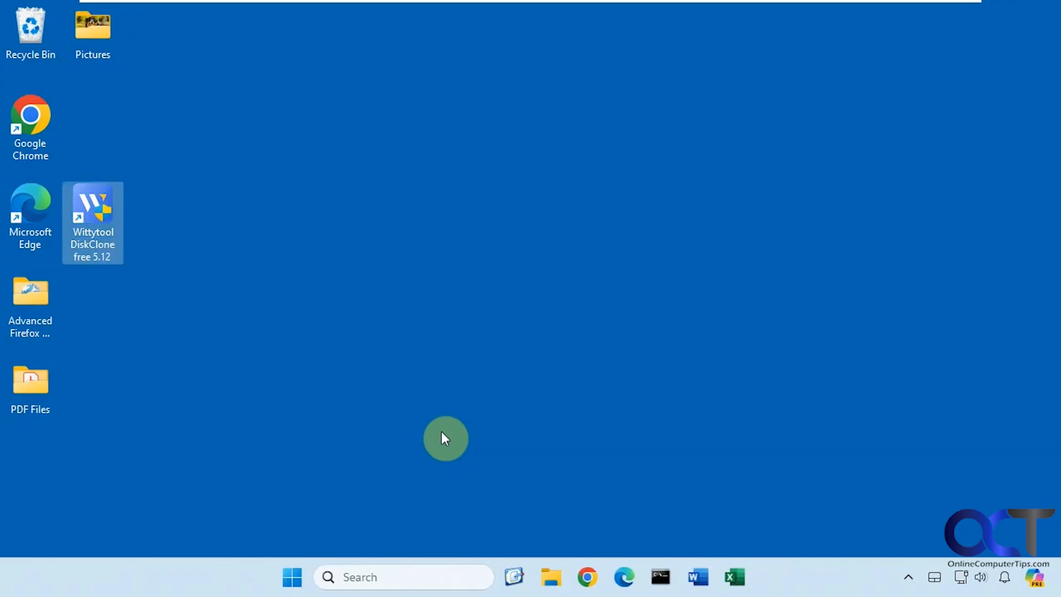
{"action": "double_click", "coordinate": [93, 223]}
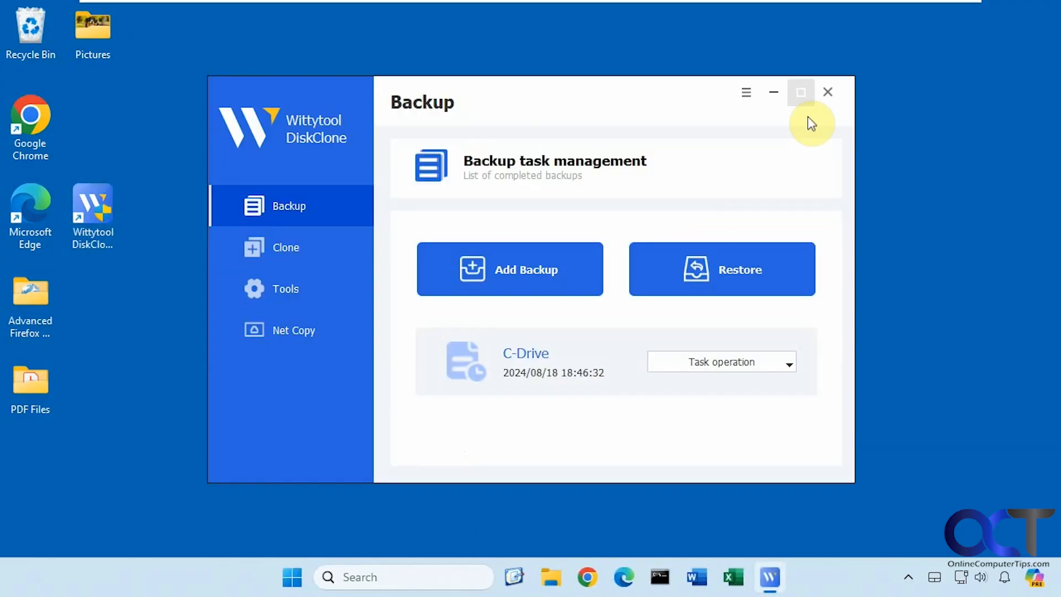
{"action": "left_click", "coordinate": [801, 93]}
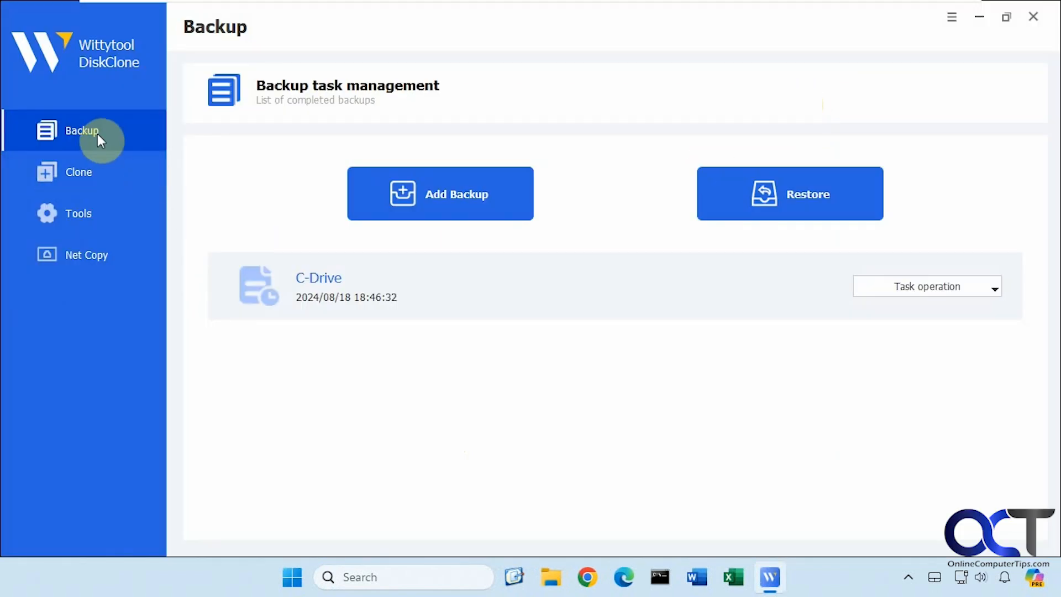
Start a new backup and scroll to Disk 1's FAT32 System and C: Boot partitions
{"action": "left_click", "coordinate": [440, 192]}
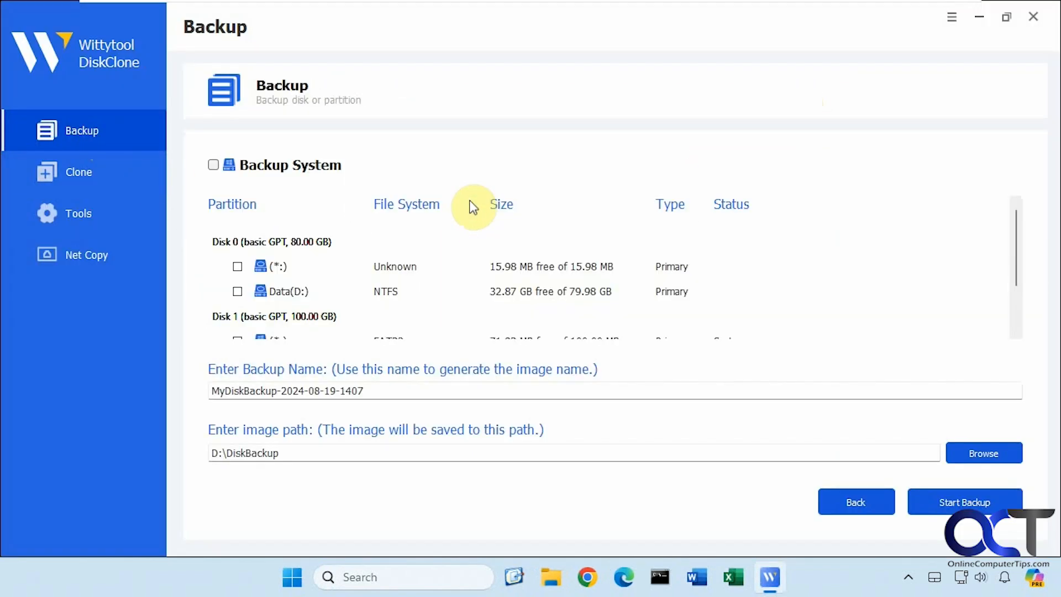
{"action": "mouse_move", "coordinate": [1018, 271]}
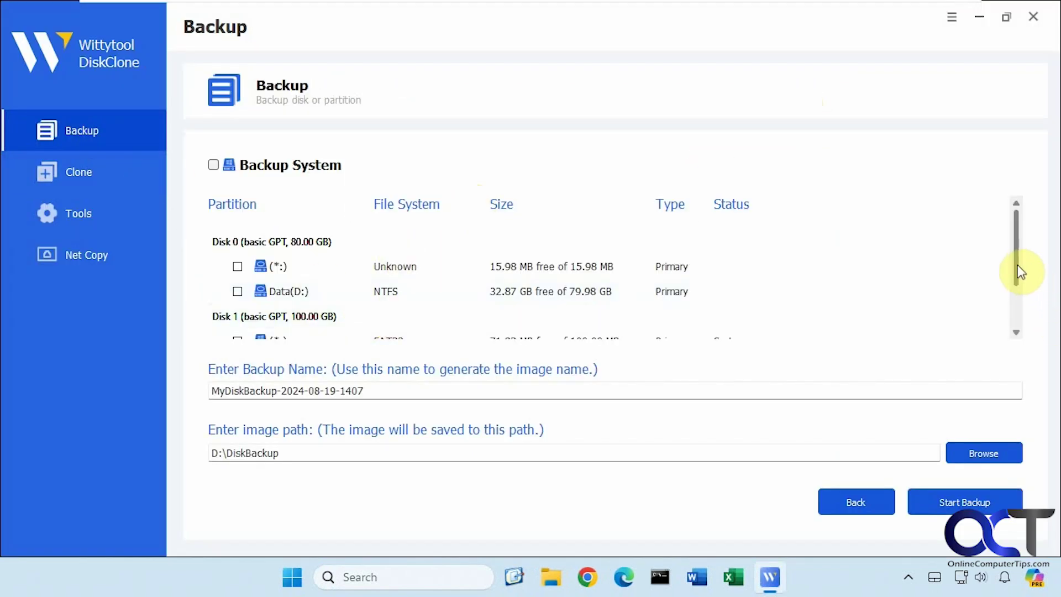
{"action": "scroll", "scroll_direction": "down", "scroll_amount": 3}
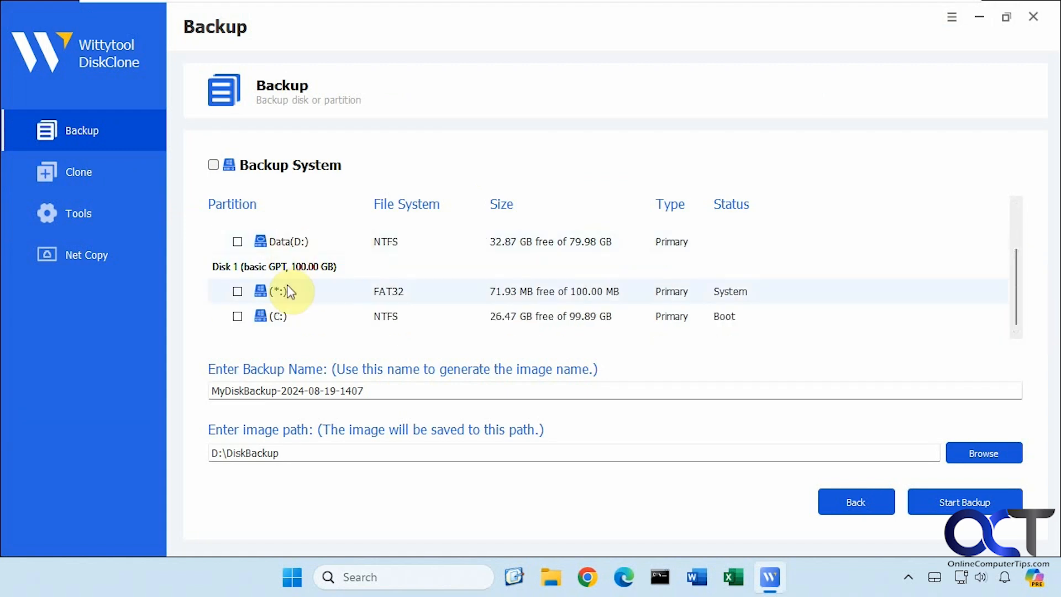
{"action": "mouse_move", "coordinate": [383, 325]}
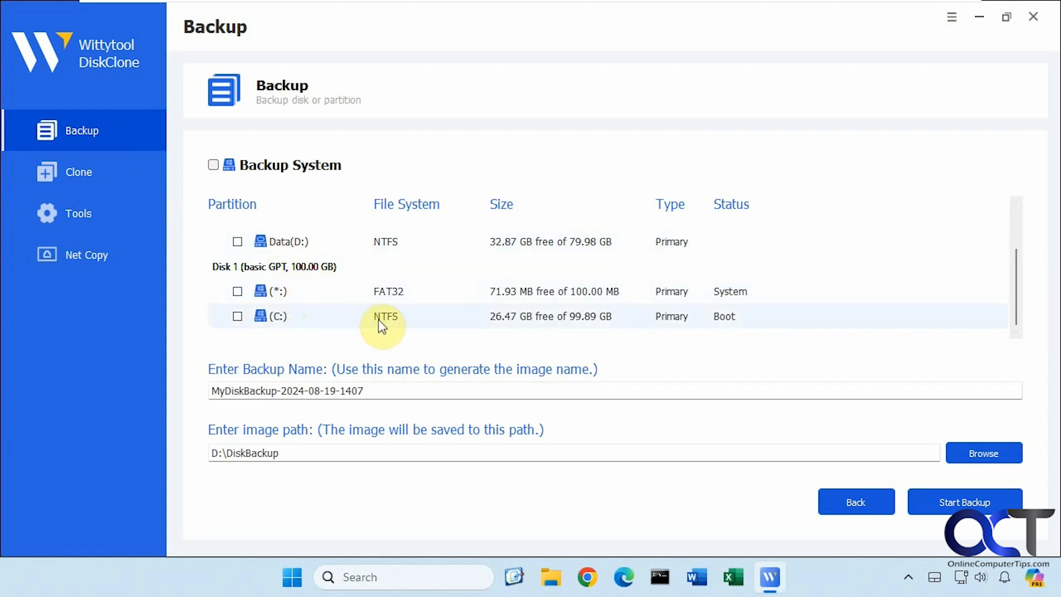
{"action": "mouse_move", "coordinate": [466, 325]}
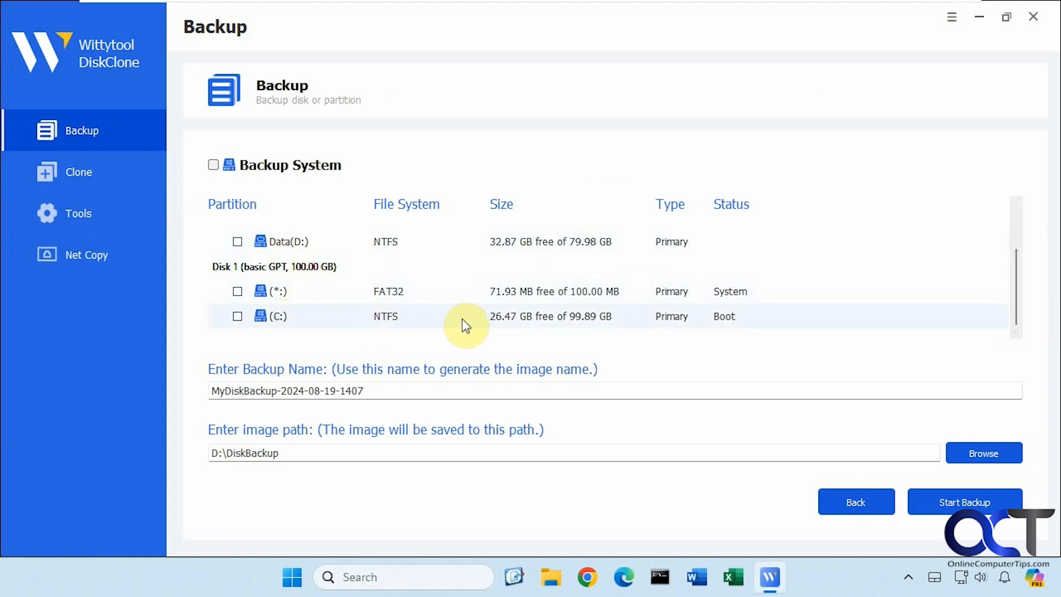
{"action": "mouse_move", "coordinate": [524, 320]}
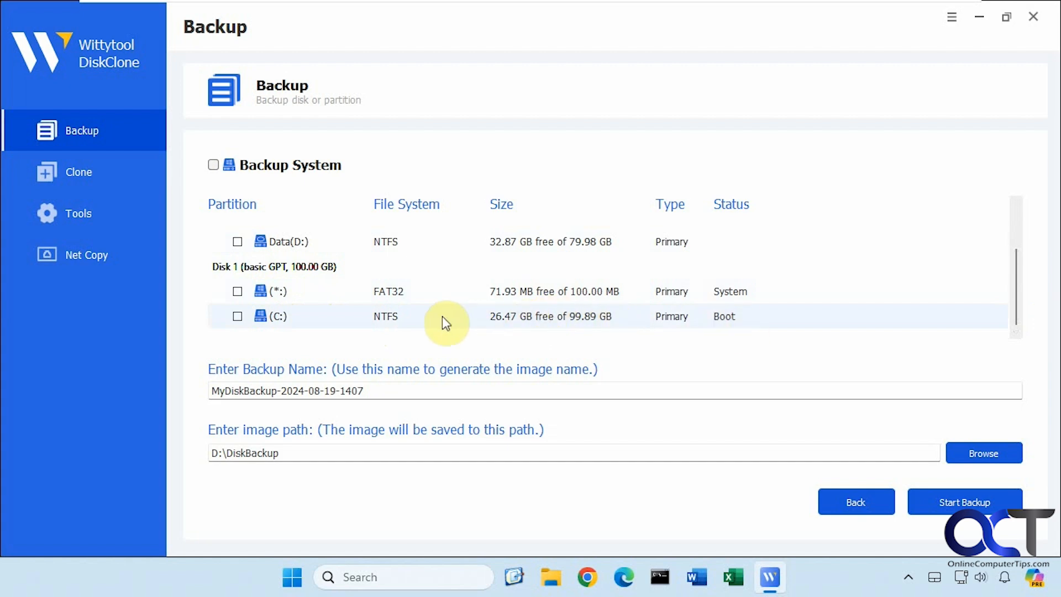
{"action": "mouse_move", "coordinate": [277, 342]}
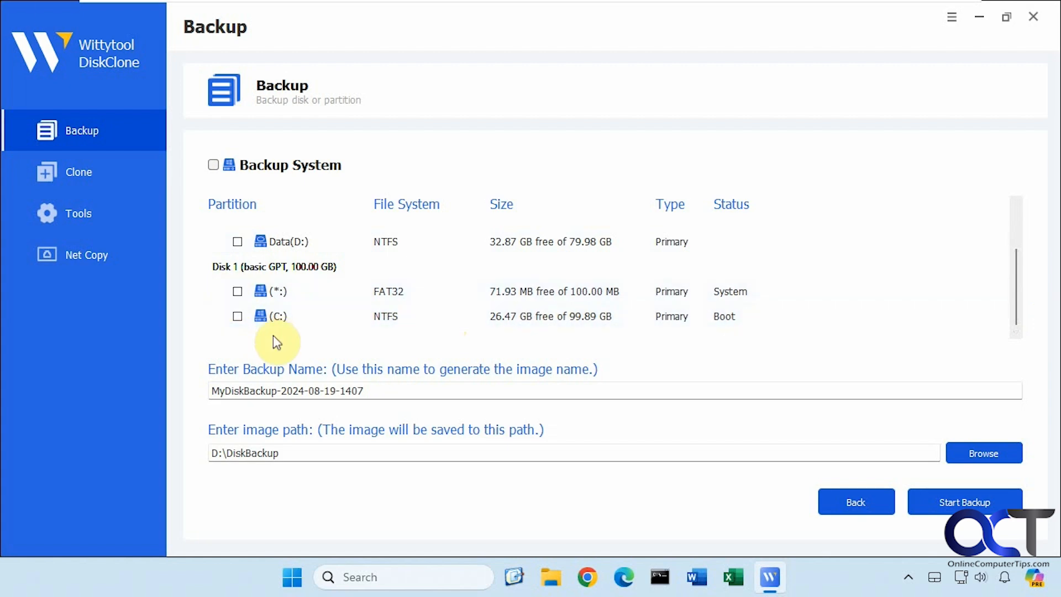
{"action": "mouse_move", "coordinate": [712, 297]}
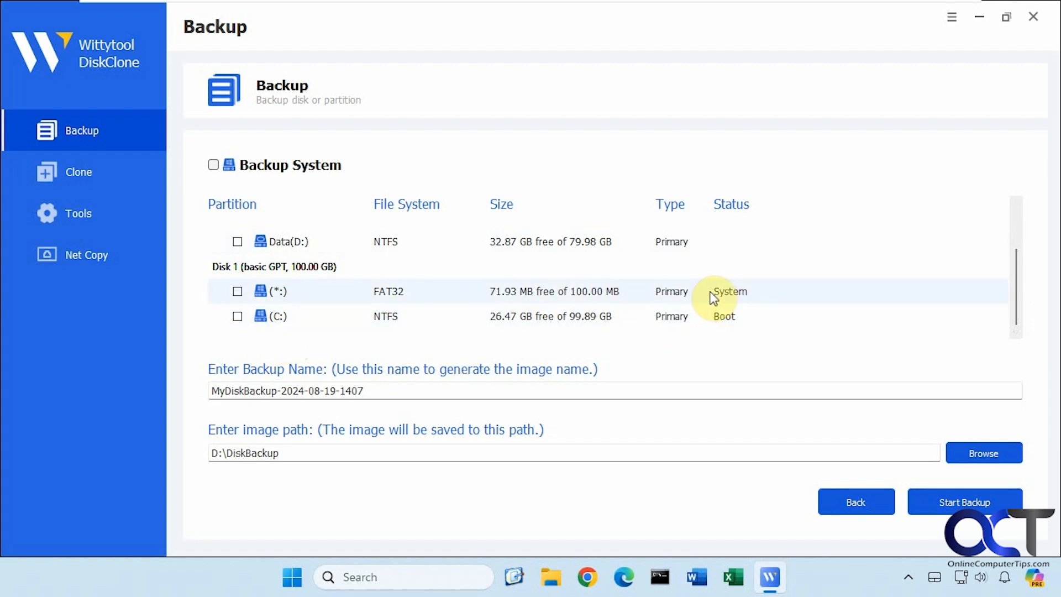
{"action": "mouse_move", "coordinate": [608, 350]}
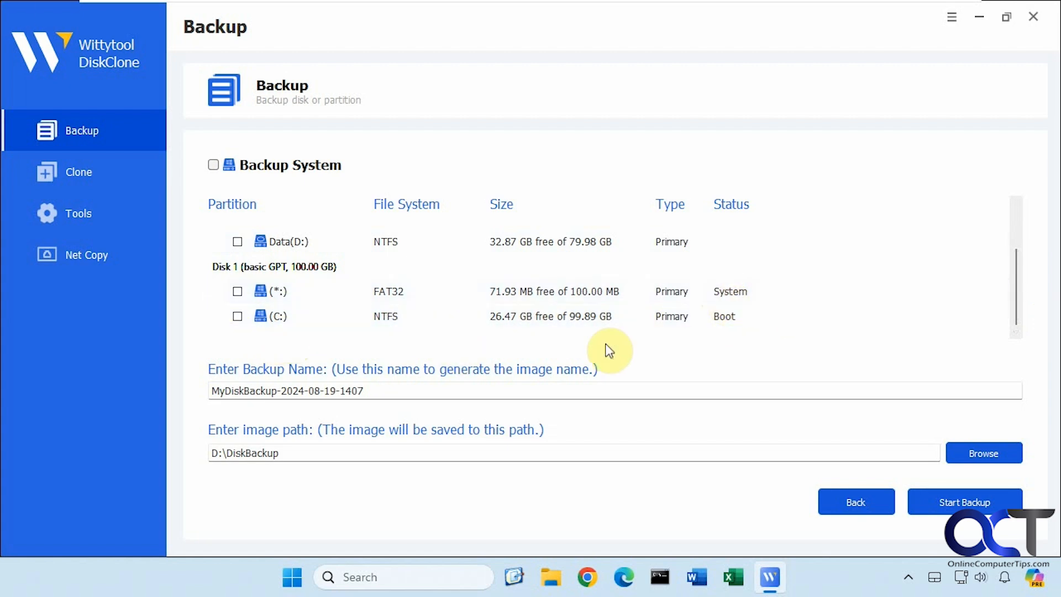